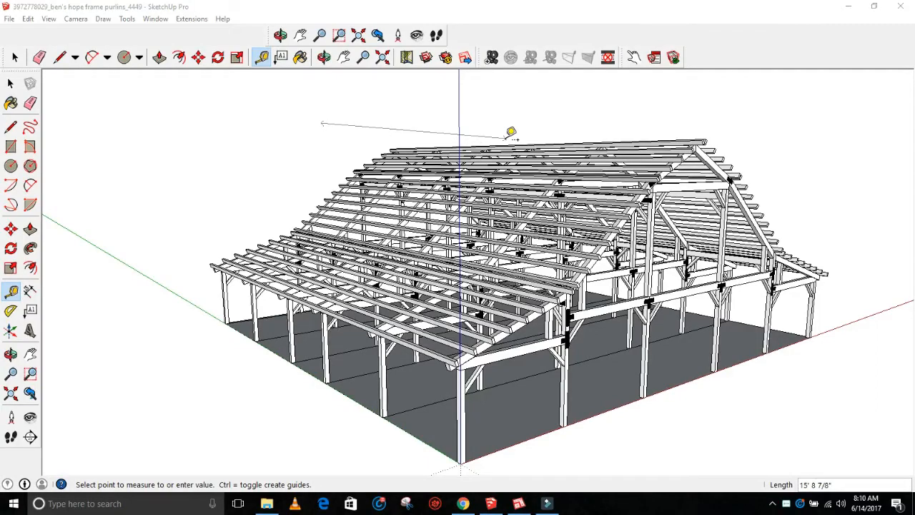
mouse_move(307, 107)
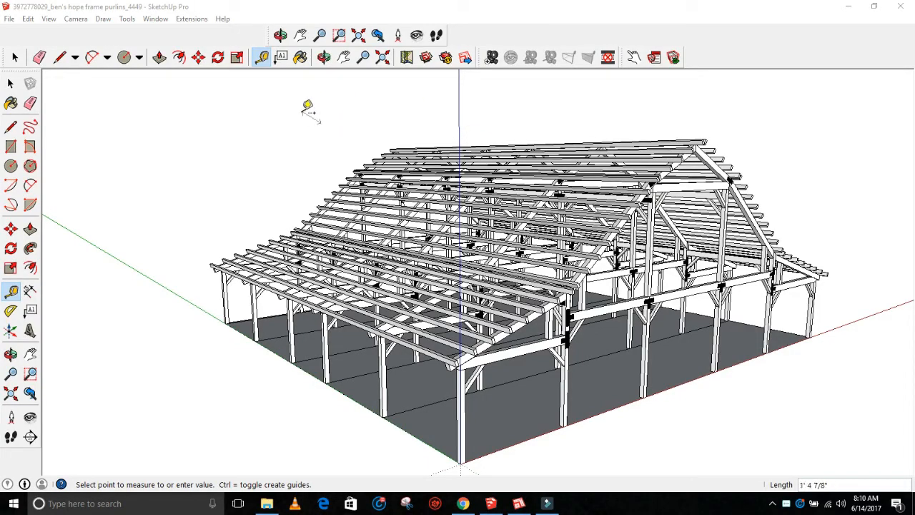
Orbit around the existing barn frame and measure distances on it.
click(323, 57)
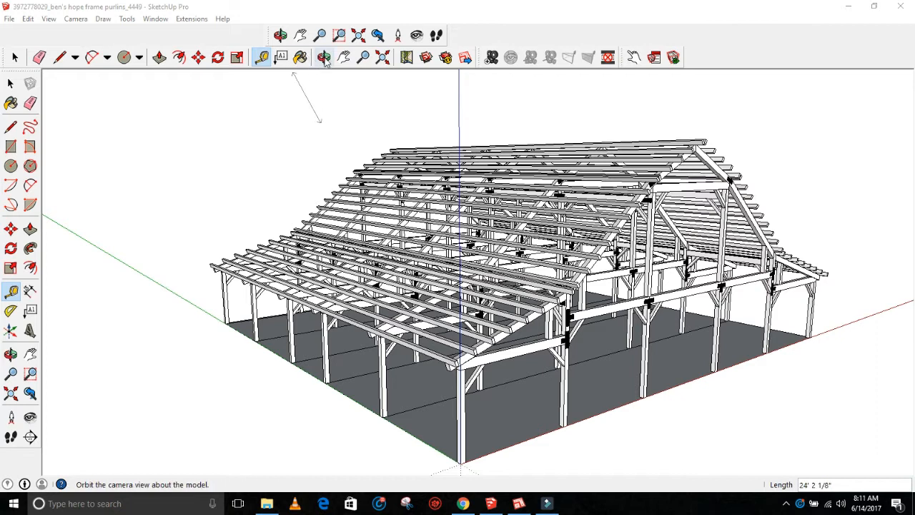
click(323, 57)
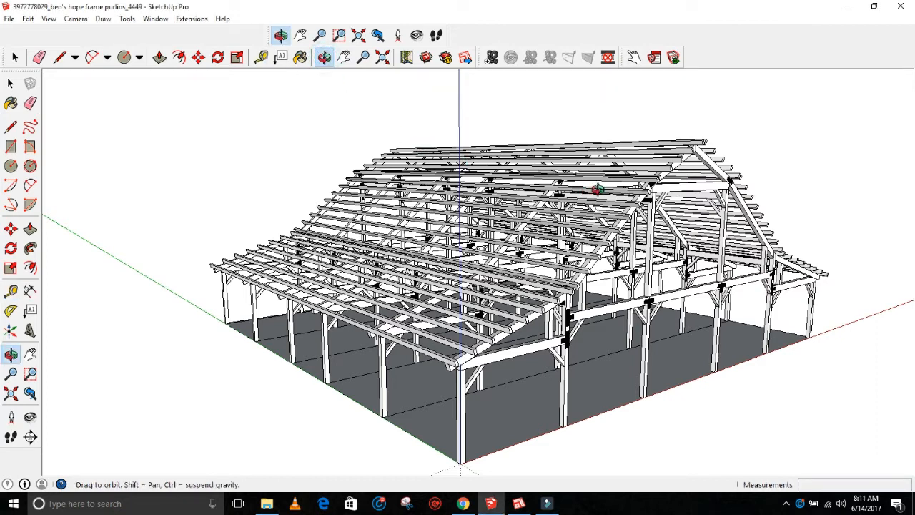
mouse_move(693, 249)
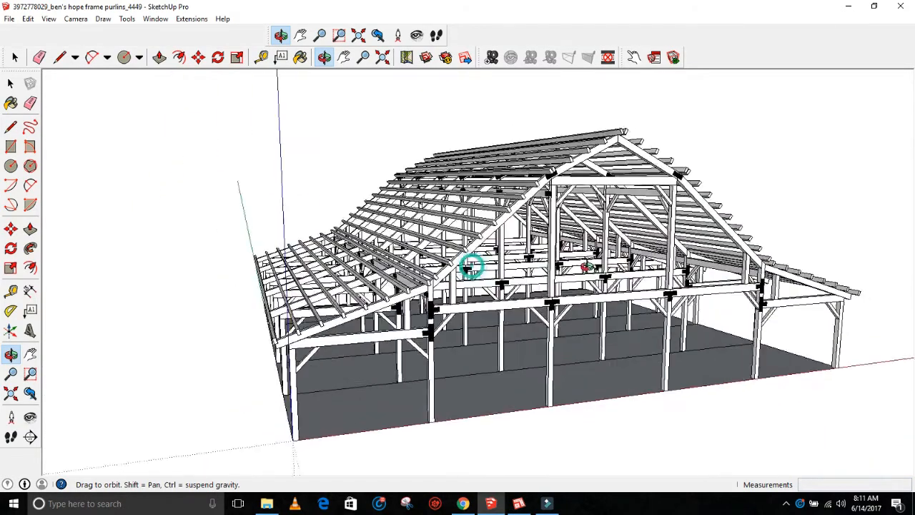
click(261, 58)
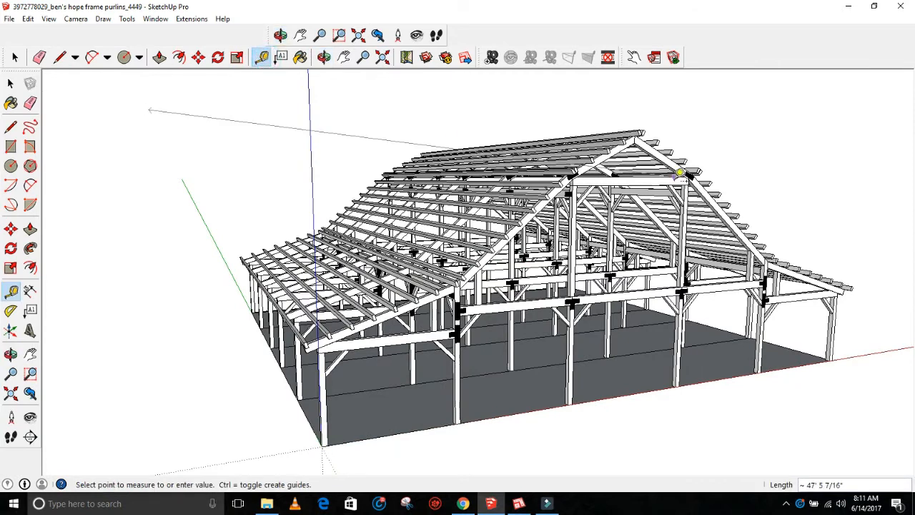
mouse_move(693, 178)
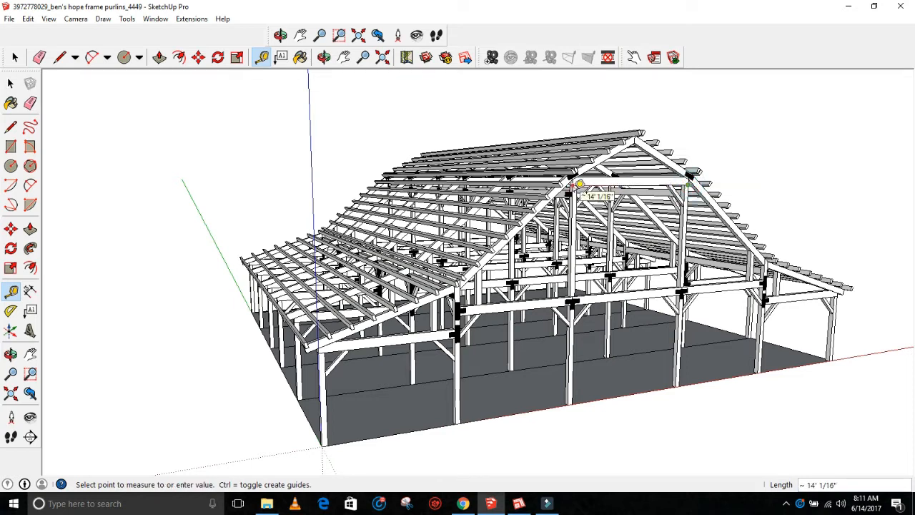
mouse_move(657, 179)
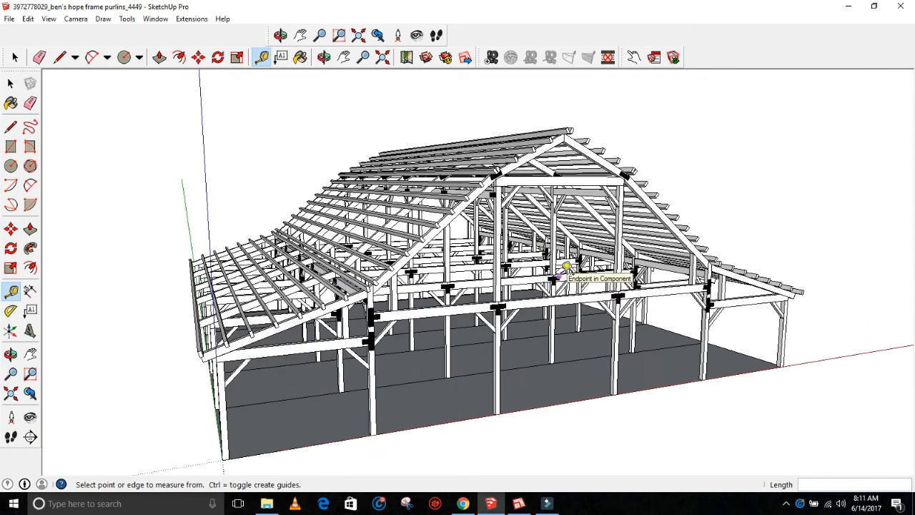
mouse_move(566, 275)
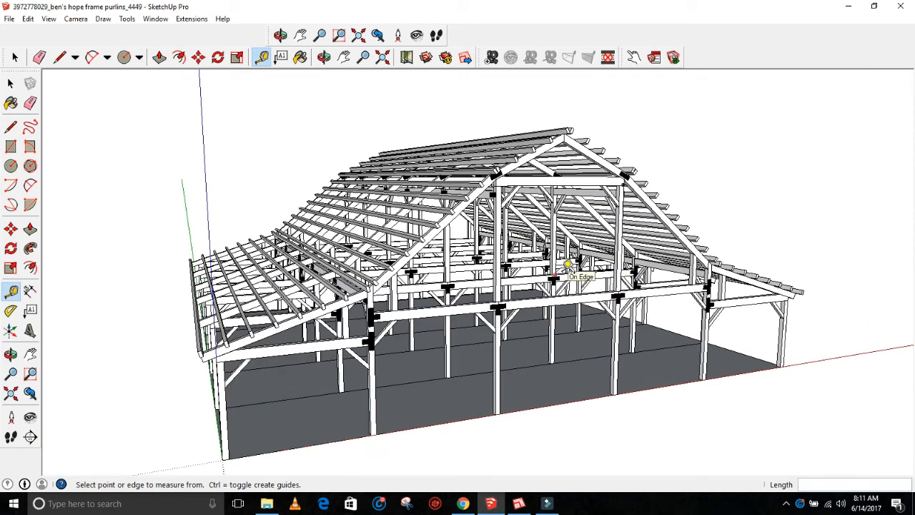
mouse_move(616, 136)
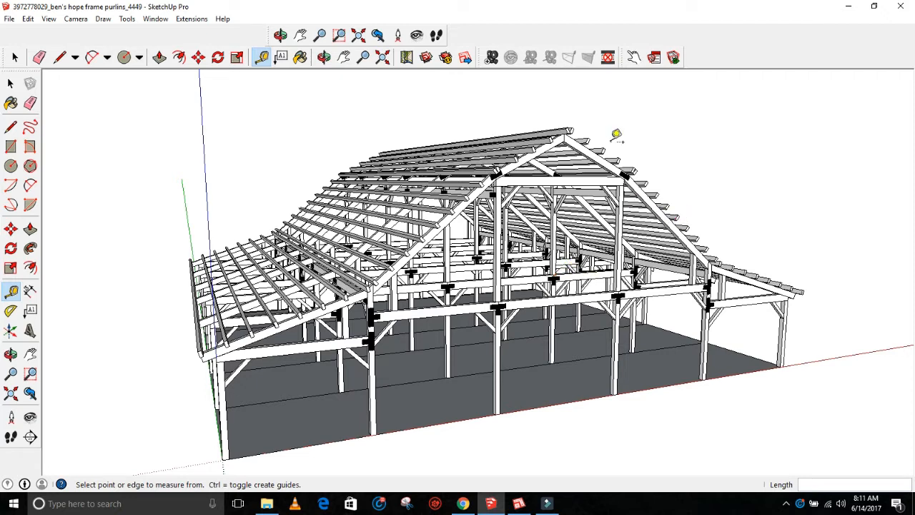
mouse_move(603, 149)
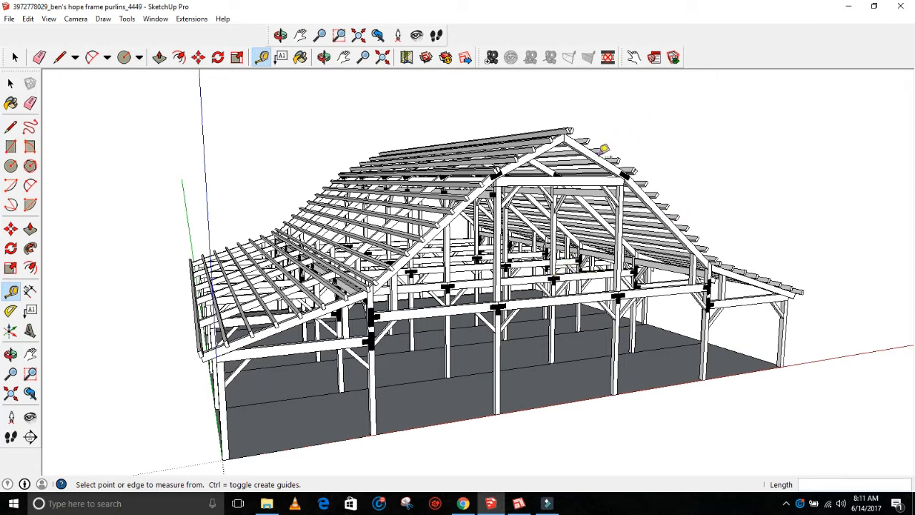
mouse_move(485, 241)
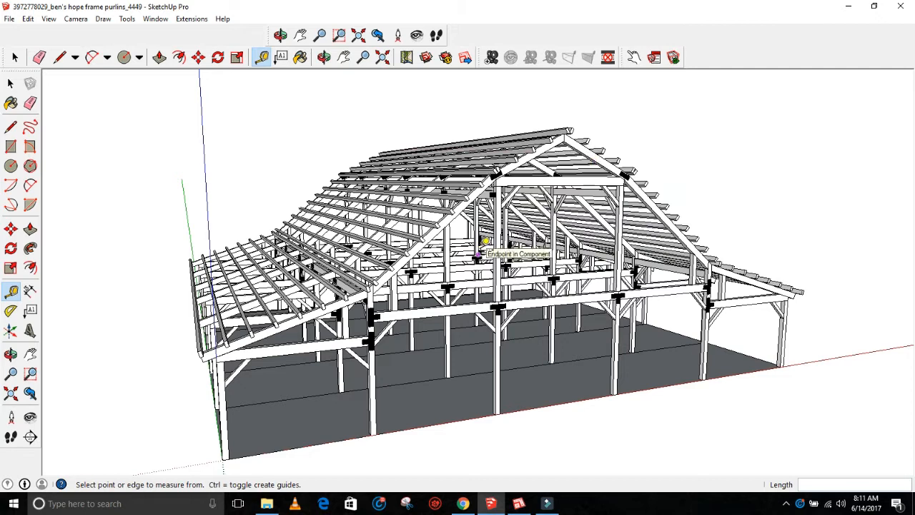
mouse_move(764, 232)
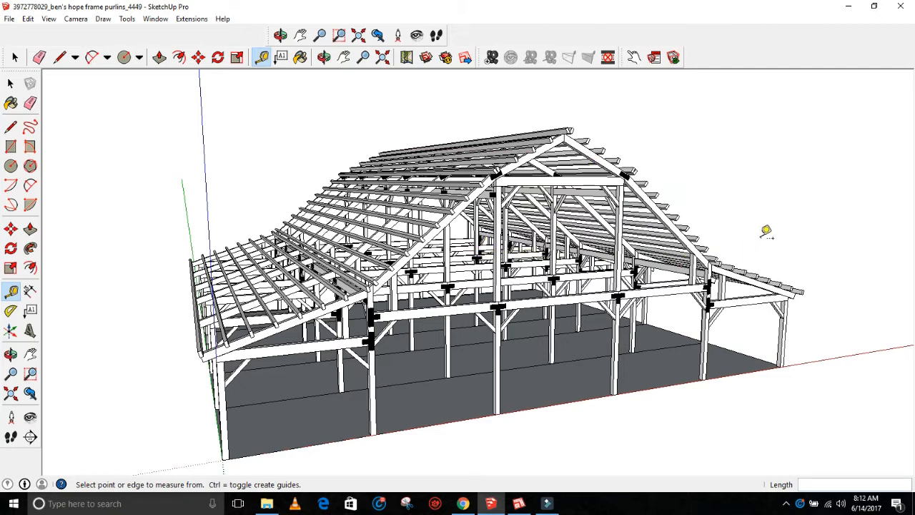
mouse_move(536, 284)
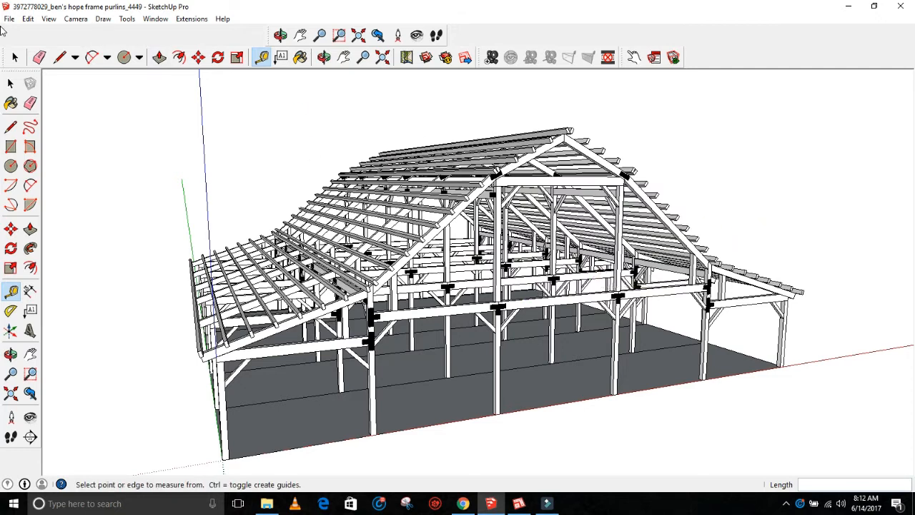
Start a new blank model and delete the default person figure.
click(8, 19)
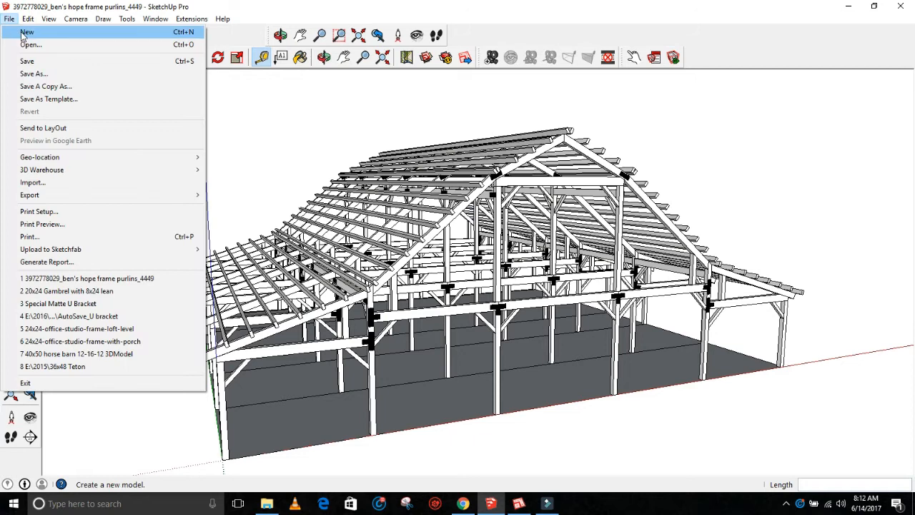
click(26, 31)
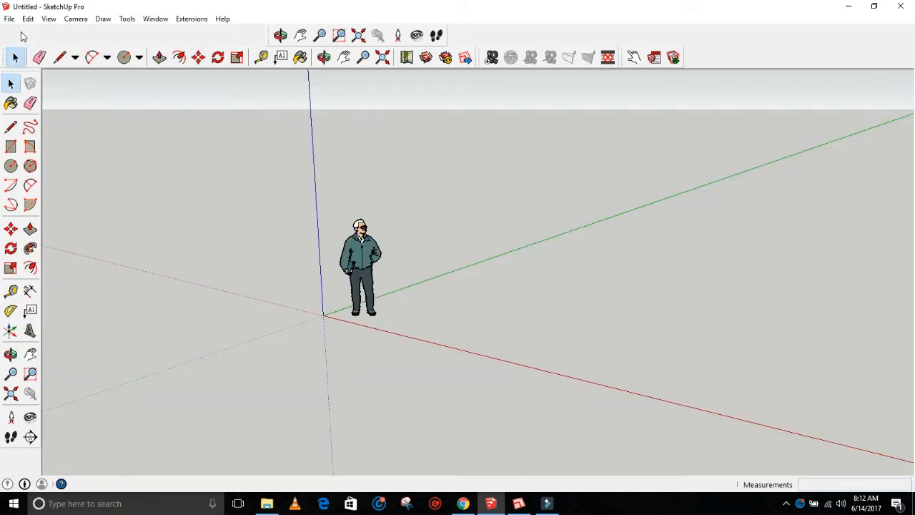
click(360, 258)
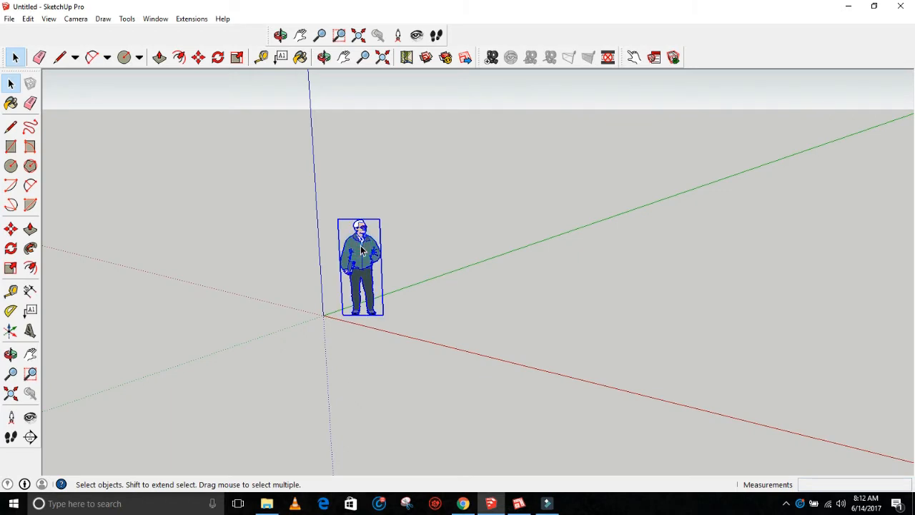
key(Delete)
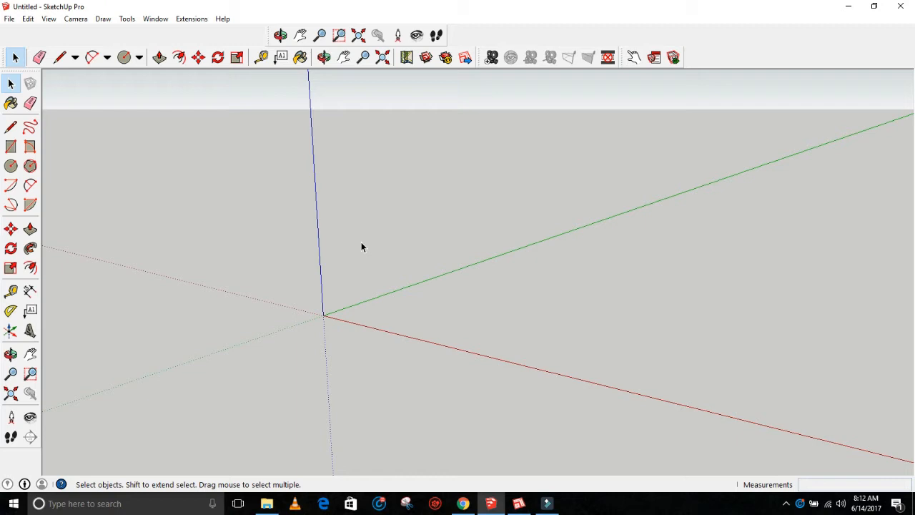
mouse_move(346, 243)
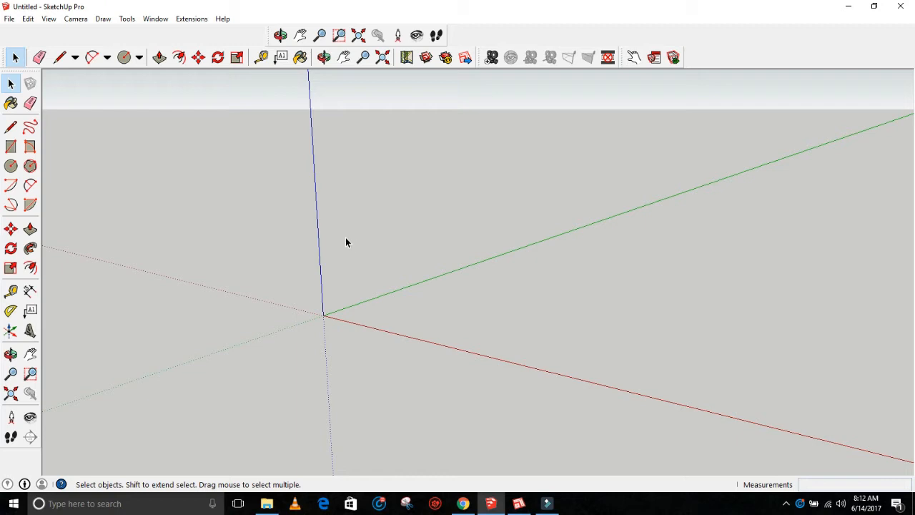
mouse_move(206, 139)
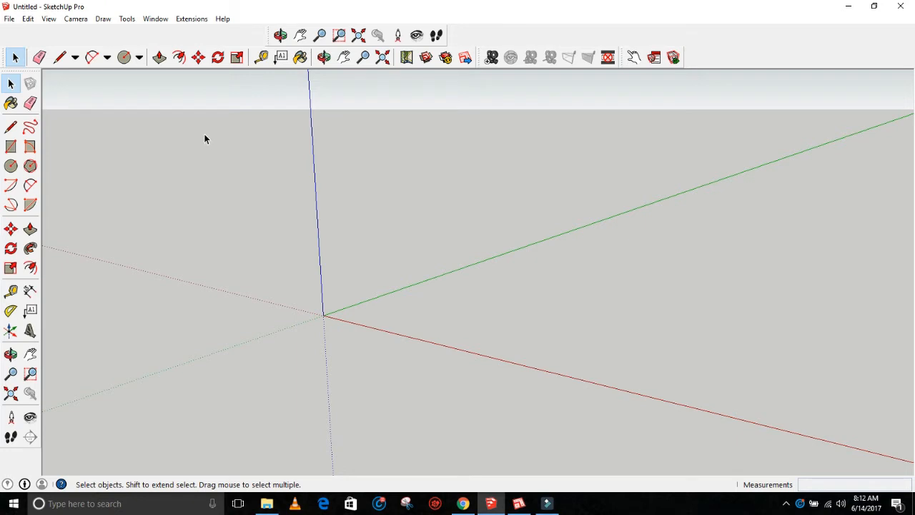
click(154, 18)
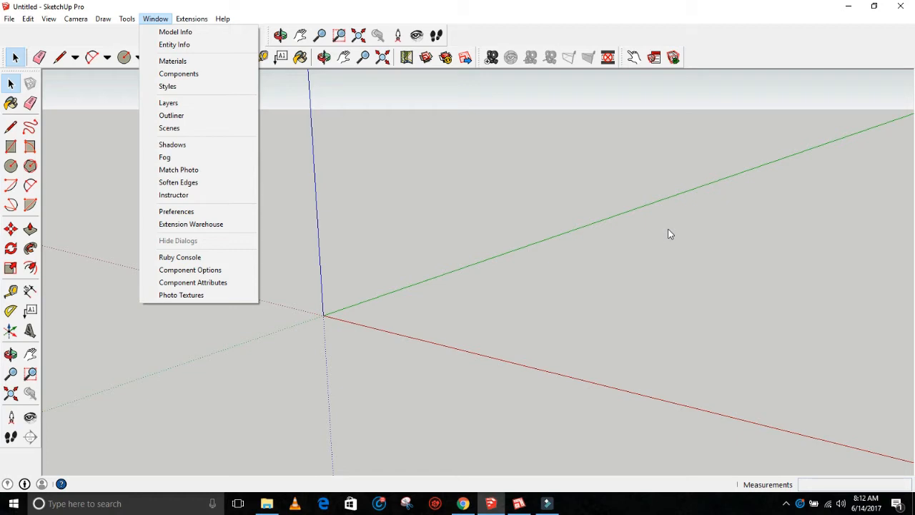
mouse_move(599, 279)
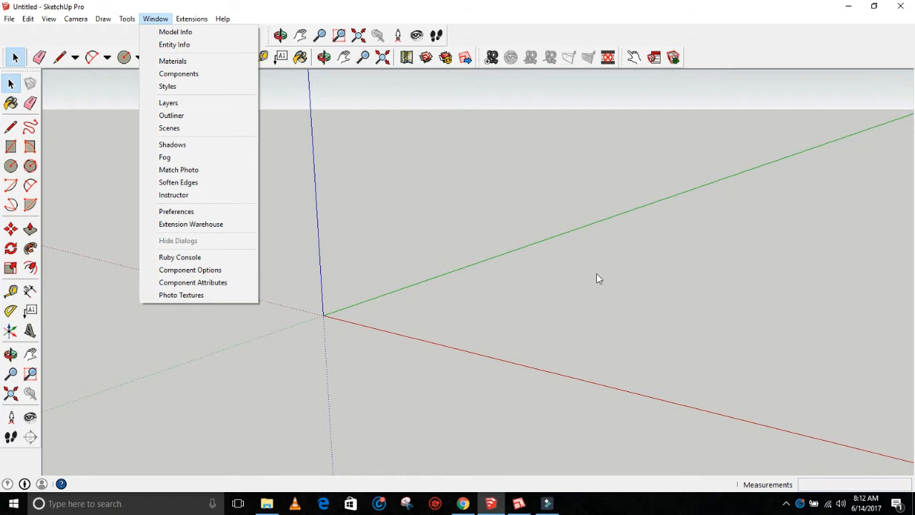
mouse_move(637, 253)
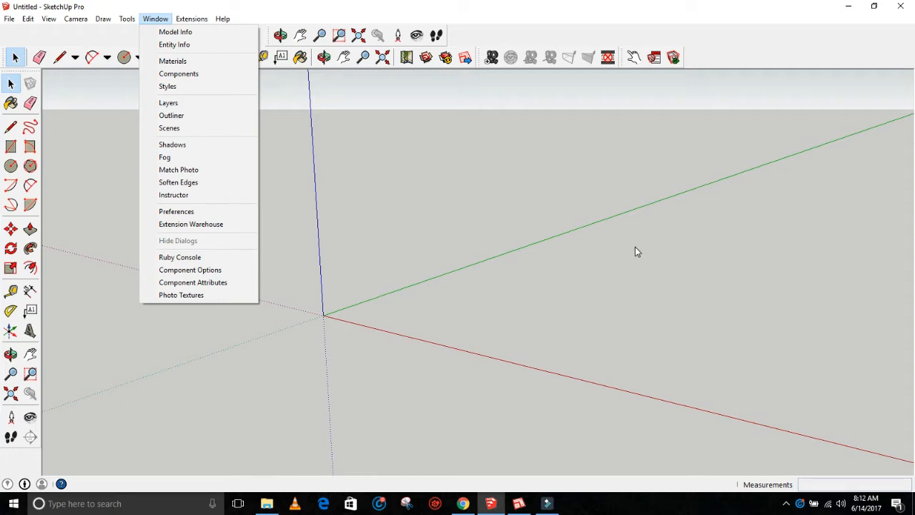
mouse_move(503, 180)
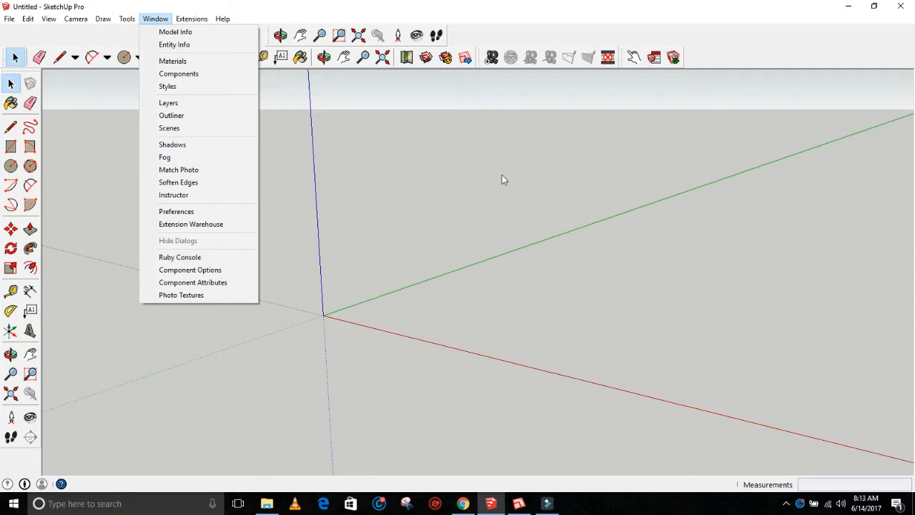
mouse_move(397, 147)
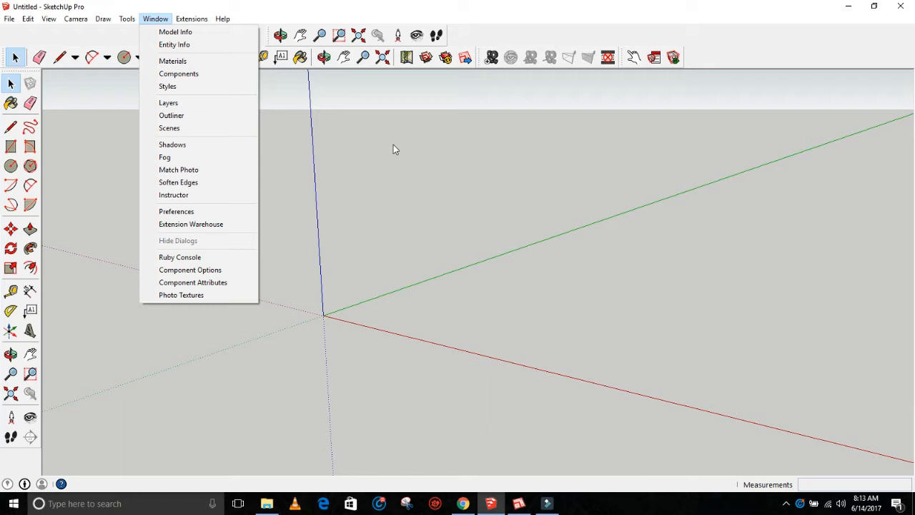
mouse_move(179, 74)
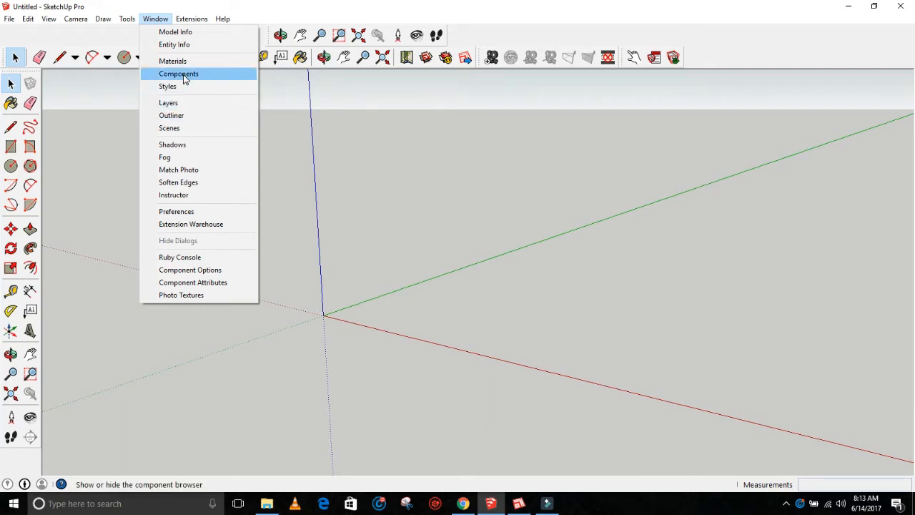
Show the Components browser and choose to open a local collection.
click(177, 75)
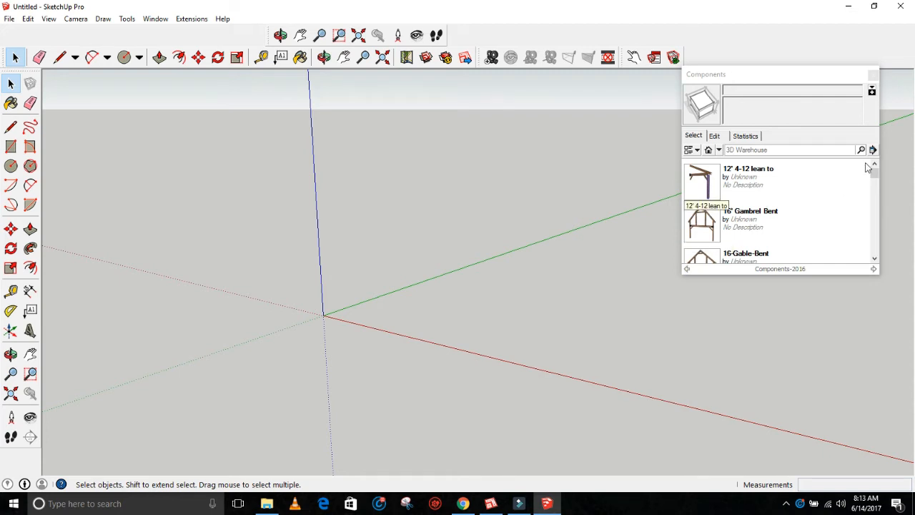
mouse_move(872, 150)
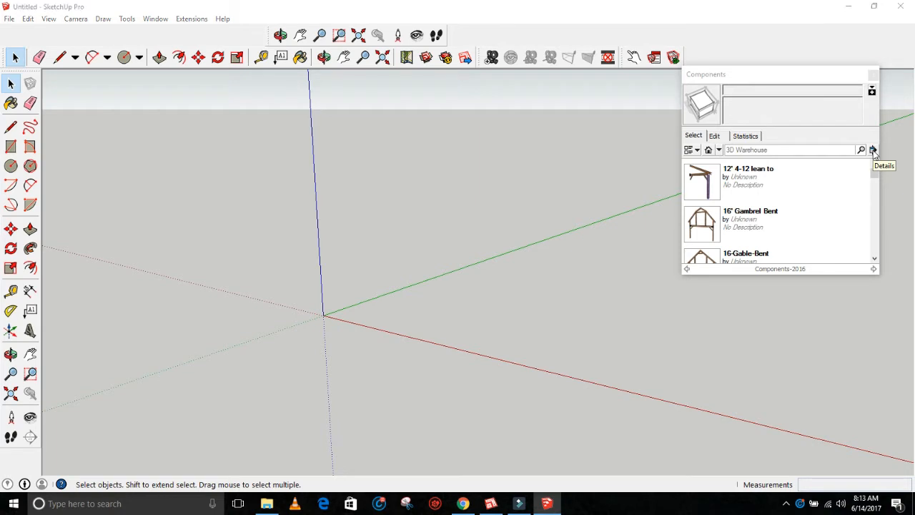
click(872, 150)
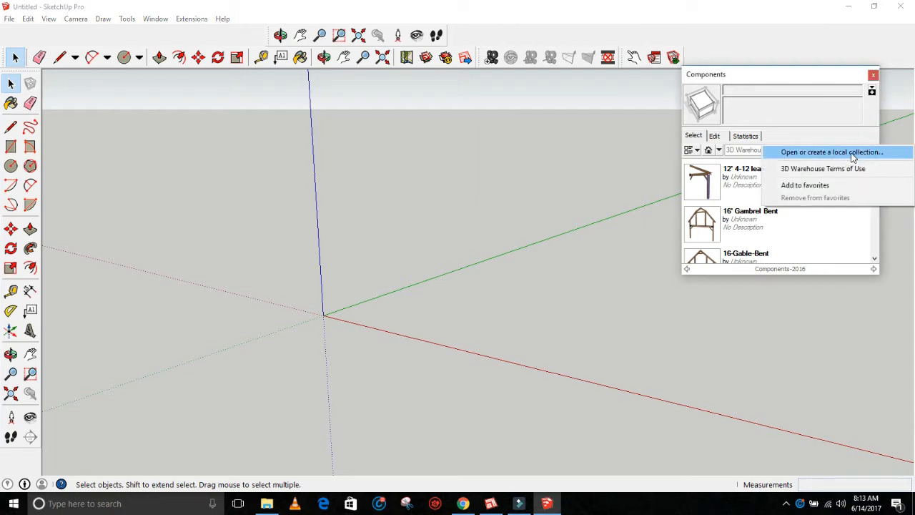
Browse the TOSHIBA EXT drive and highlight the Components-2016 folder as the collection.
click(830, 151)
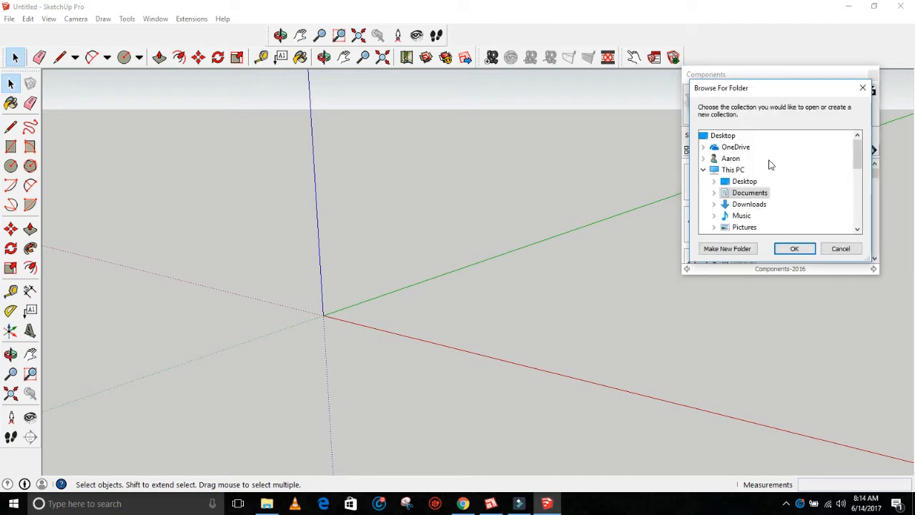
mouse_move(793, 98)
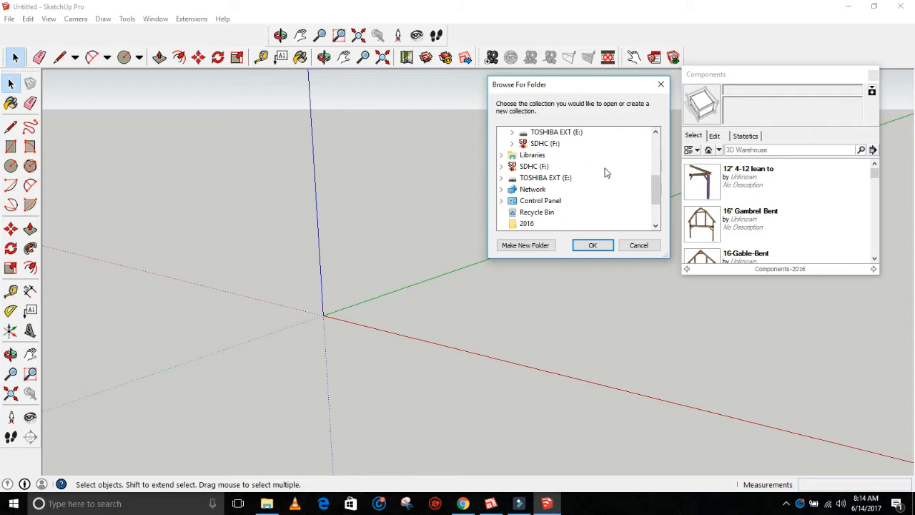
mouse_move(545, 177)
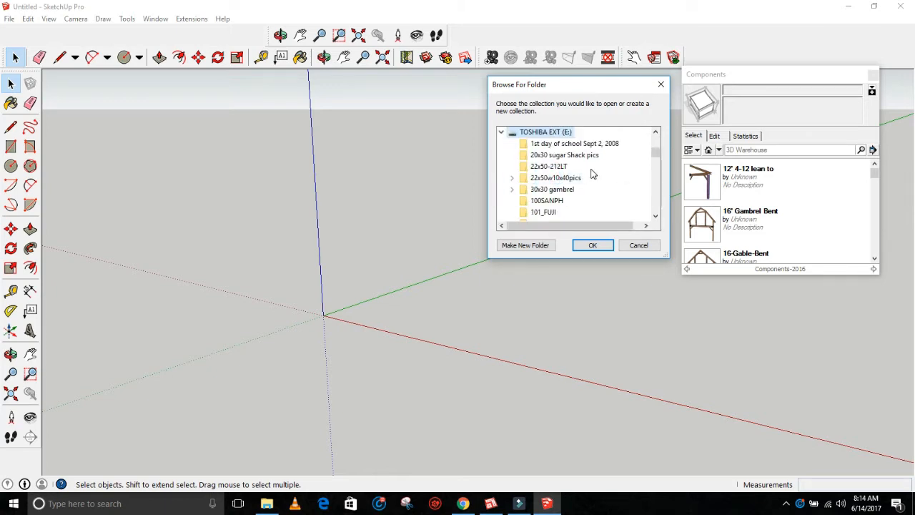
scroll(up, 3)
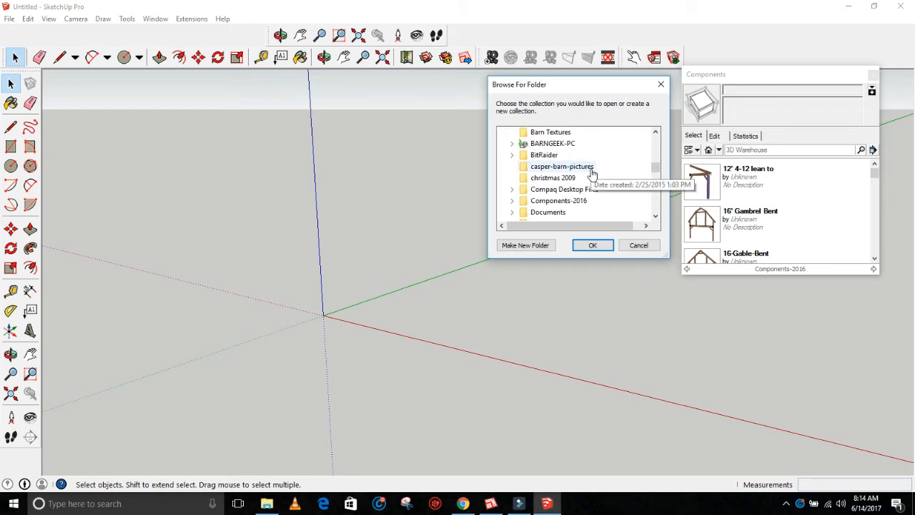
scroll(down, 3)
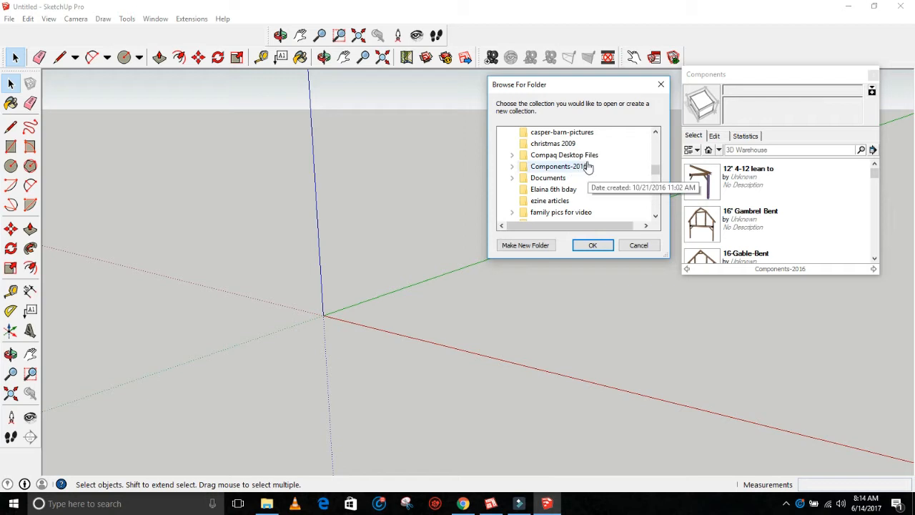
scroll(down, 3)
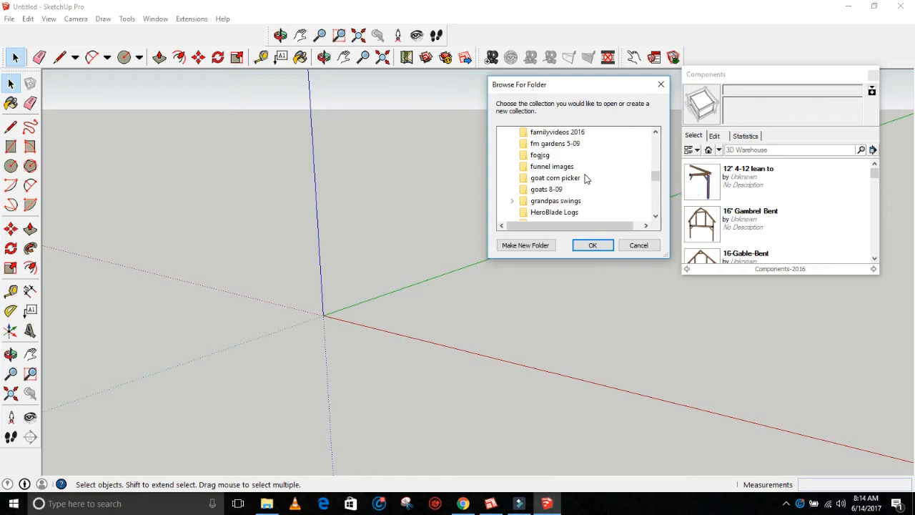
scroll(down, 3)
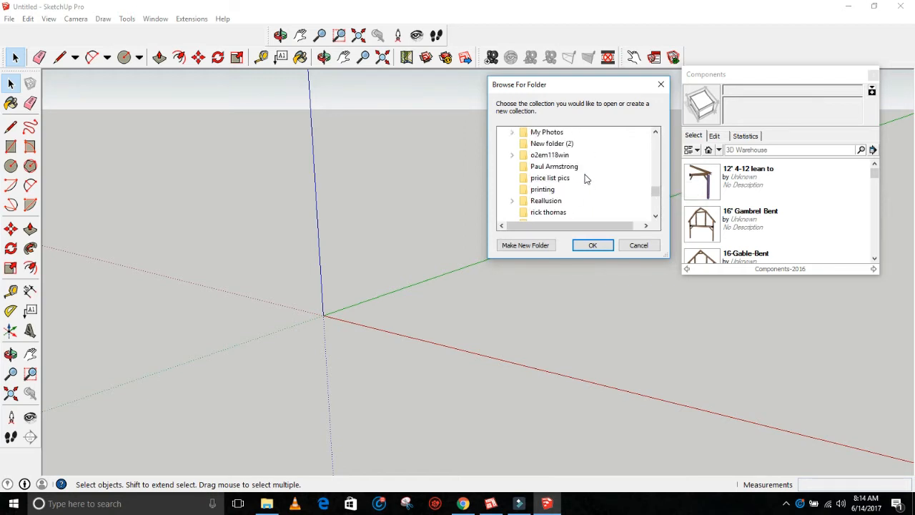
scroll(down, 3)
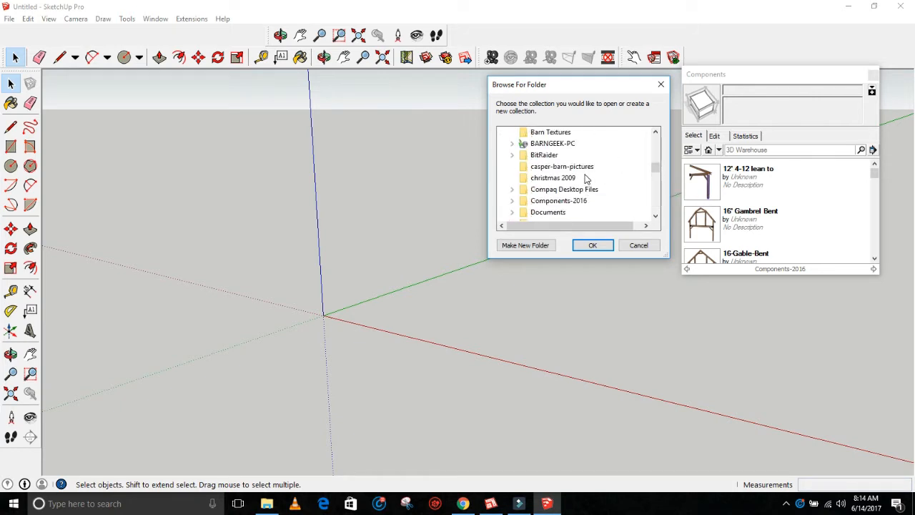
scroll(up, 3)
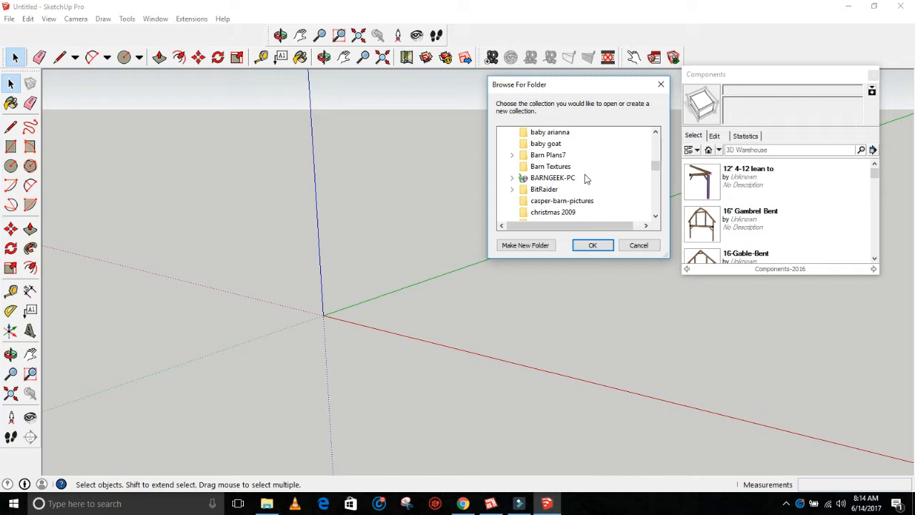
scroll(down, 3)
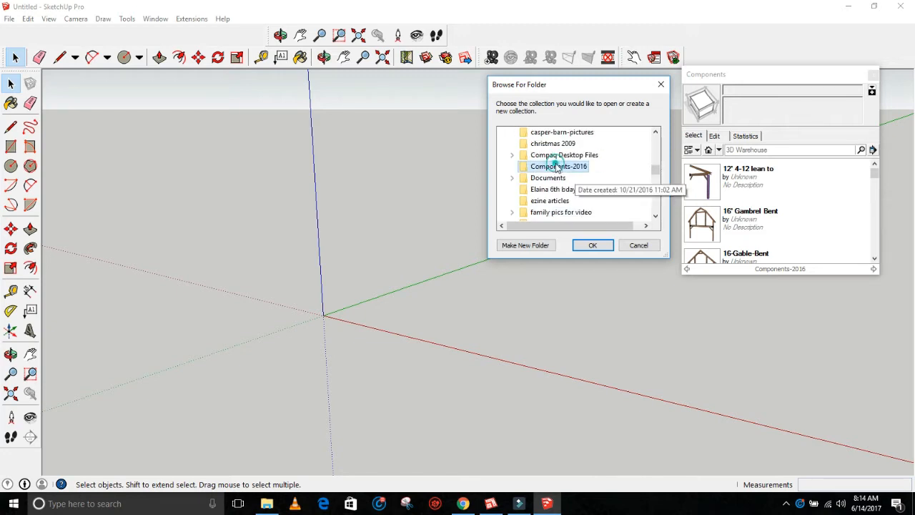
click(592, 244)
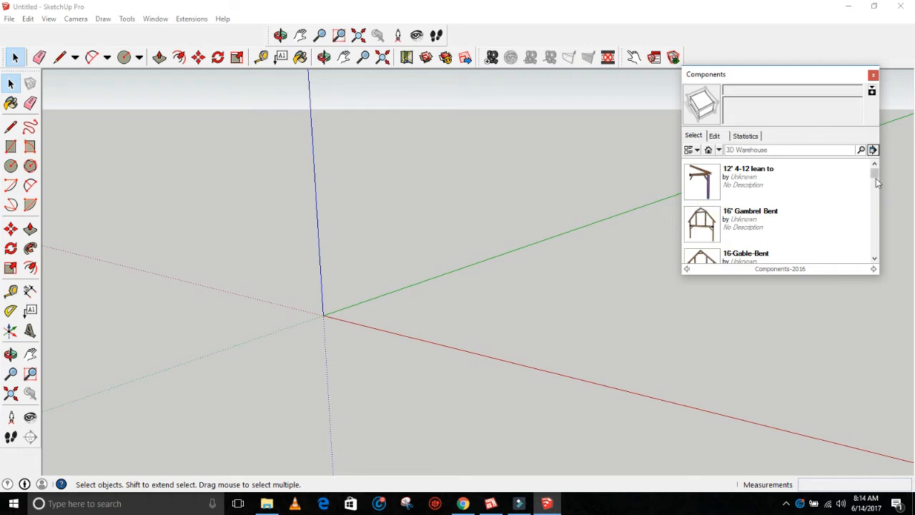
scroll(down, 3)
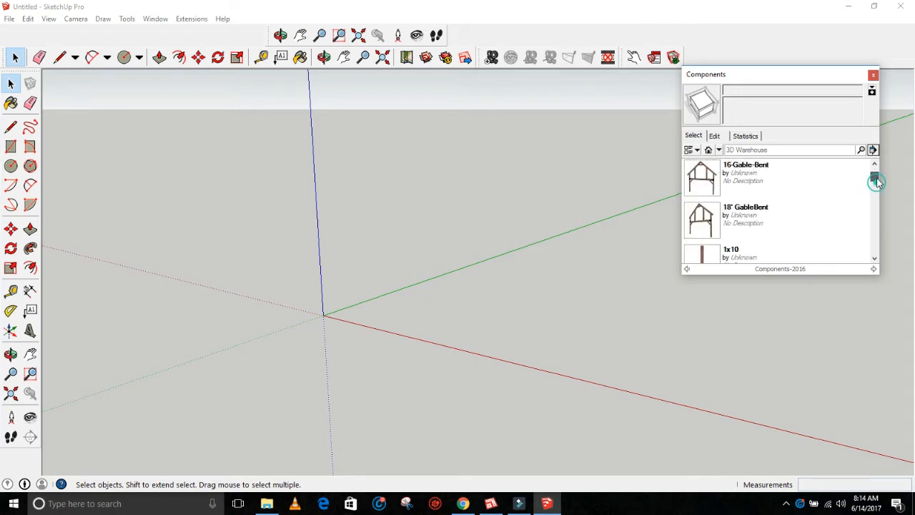
scroll(up, 3)
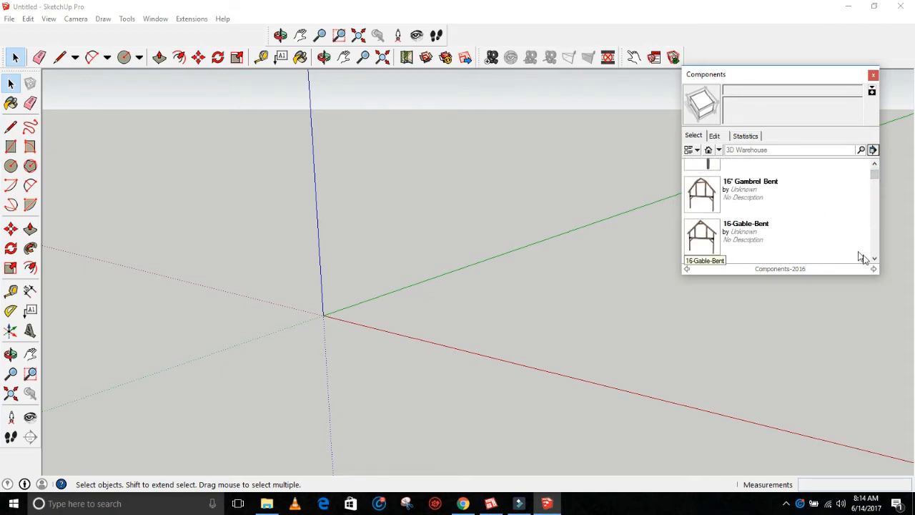
mouse_move(755, 246)
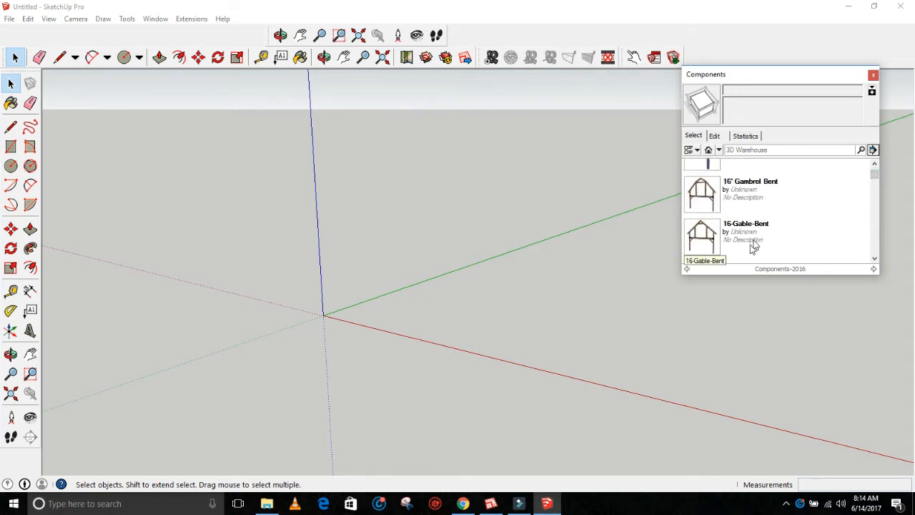
mouse_move(821, 240)
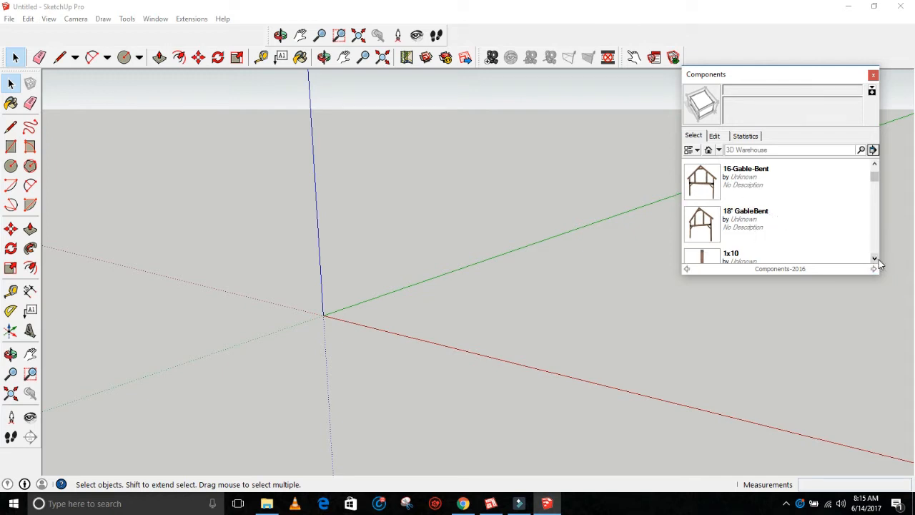
scroll(down, 3)
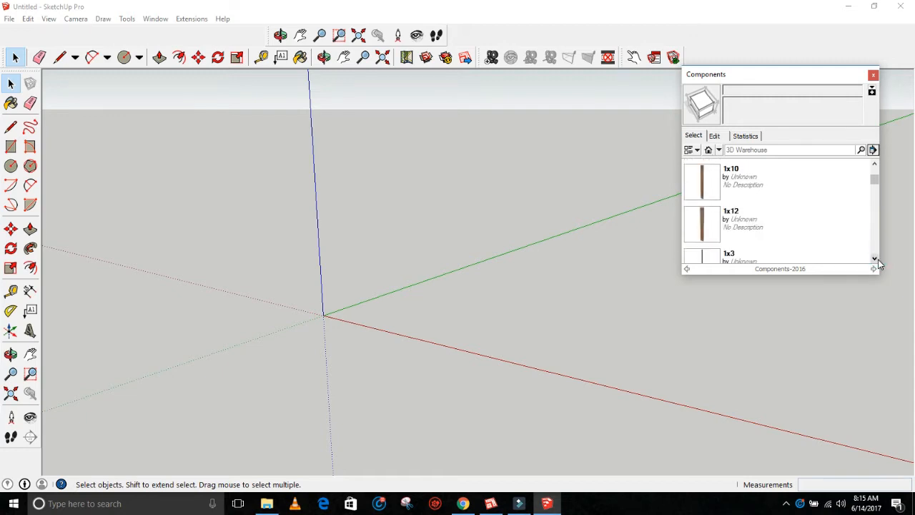
scroll(down, 3)
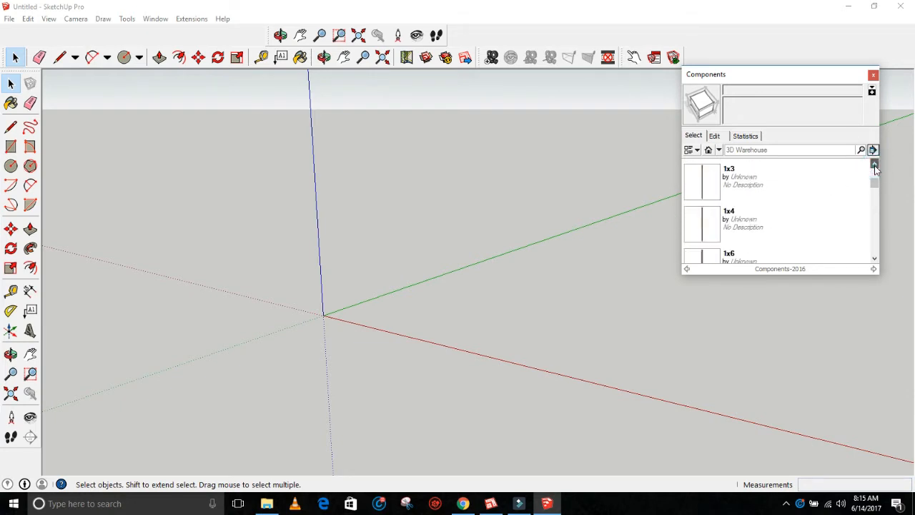
scroll(down, 3)
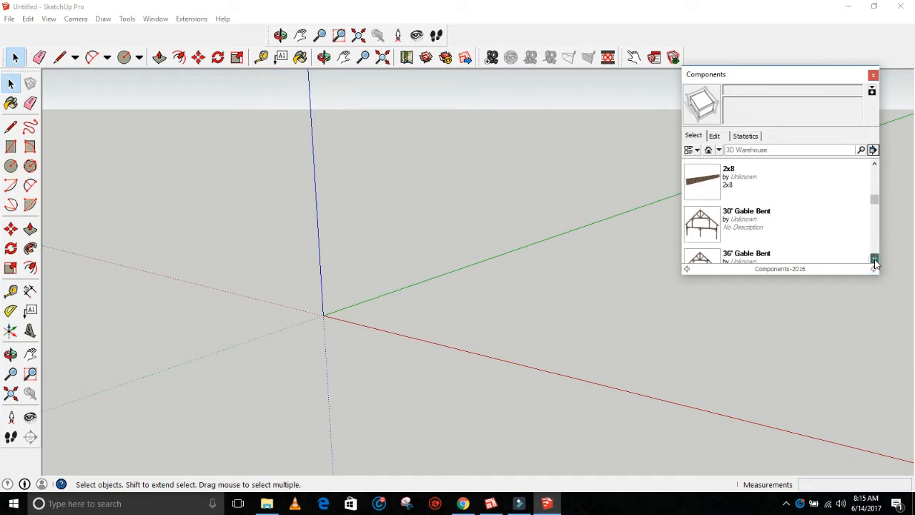
click(873, 259)
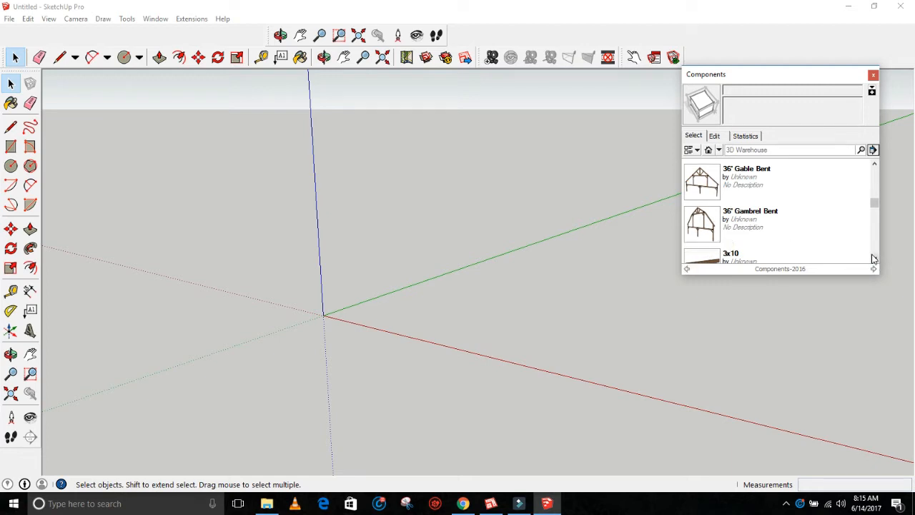
scroll(down, 3)
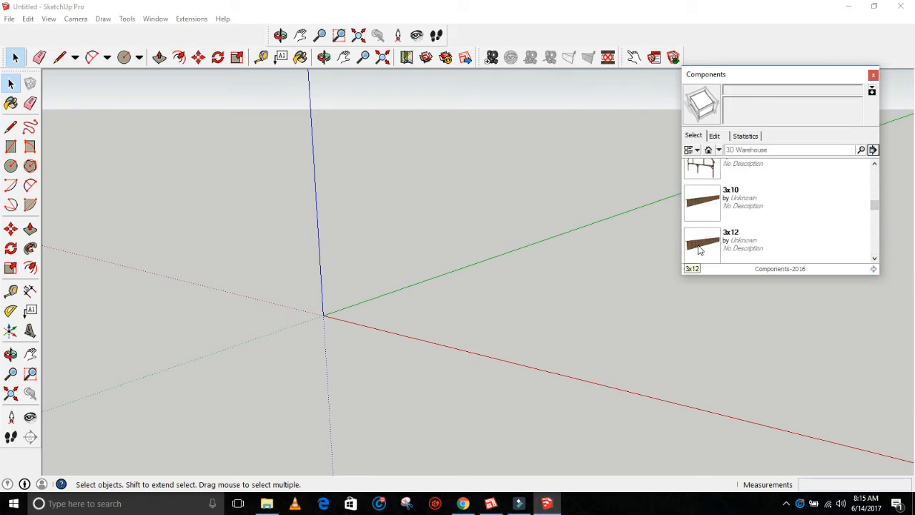
mouse_move(806, 256)
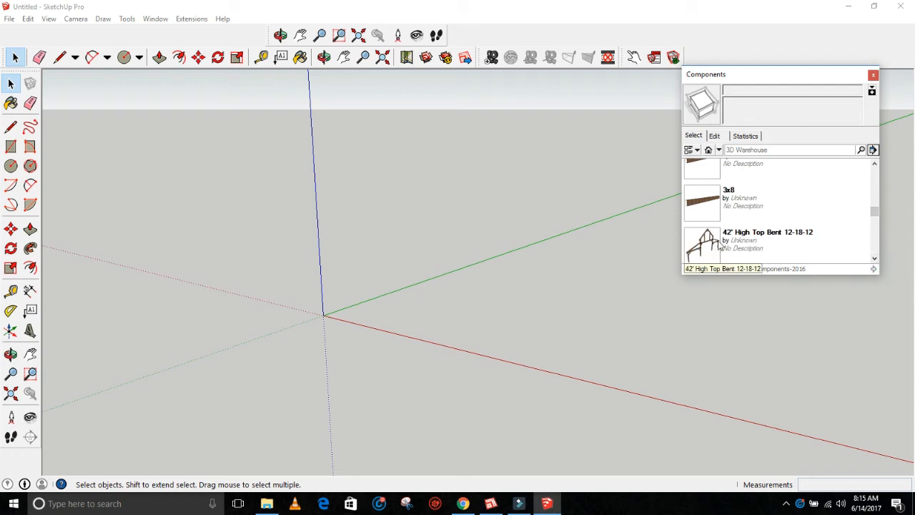
mouse_move(861, 257)
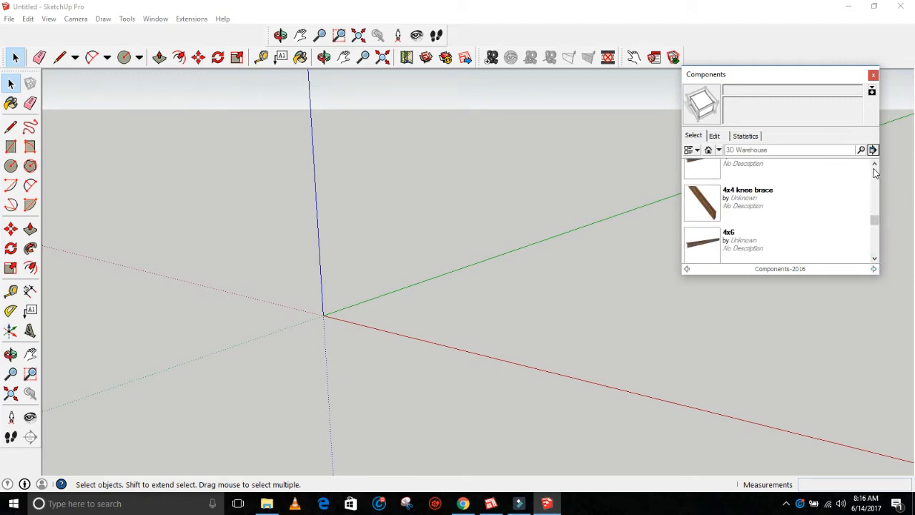
scroll(up, 3)
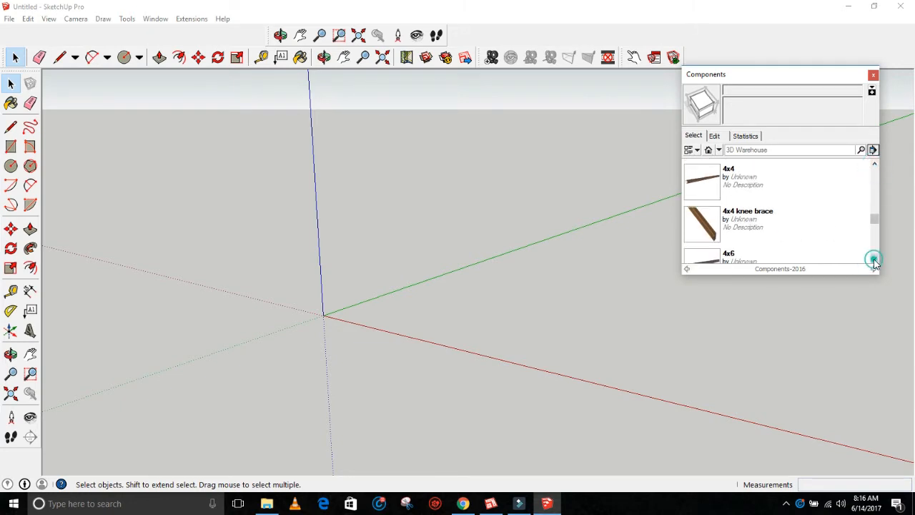
scroll(down, 3)
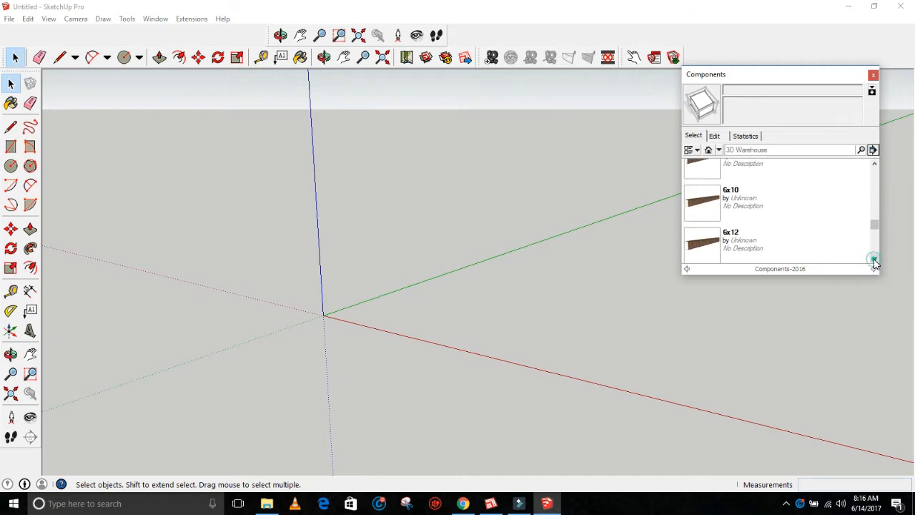
scroll(down, 3)
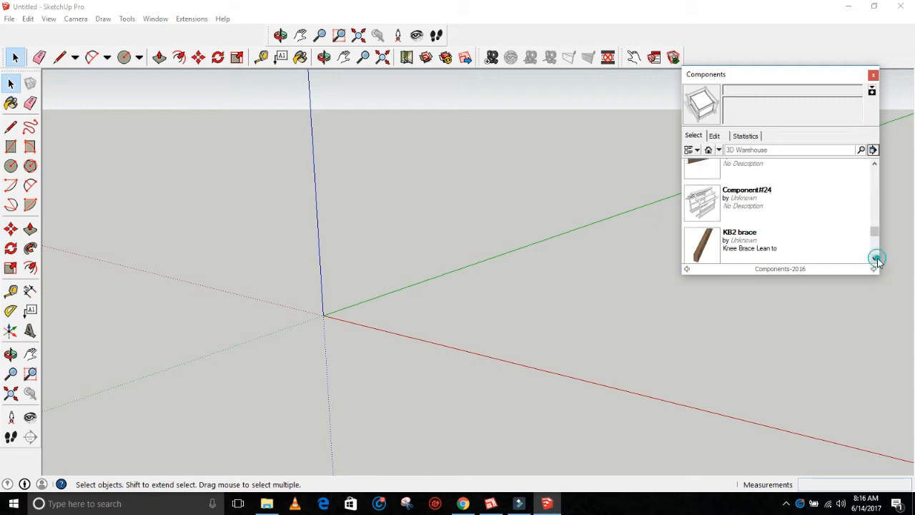
scroll(down, 3)
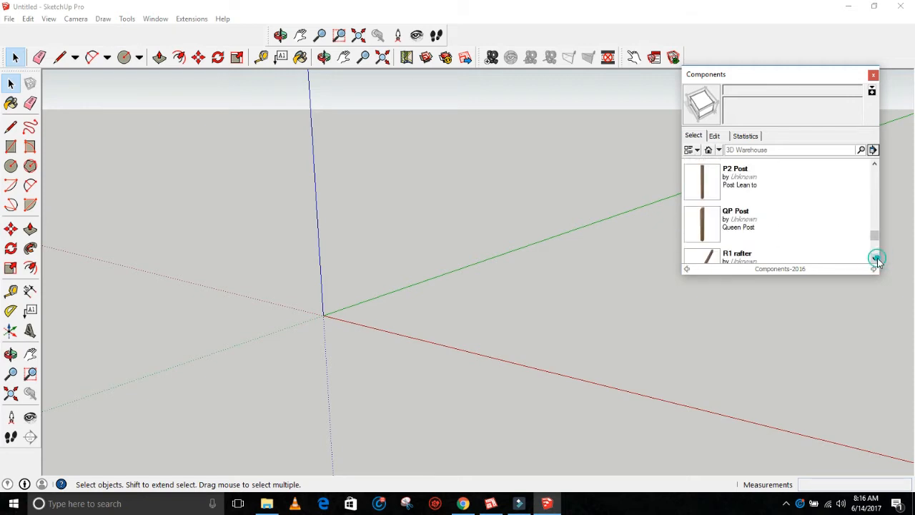
scroll(down, 3)
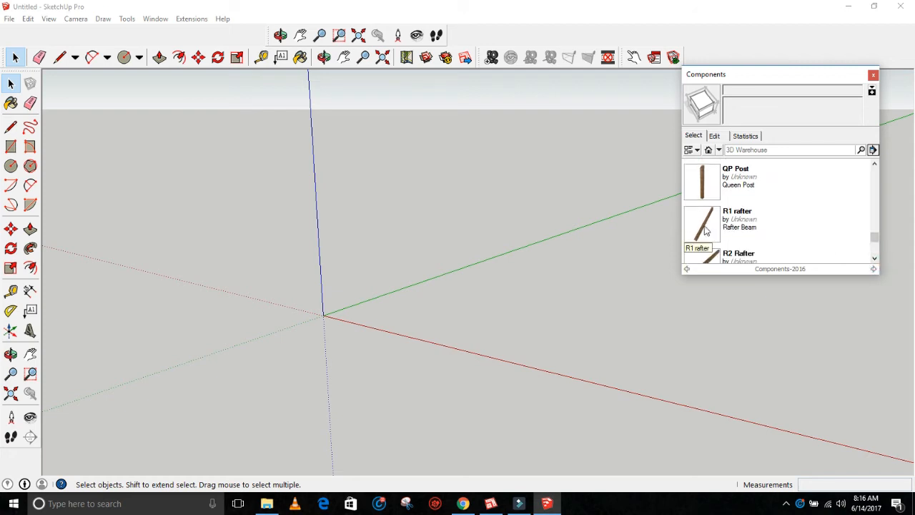
mouse_move(717, 227)
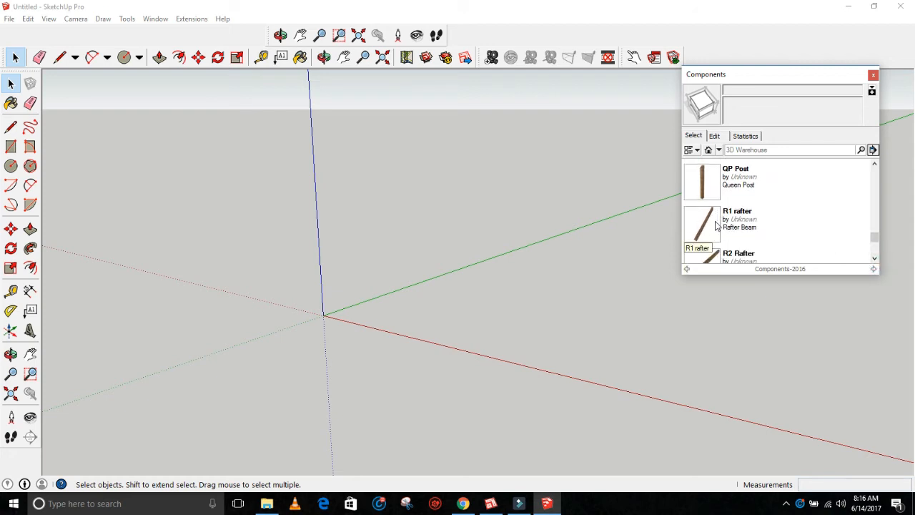
mouse_move(714, 206)
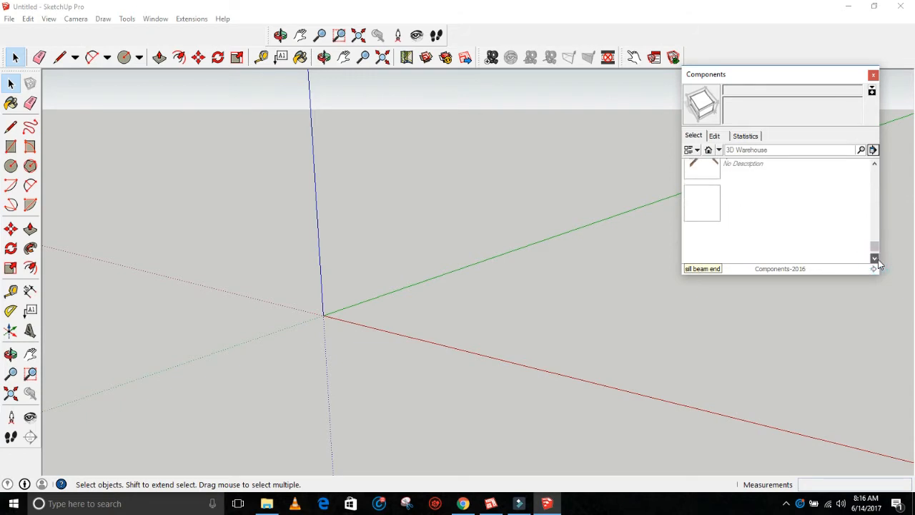
scroll(down, 3)
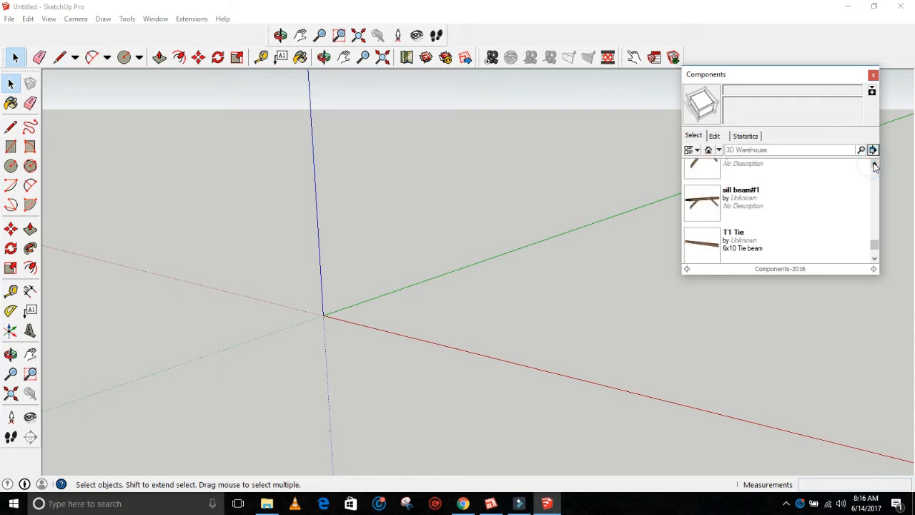
scroll(up, 3)
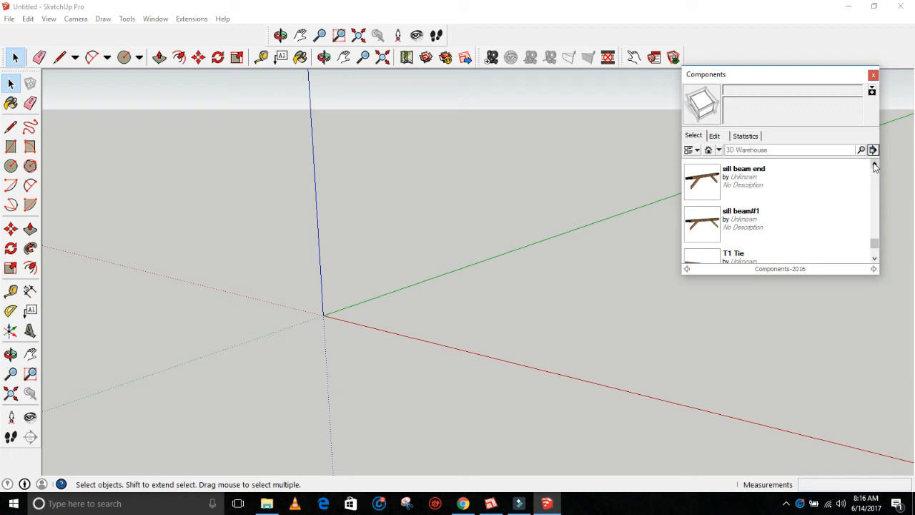
click(872, 150)
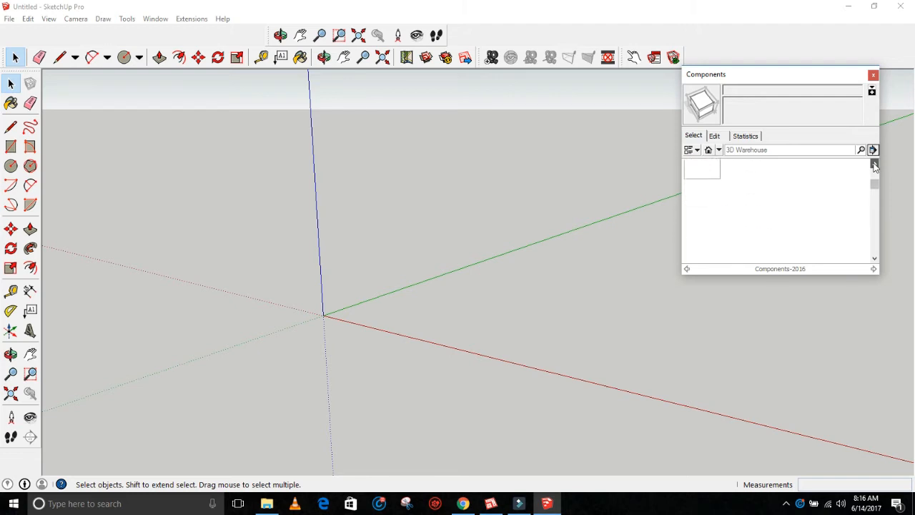
click(872, 150)
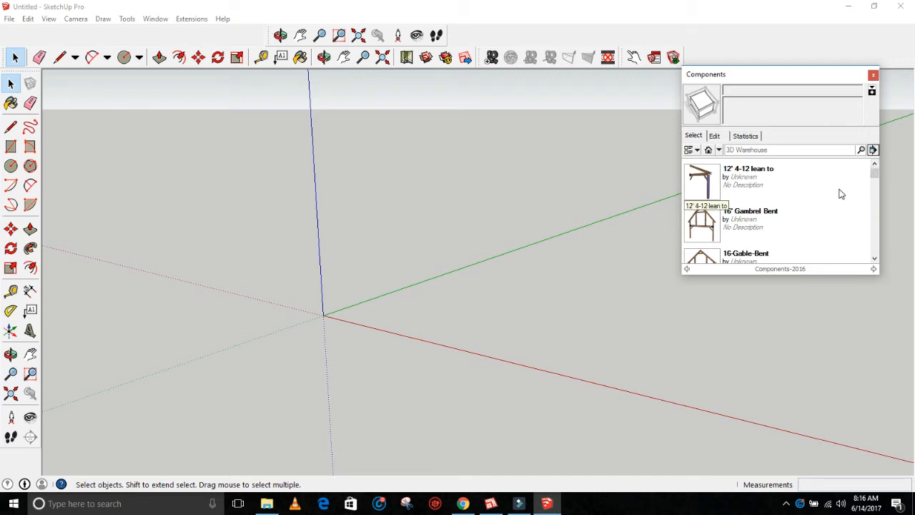
mouse_move(837, 197)
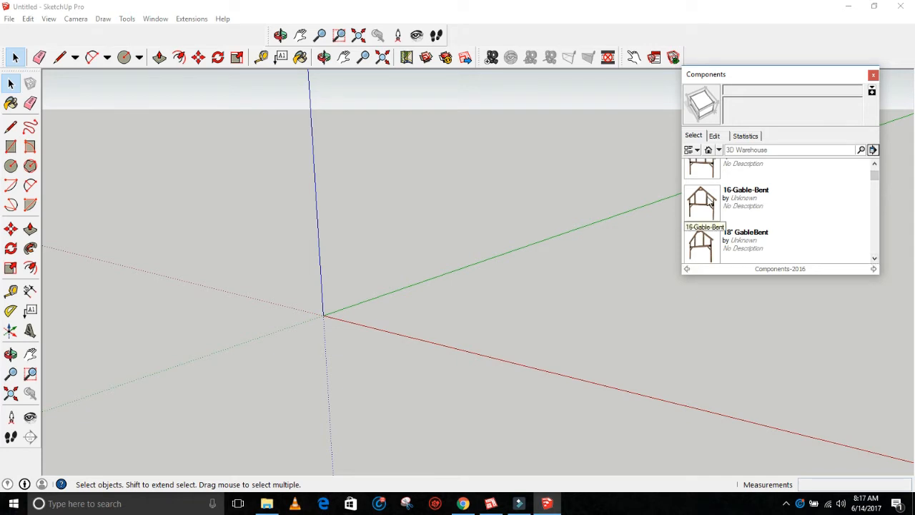
Place the 16-Gable-Bent component from the library at the model origin.
click(703, 198)
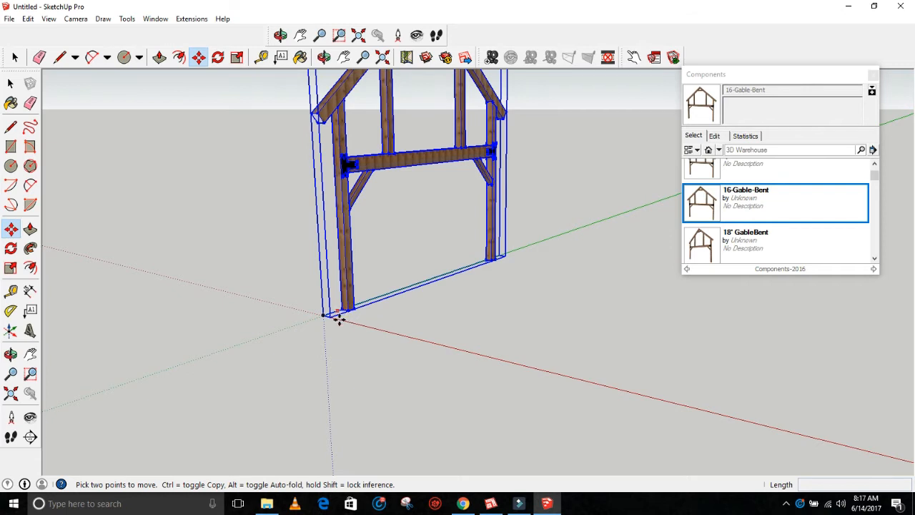
click(340, 34)
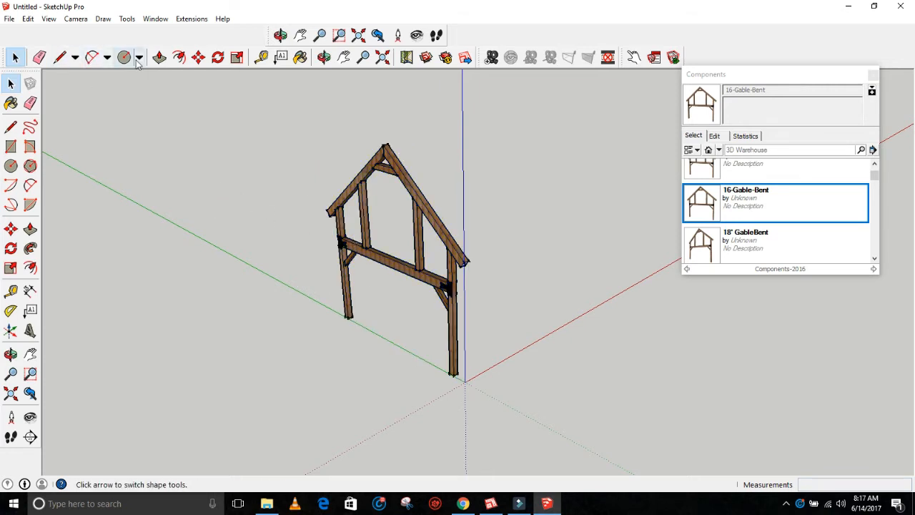
Draw a 40 by 18 ft rectangular floor face from the bent's base corner.
click(139, 57)
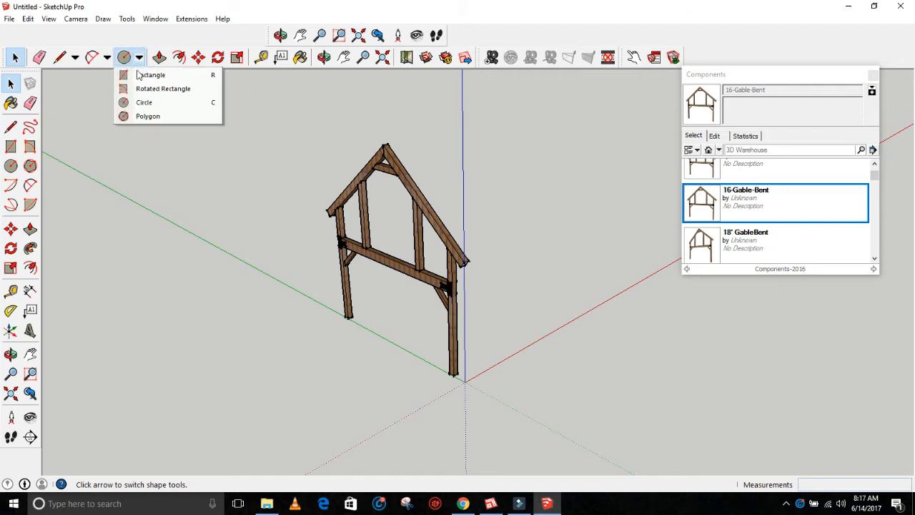
click(151, 75)
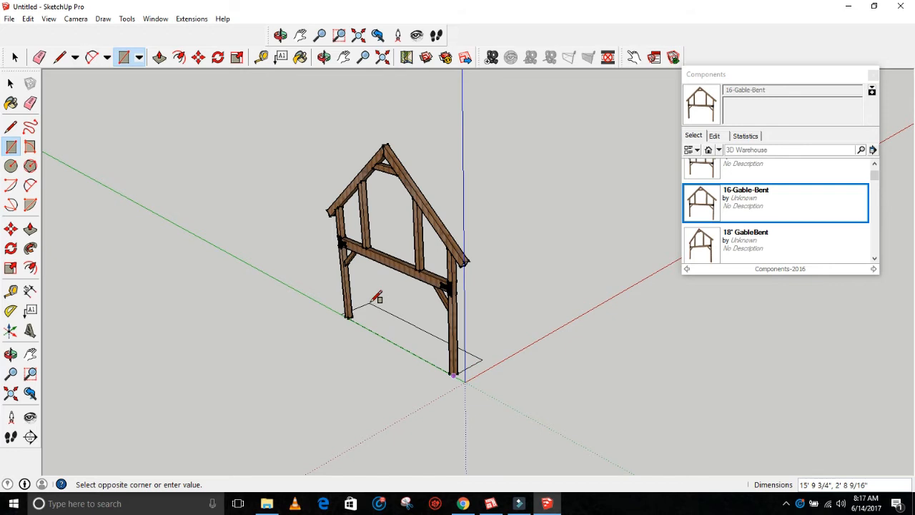
mouse_move(627, 172)
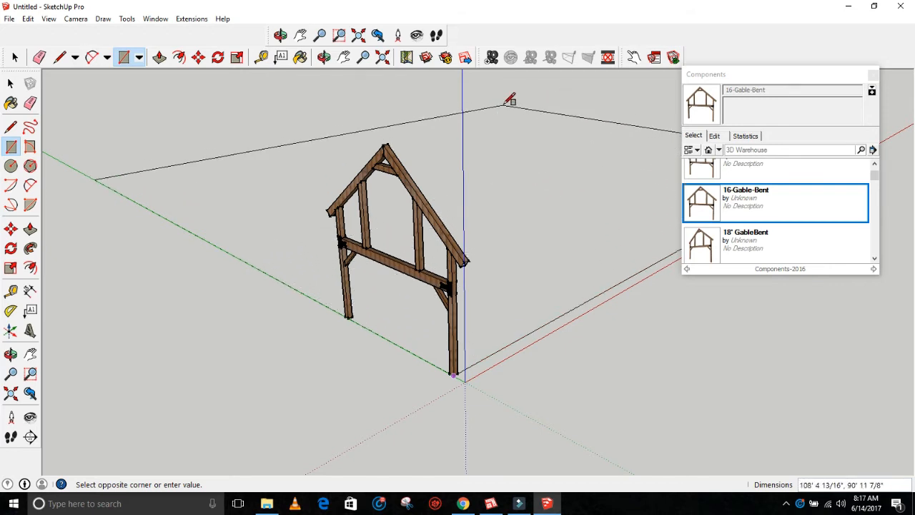
click(506, 103)
text(18',40')
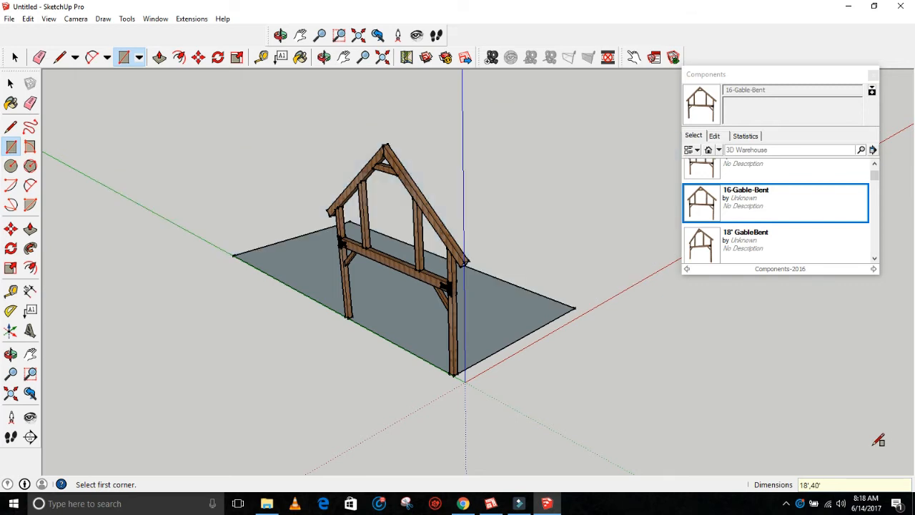
mouse_move(855, 449)
text(40',18)
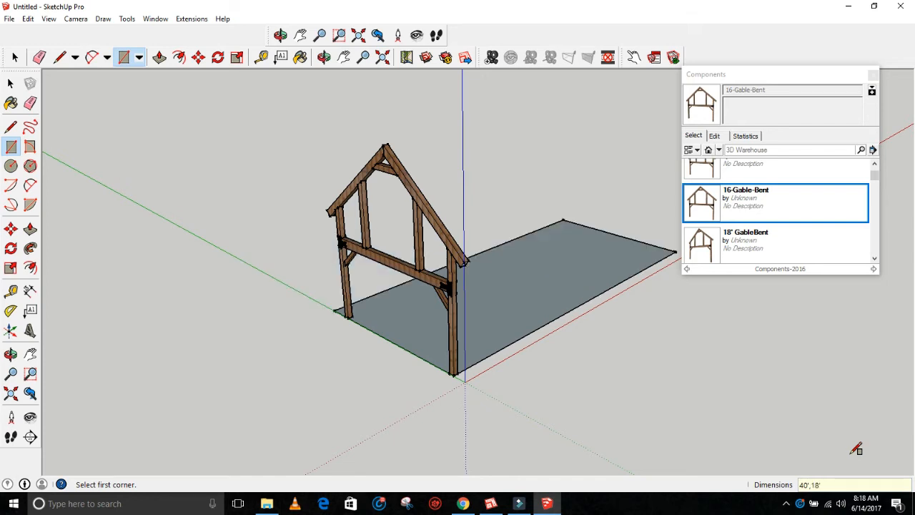
mouse_move(397, 274)
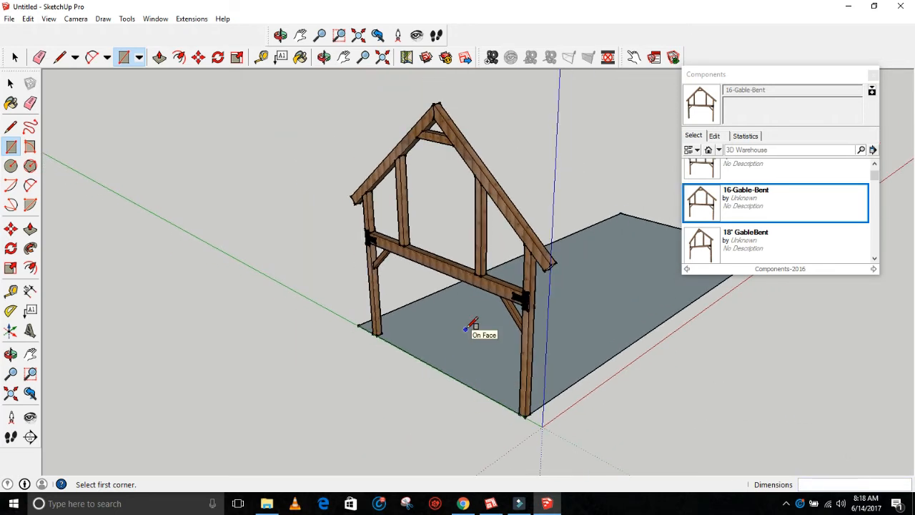
mouse_move(460, 332)
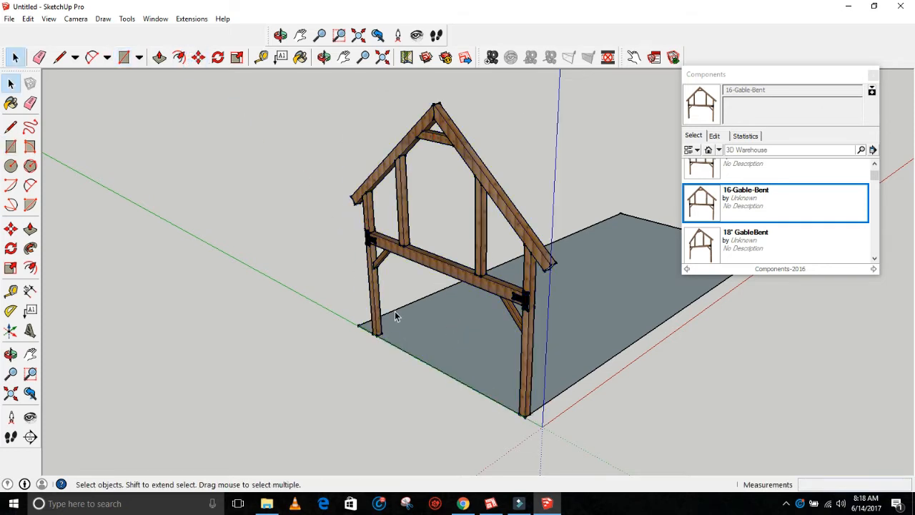
click(60, 57)
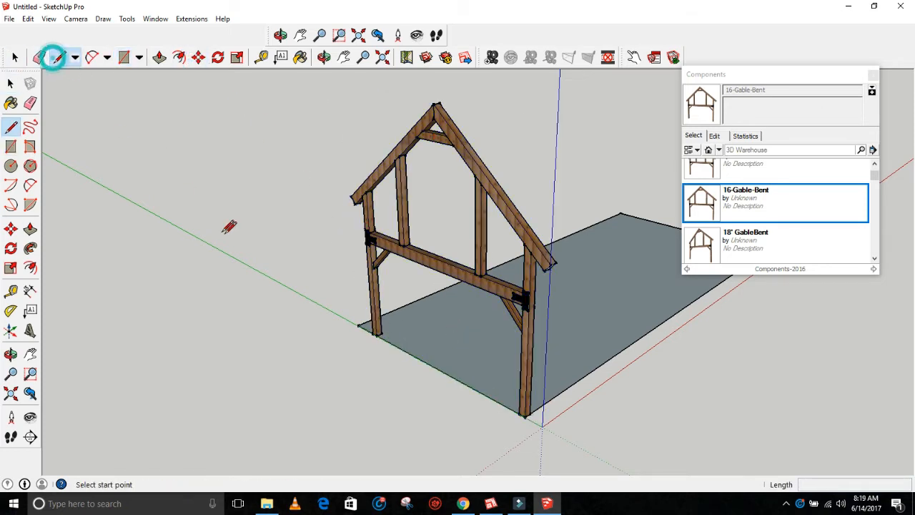
click(369, 331)
text(40')
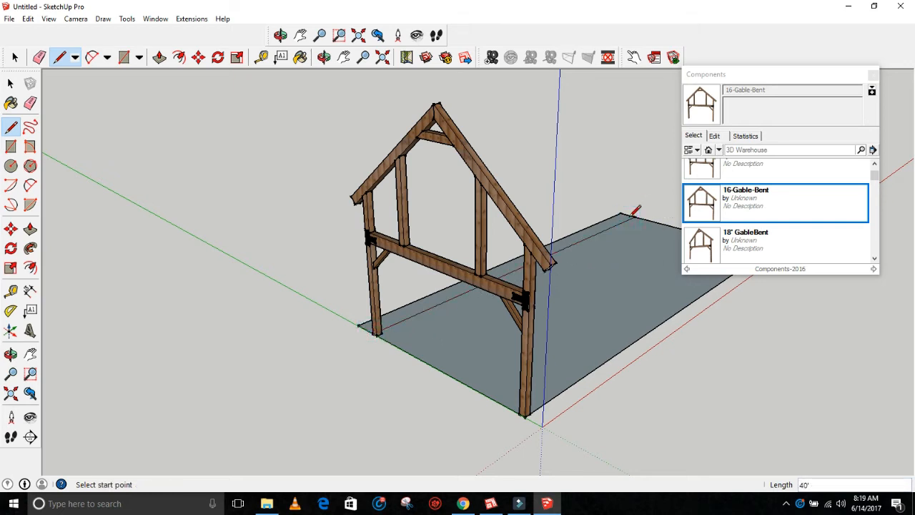
click(38, 57)
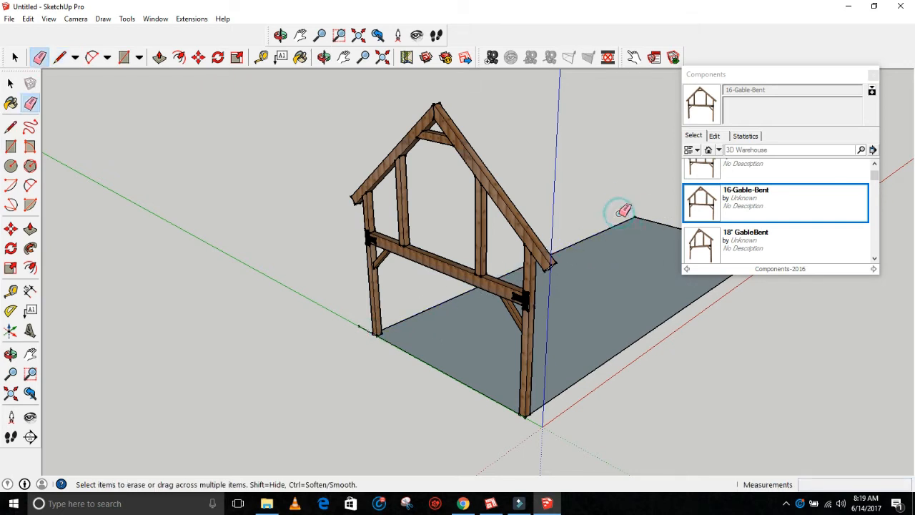
mouse_move(358, 326)
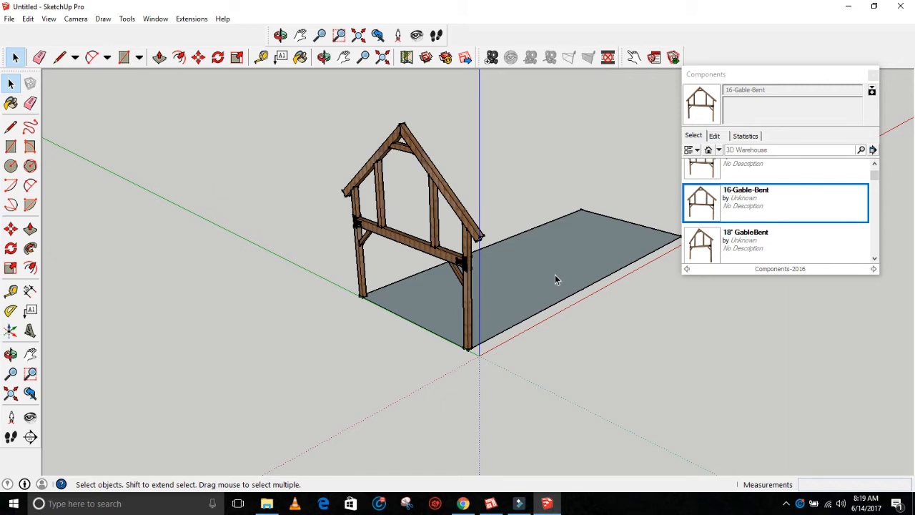
Make the floor face its own component via the right-click Make Component dialog.
right_click(555, 274)
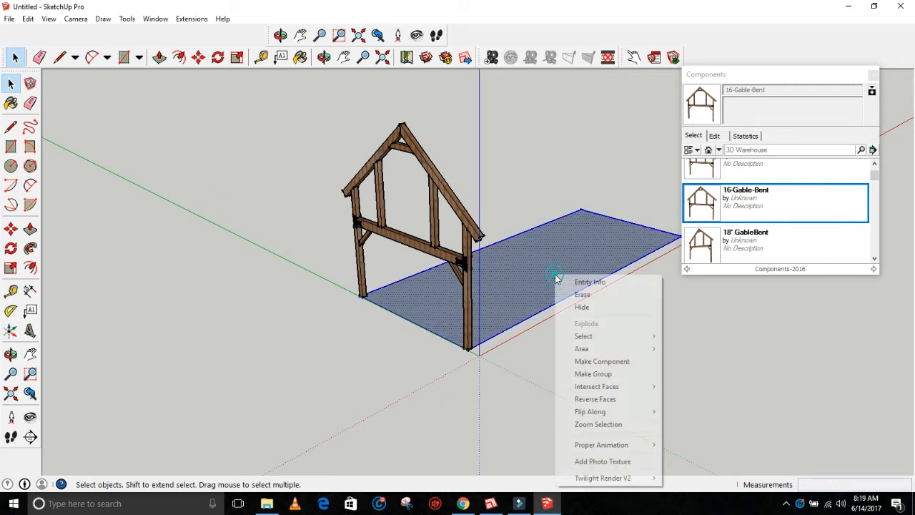
mouse_move(602, 360)
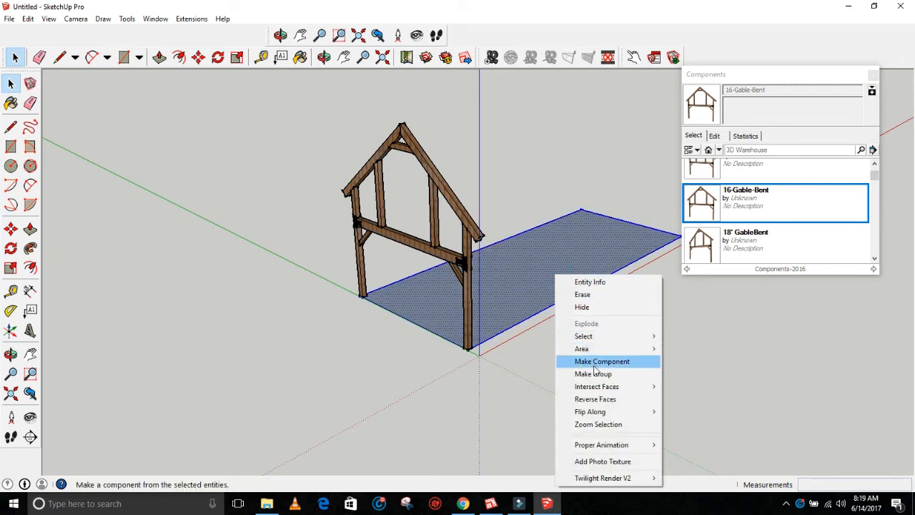
mouse_move(592, 373)
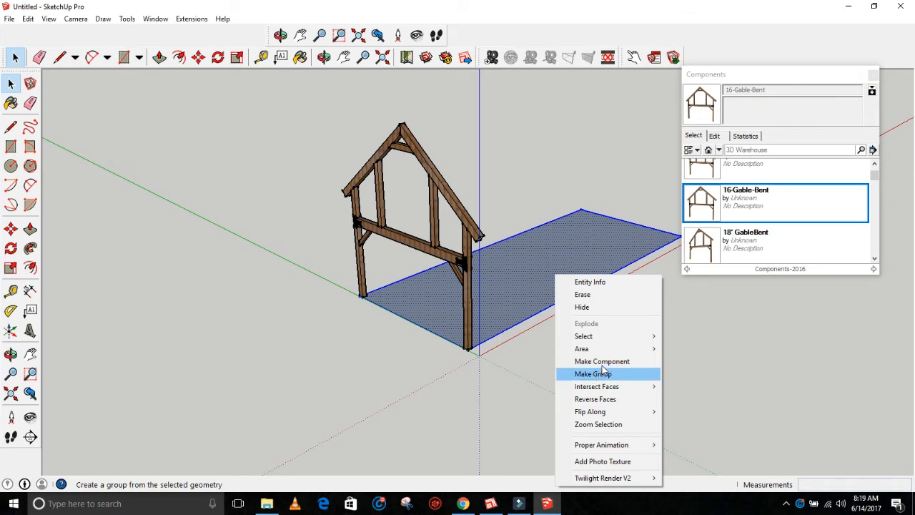
click(601, 361)
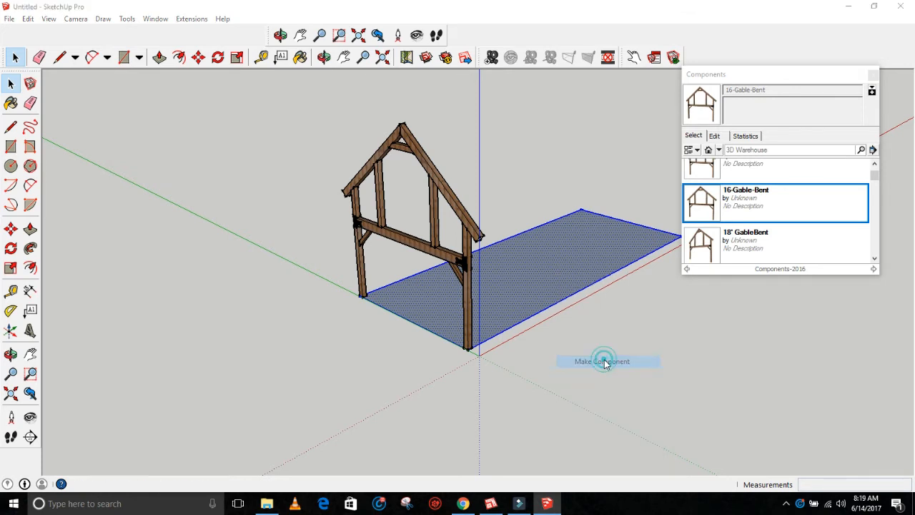
click(602, 360)
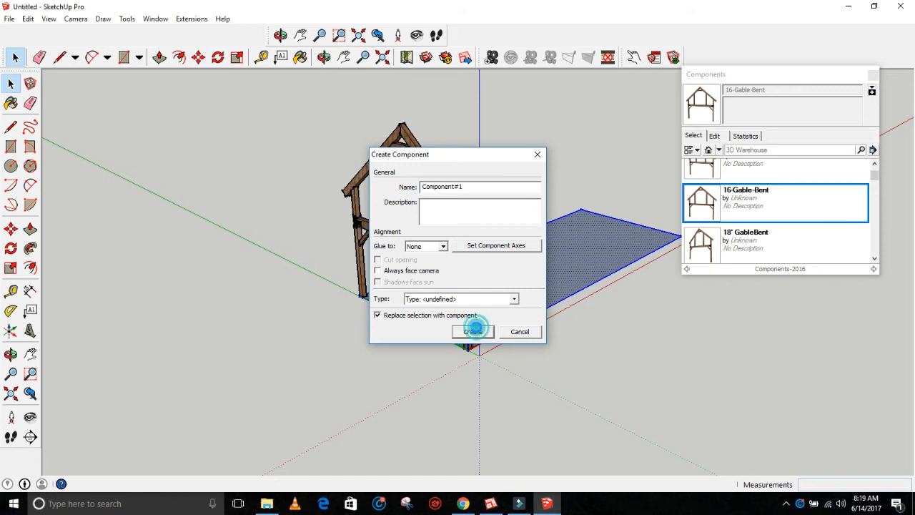
click(471, 332)
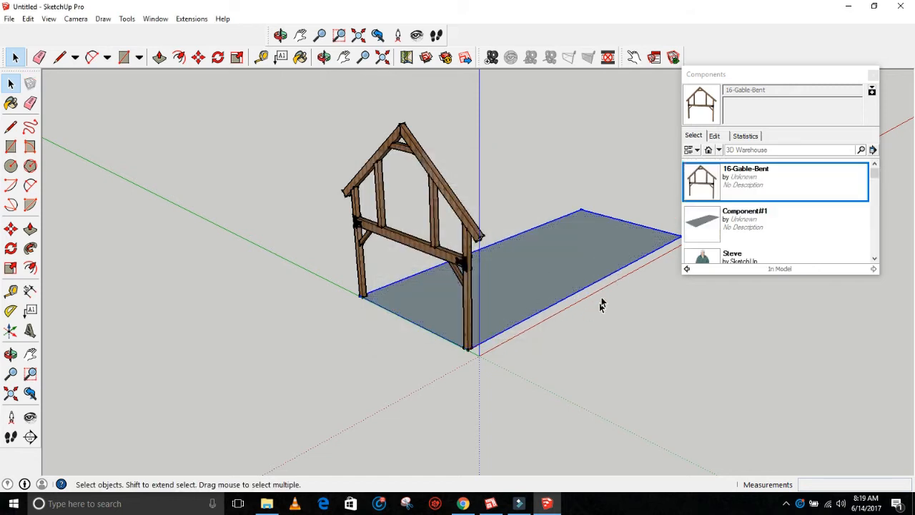
mouse_move(403, 356)
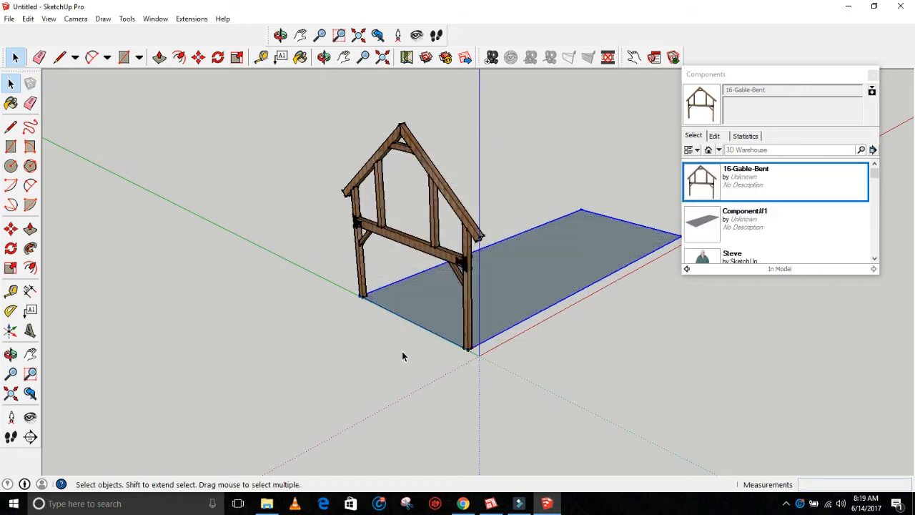
click(260, 57)
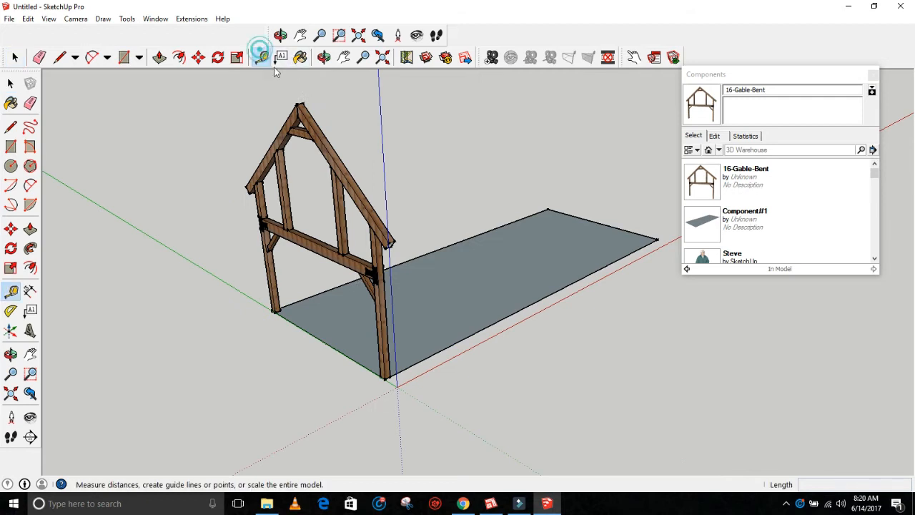
Lay a guide 10 ft from the floor's front edge and select the whole gable bent.
click(260, 57)
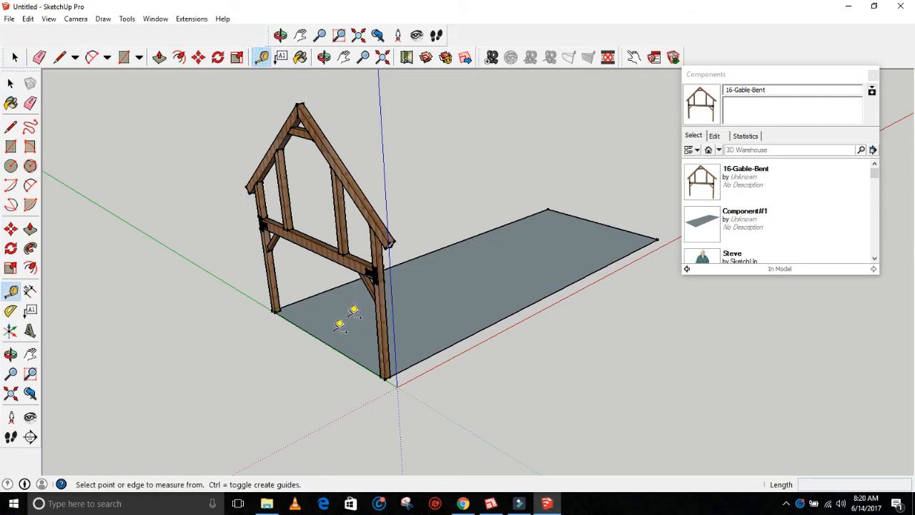
mouse_move(317, 329)
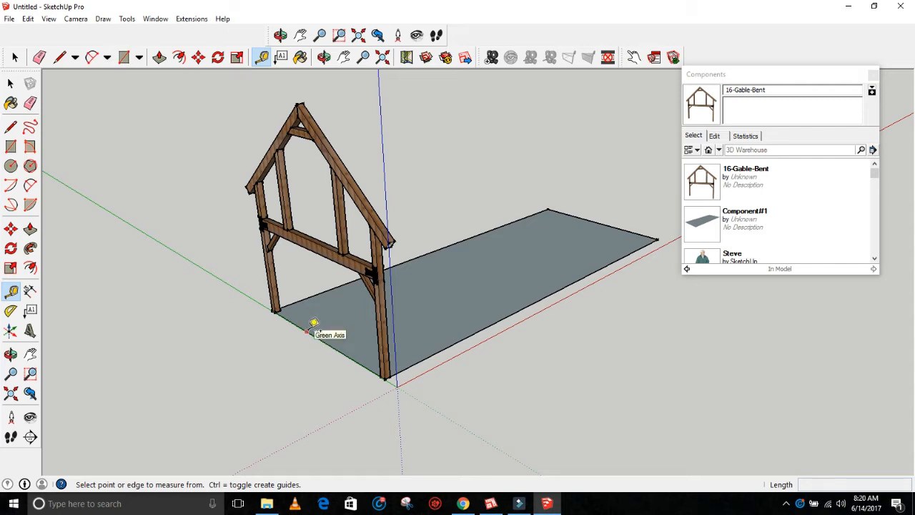
mouse_move(314, 329)
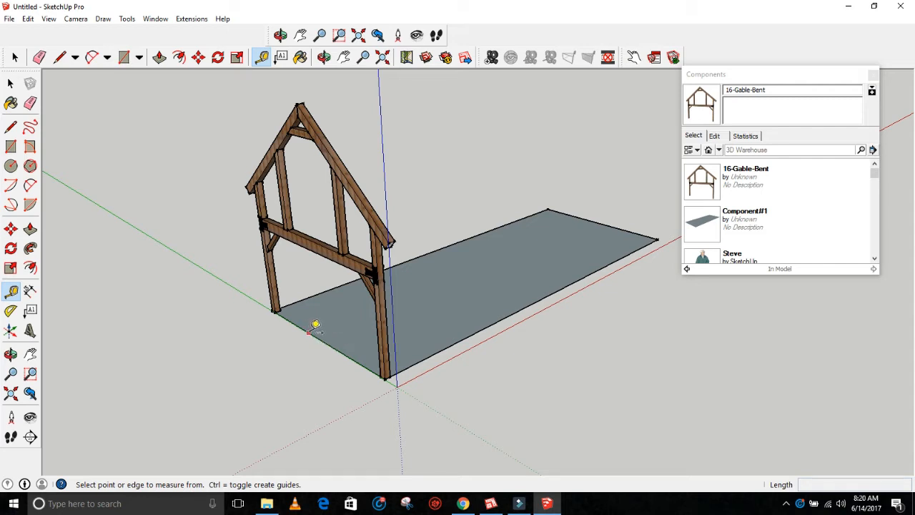
mouse_move(309, 332)
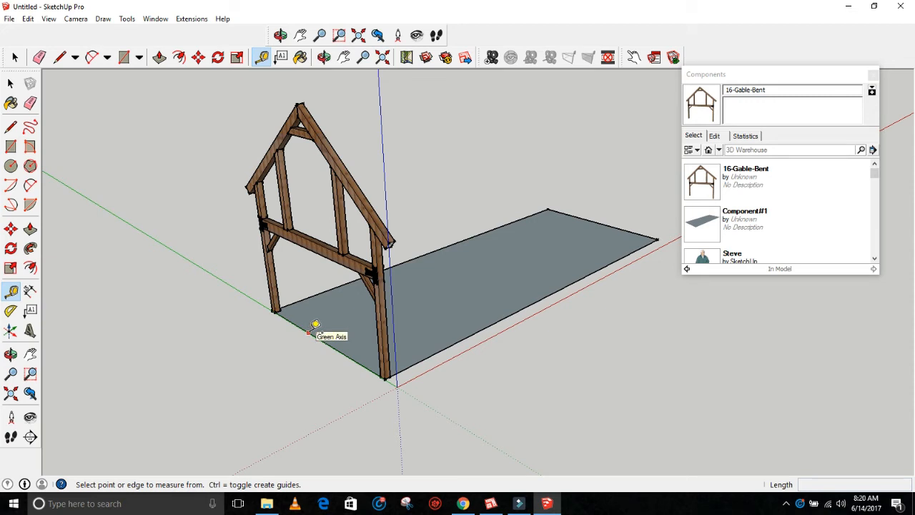
click(310, 332)
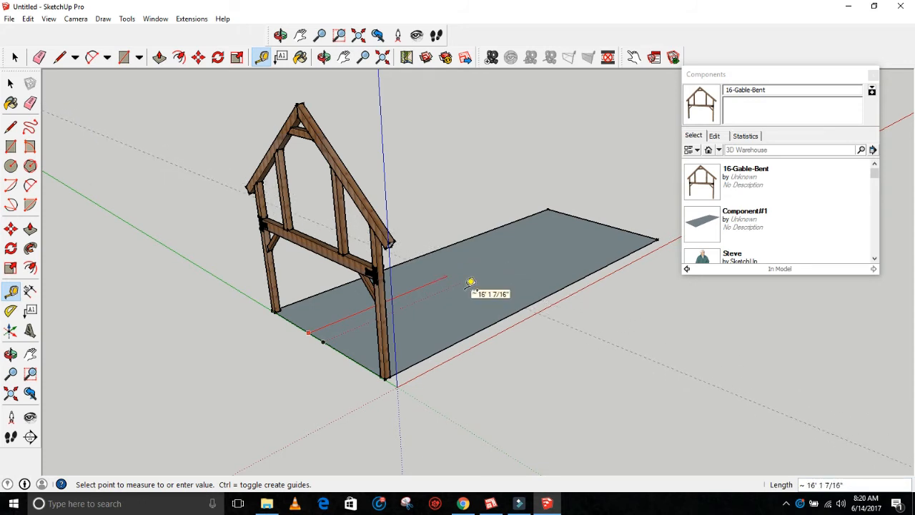
mouse_move(455, 274)
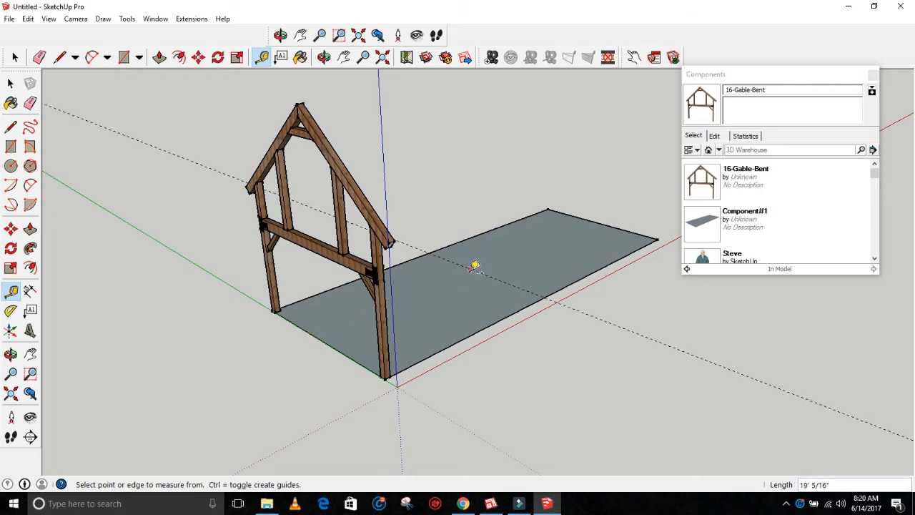
mouse_move(474, 266)
text(10')
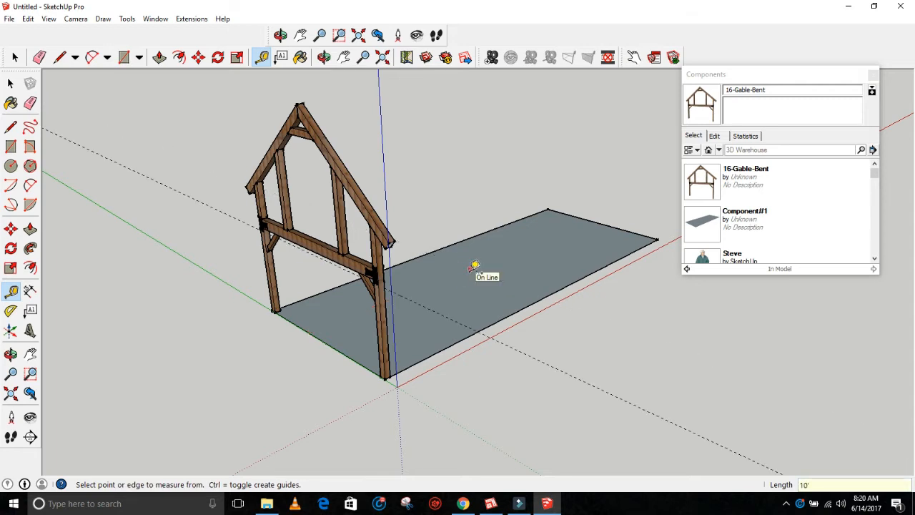
mouse_move(475, 268)
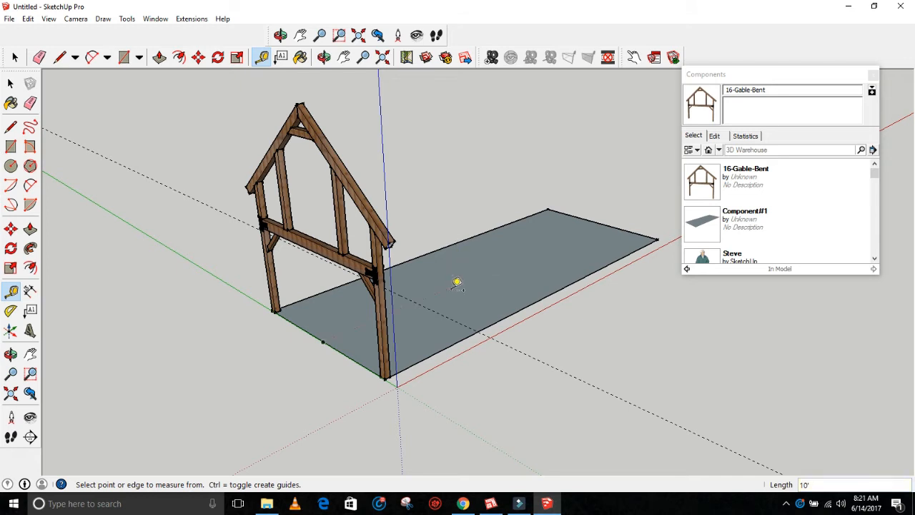
mouse_move(443, 309)
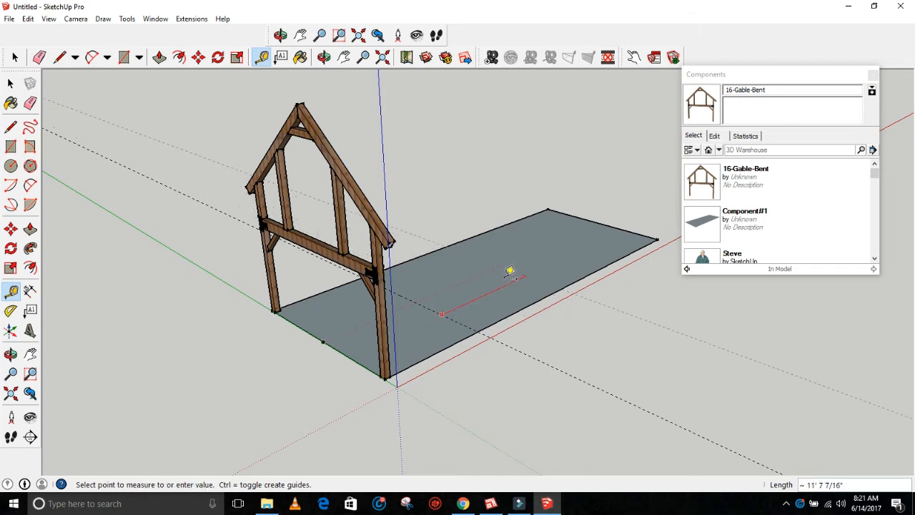
text(10')
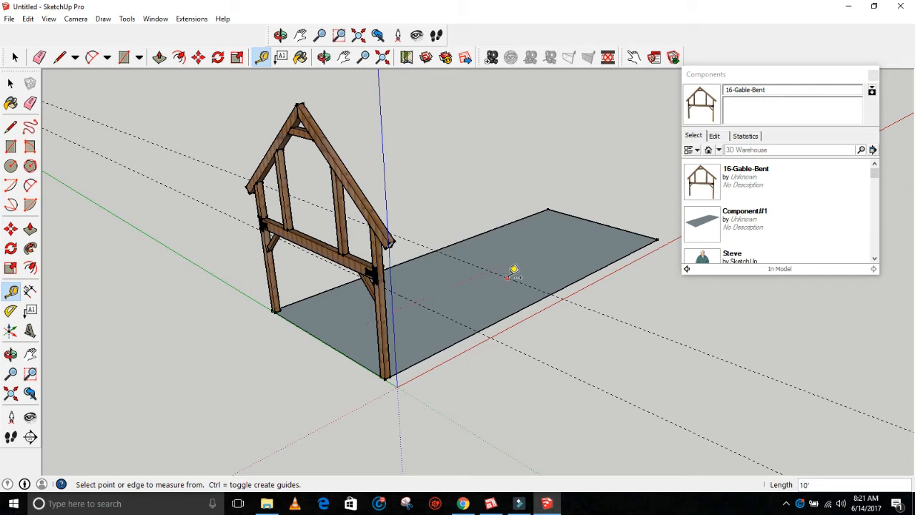
click(509, 277)
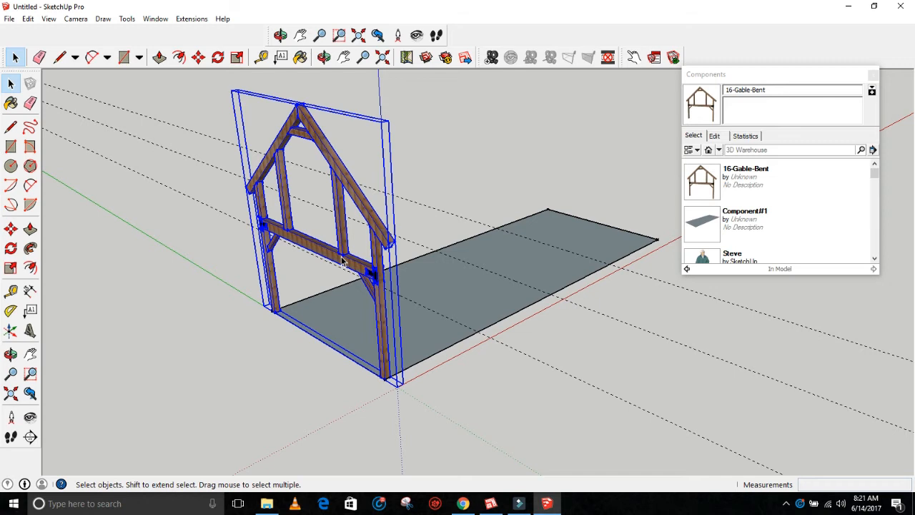
Copy the selected bent 10 ft along the floor edge with the Move tool.
click(197, 57)
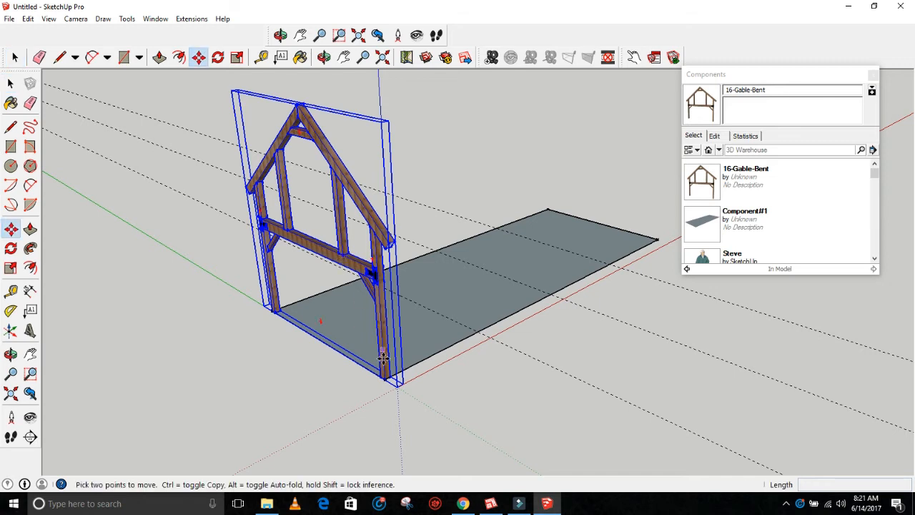
mouse_move(384, 377)
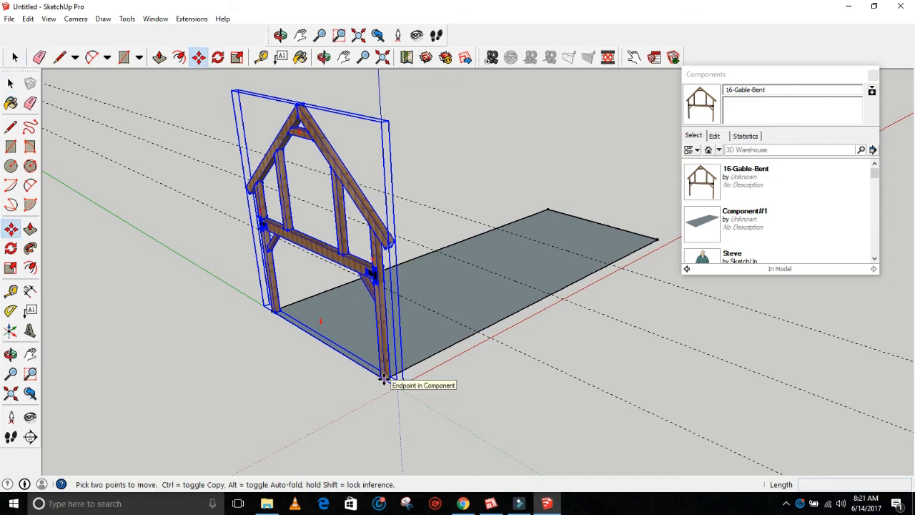
mouse_move(411, 366)
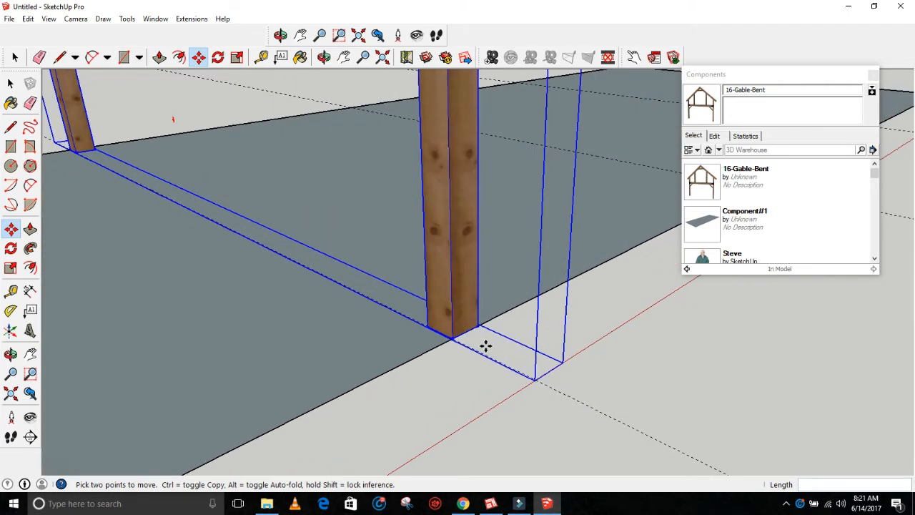
mouse_move(469, 331)
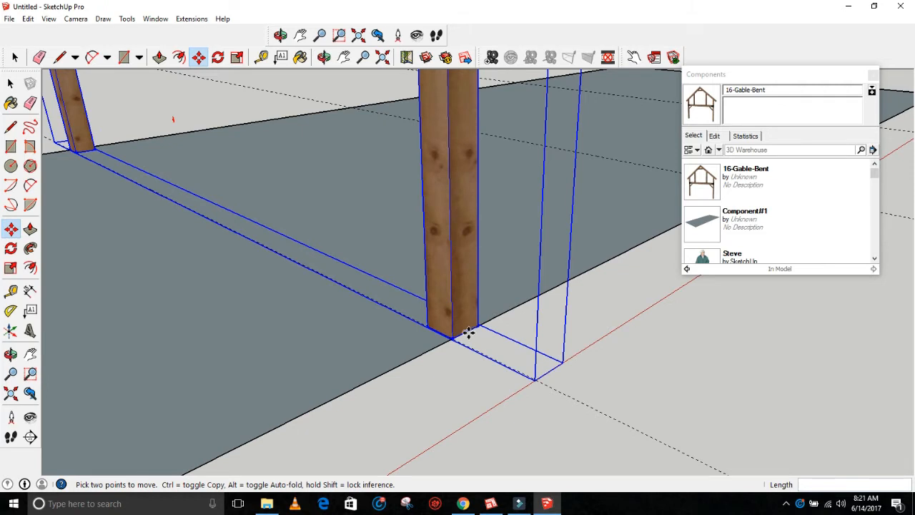
mouse_move(463, 336)
text(10')
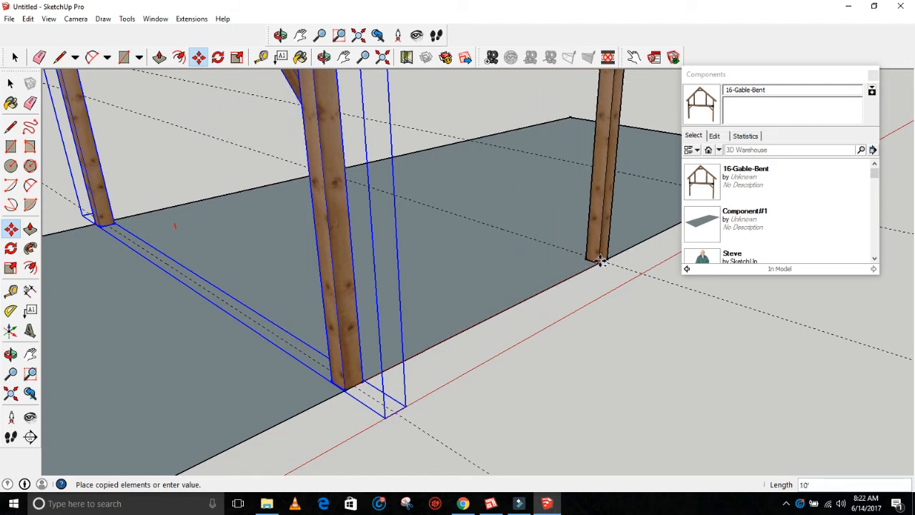
mouse_move(603, 263)
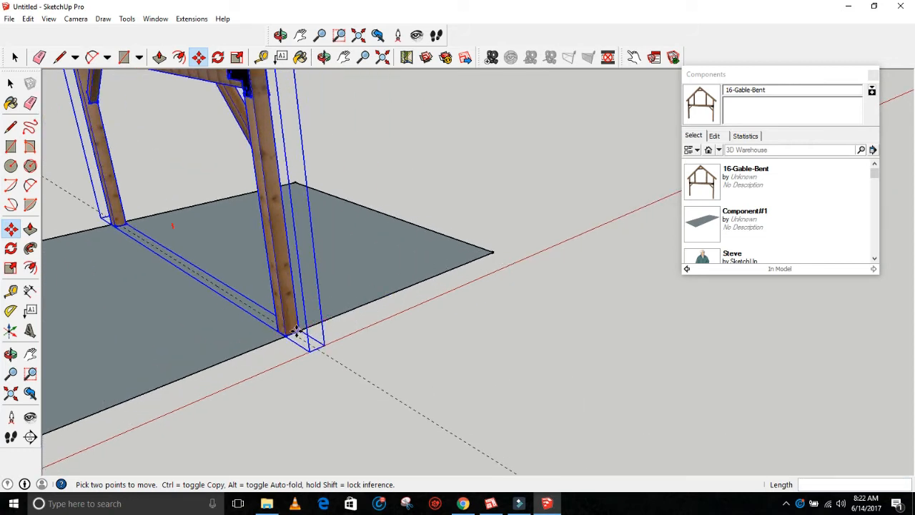
drag(294, 332, 340, 317)
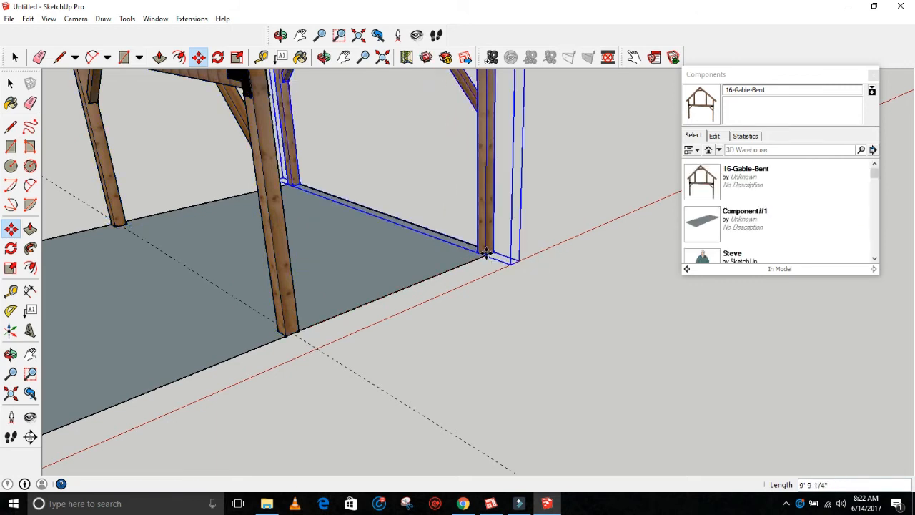
click(490, 304)
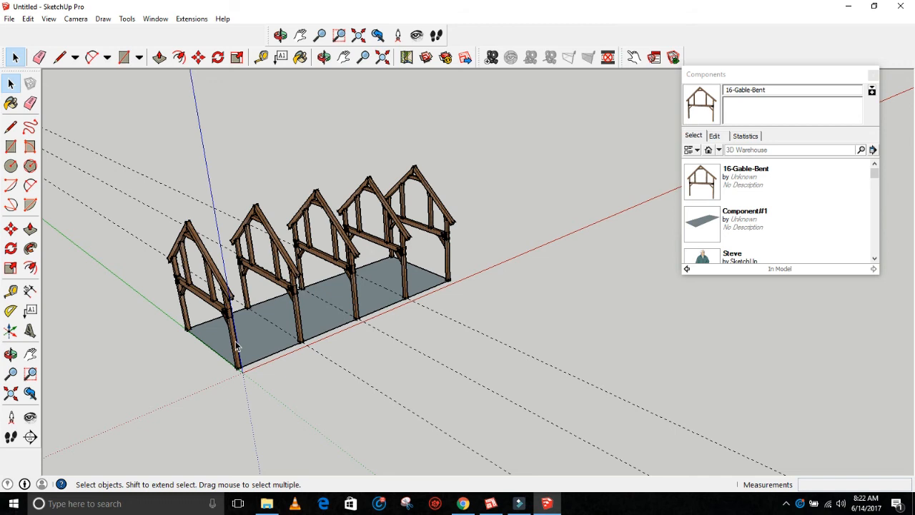
mouse_move(300, 329)
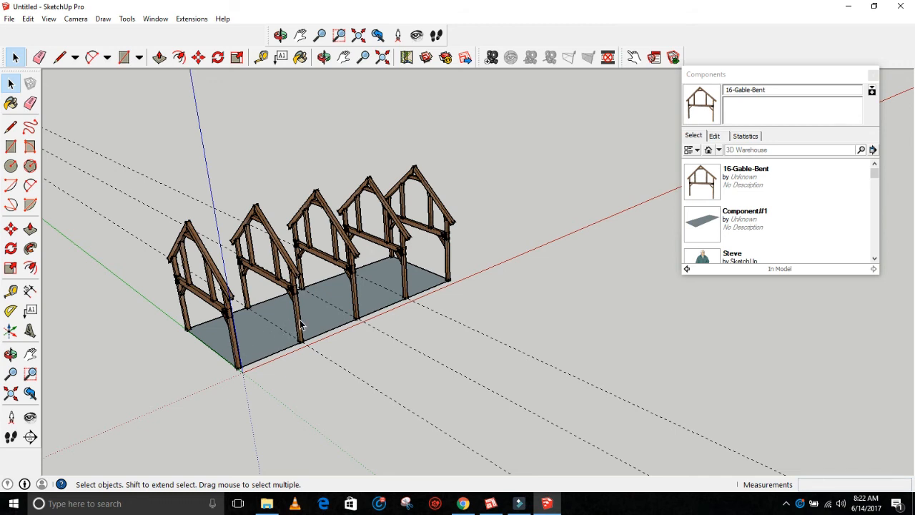
mouse_move(363, 320)
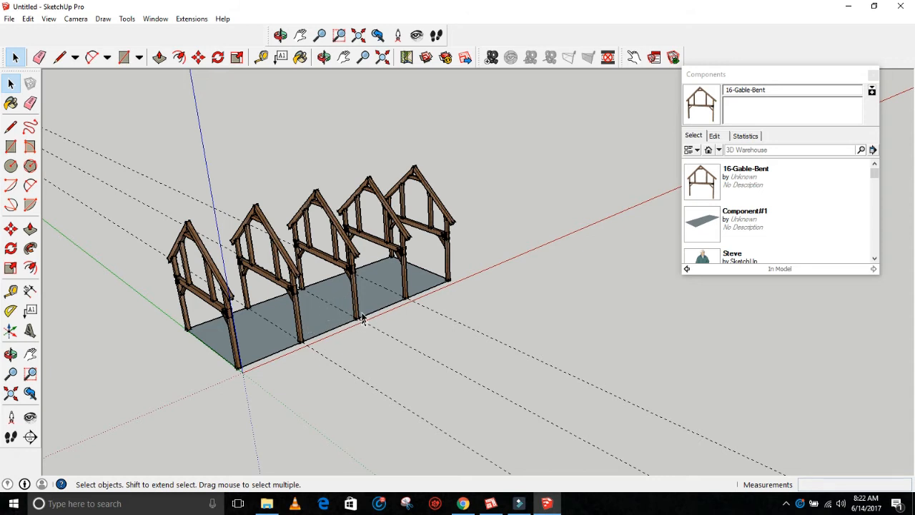
mouse_move(346, 317)
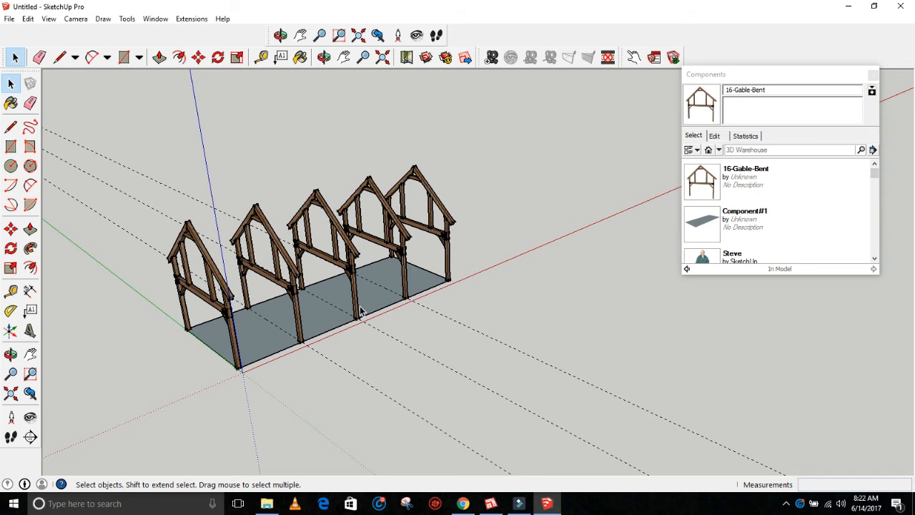
mouse_move(403, 277)
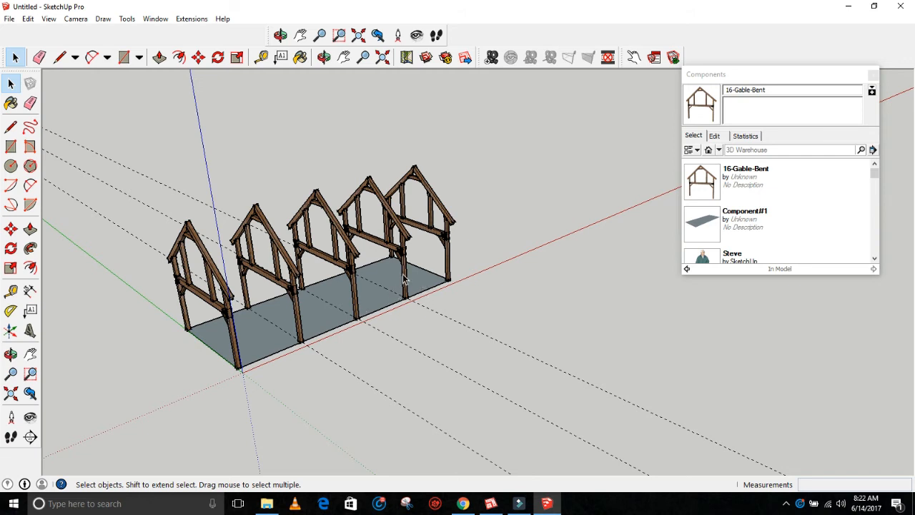
mouse_move(448, 245)
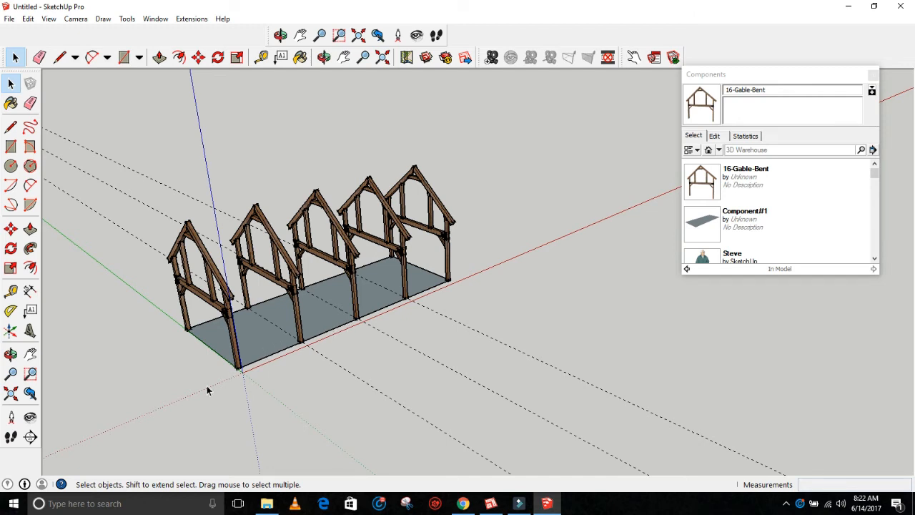
mouse_move(526, 251)
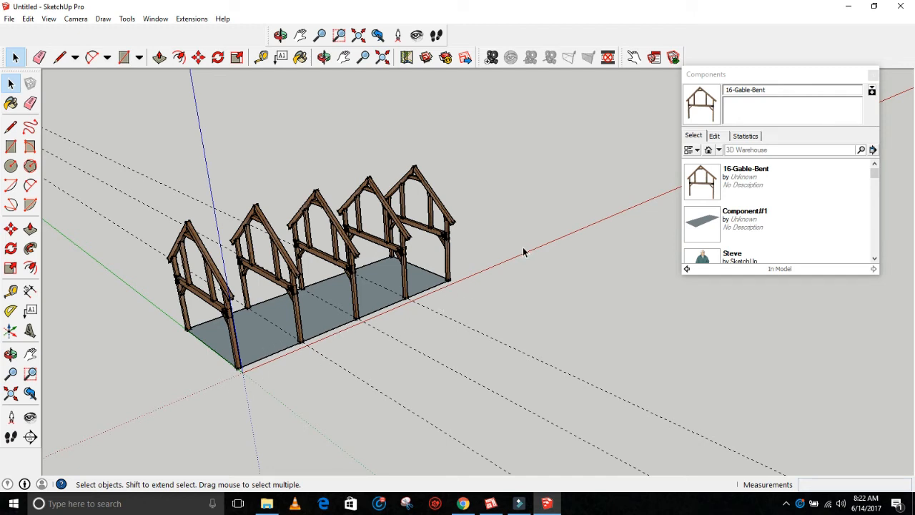
mouse_move(237, 343)
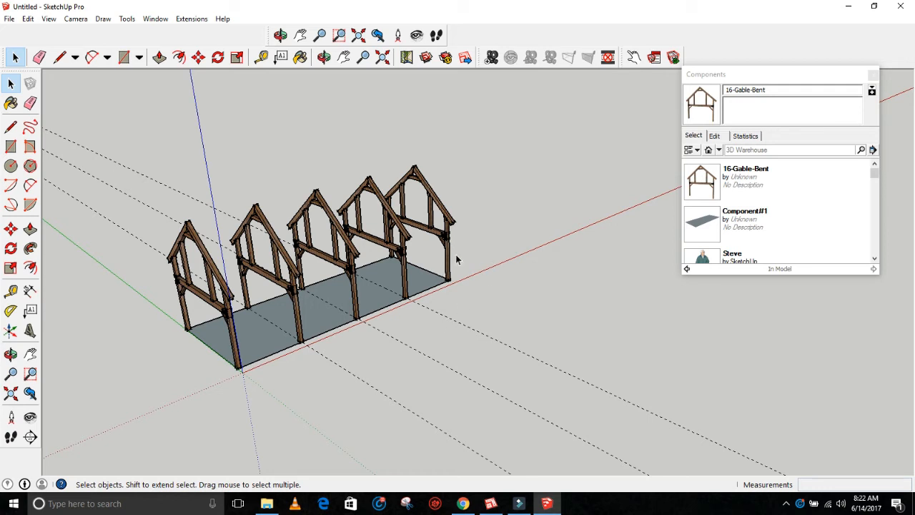
mouse_move(373, 279)
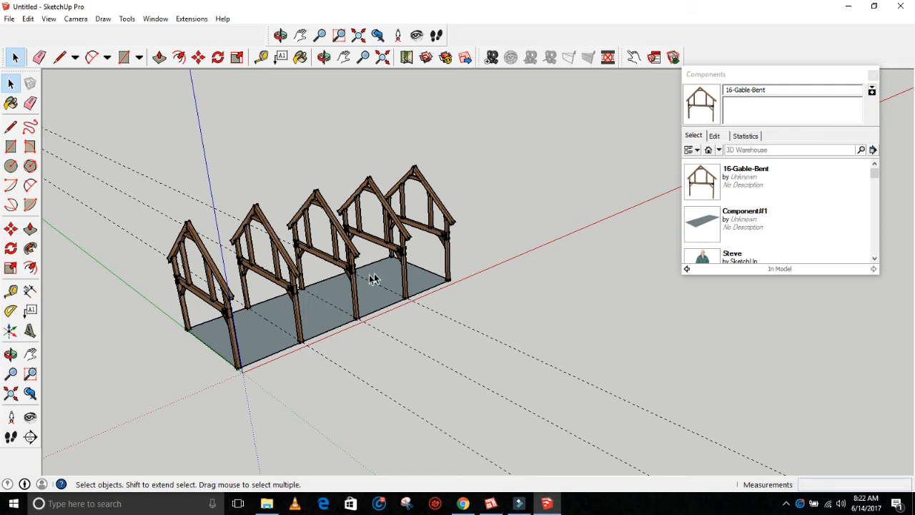
mouse_move(292, 345)
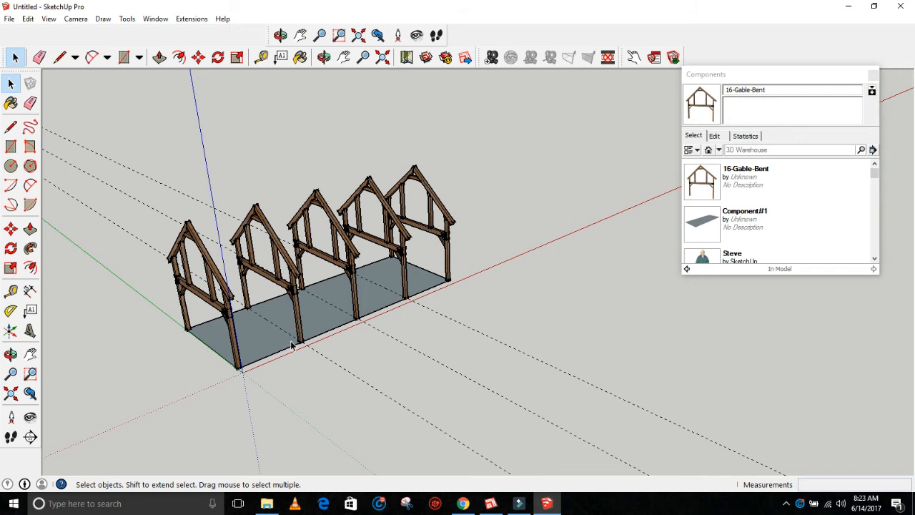
mouse_move(300, 350)
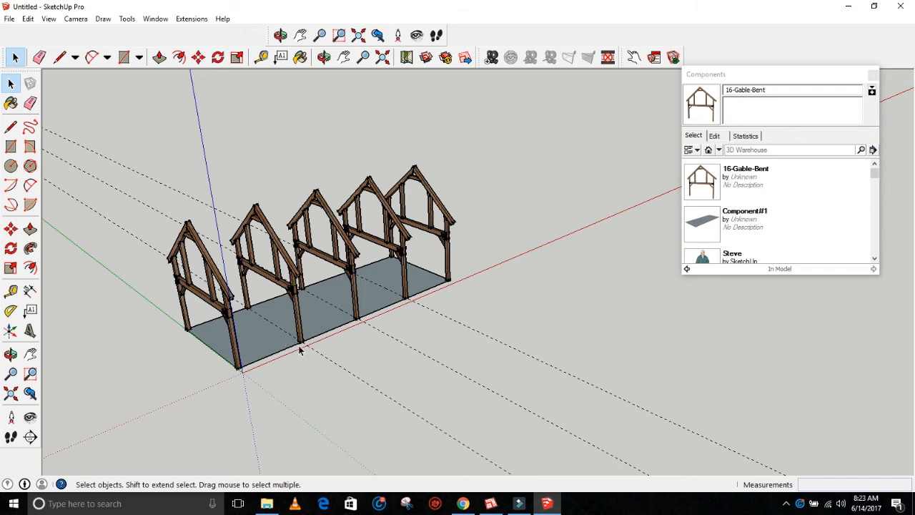
mouse_move(297, 320)
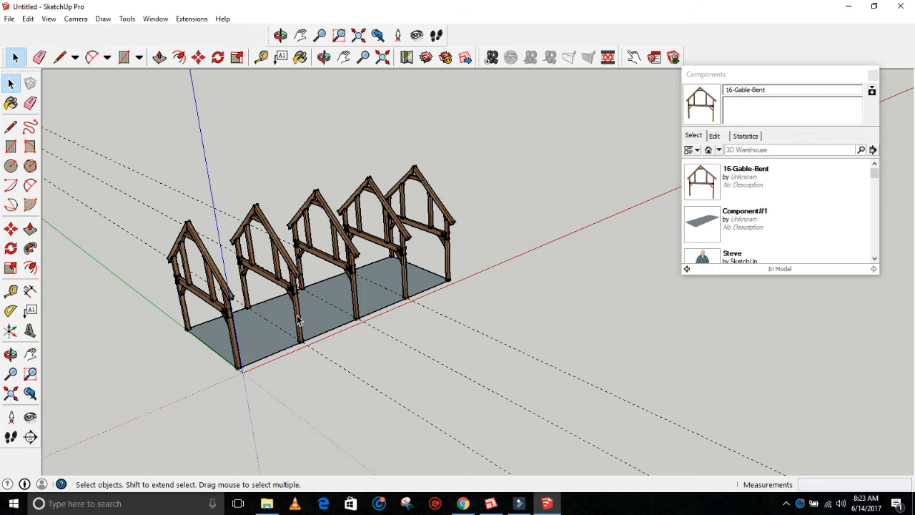
mouse_move(311, 316)
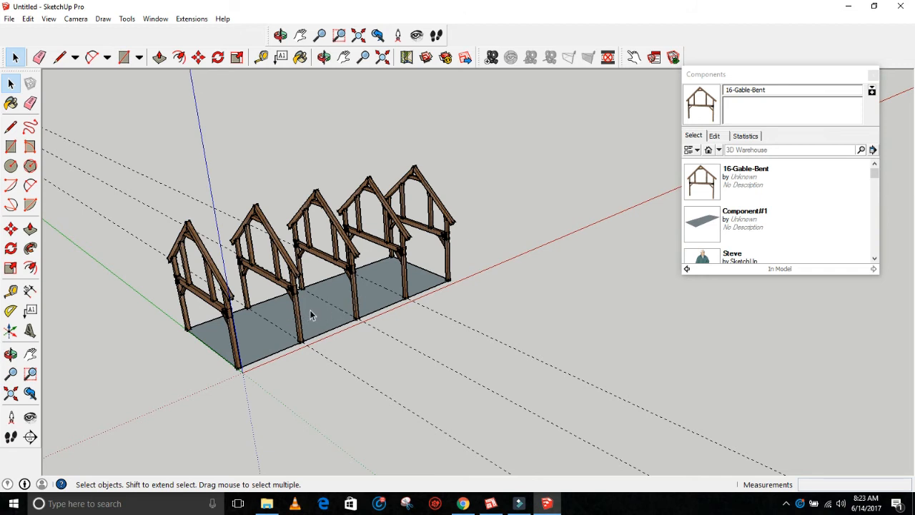
mouse_move(355, 307)
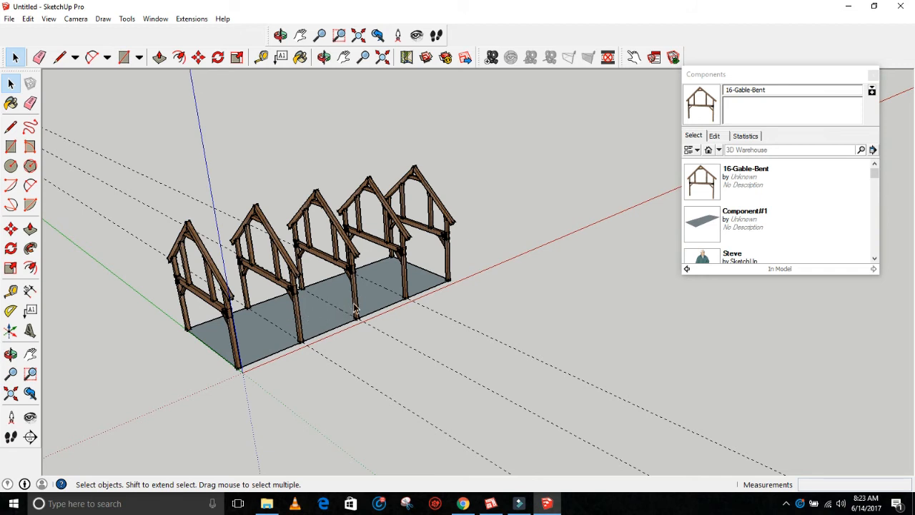
drag(355, 306, 399, 355)
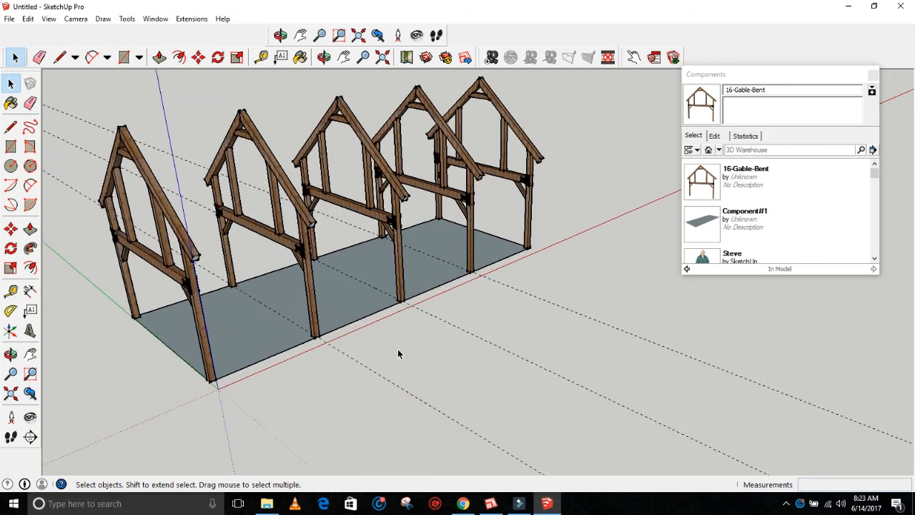
click(260, 57)
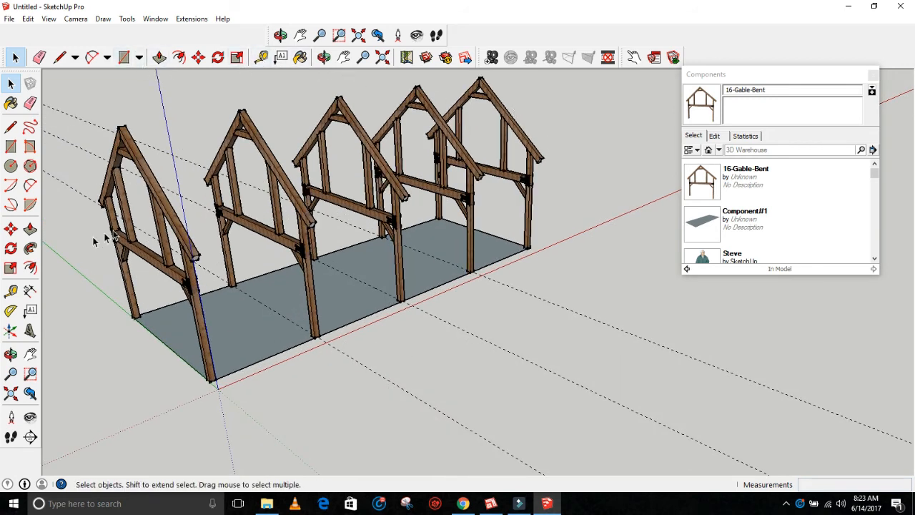
click(12, 292)
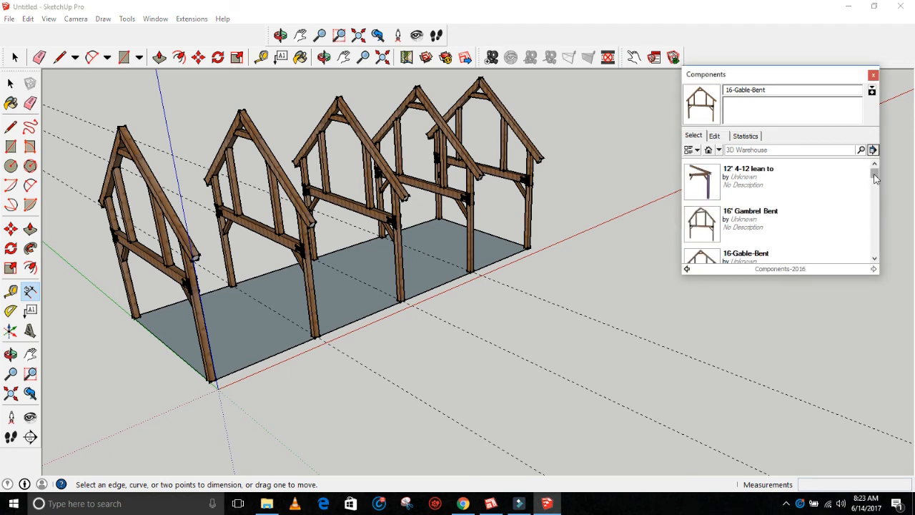
Set the 2x6 girt from the library against the corner post base along the floor edge.
scroll(down, 3)
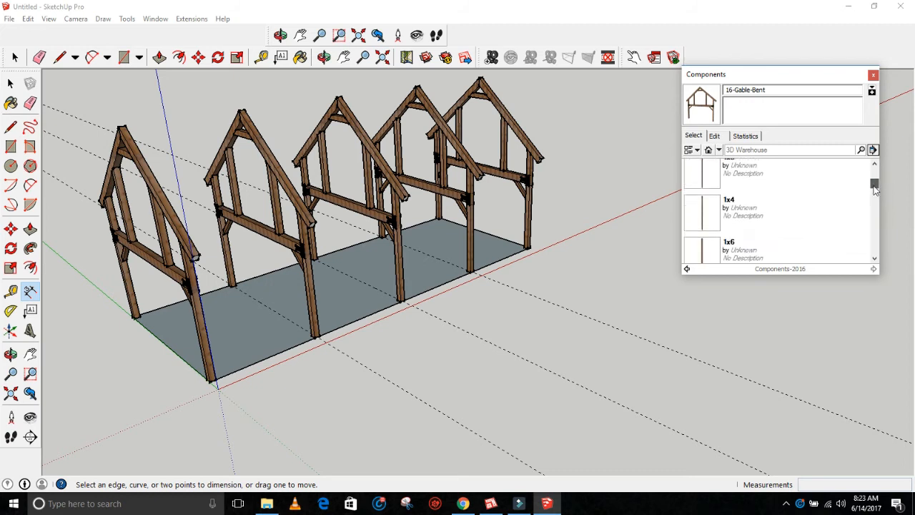
scroll(down, 3)
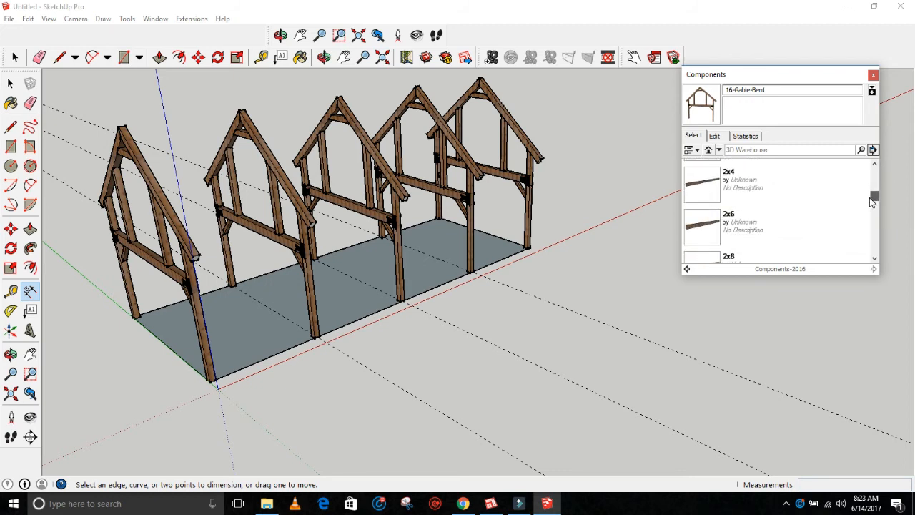
scroll(down, 3)
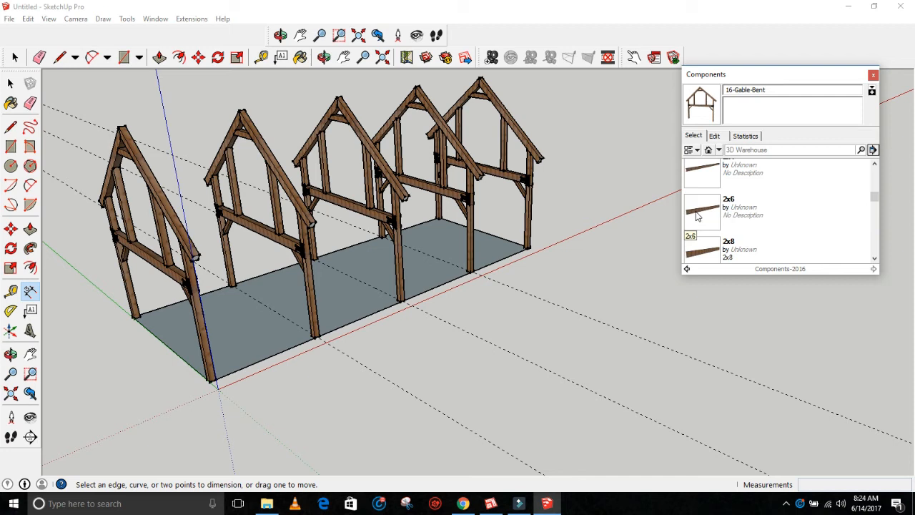
mouse_move(701, 217)
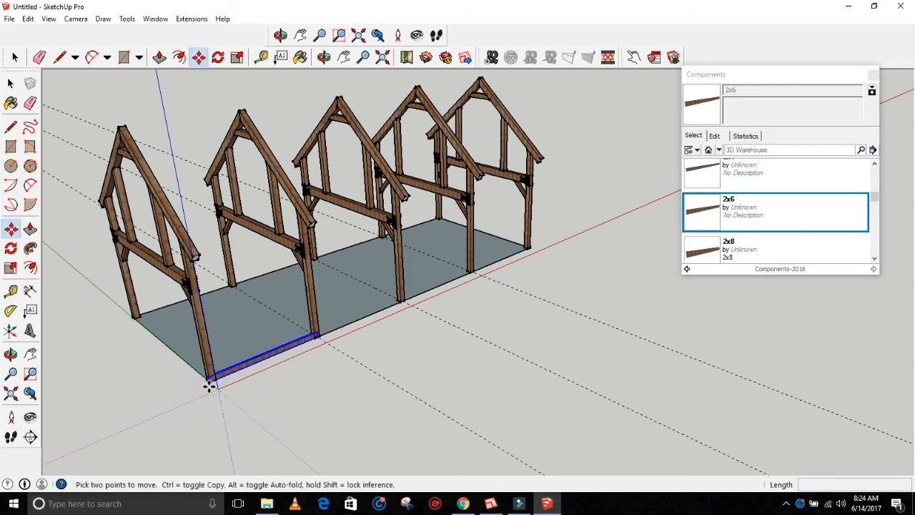
scroll(up, 3)
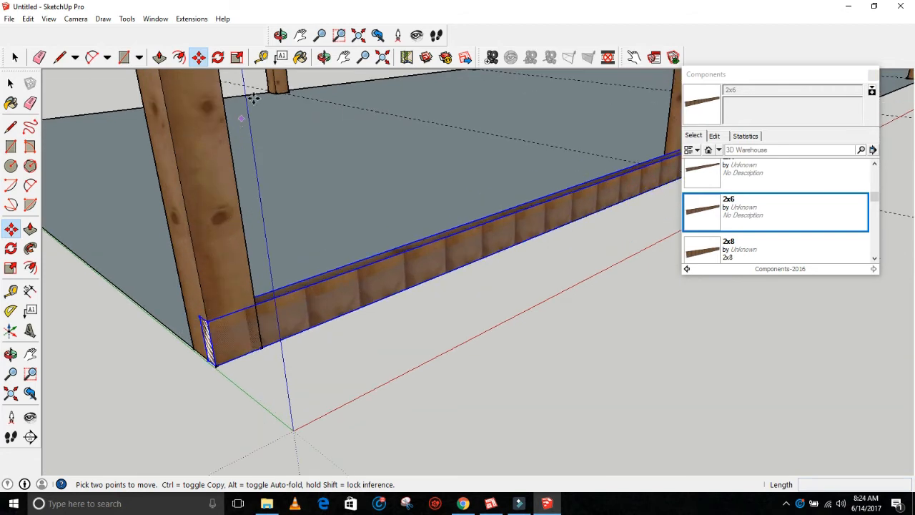
click(323, 57)
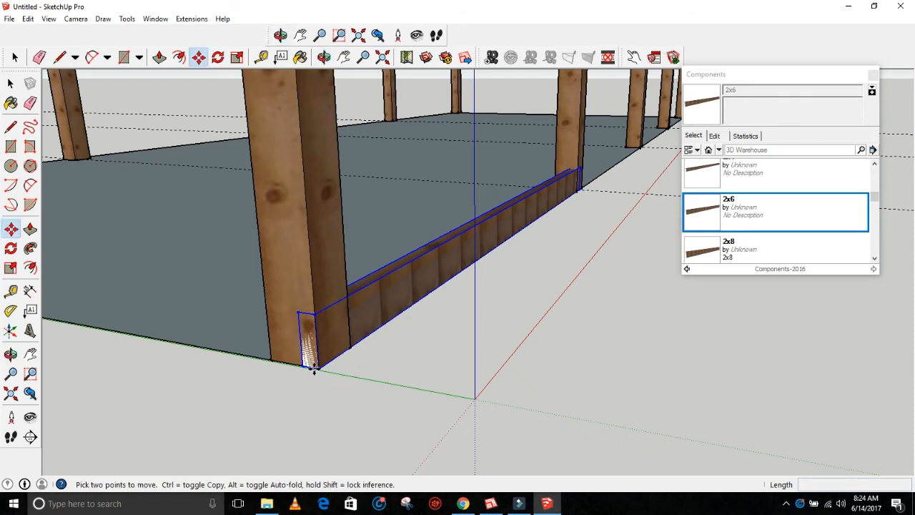
mouse_move(300, 373)
text(2")
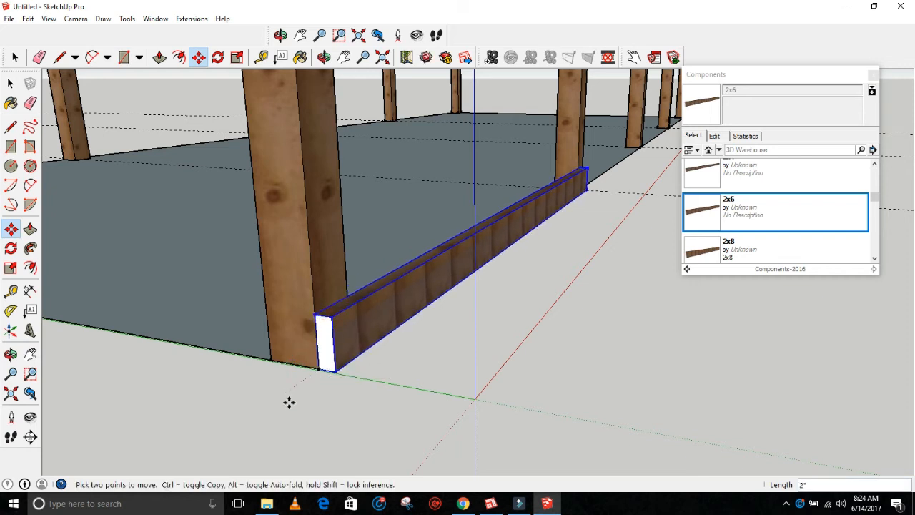
click(280, 35)
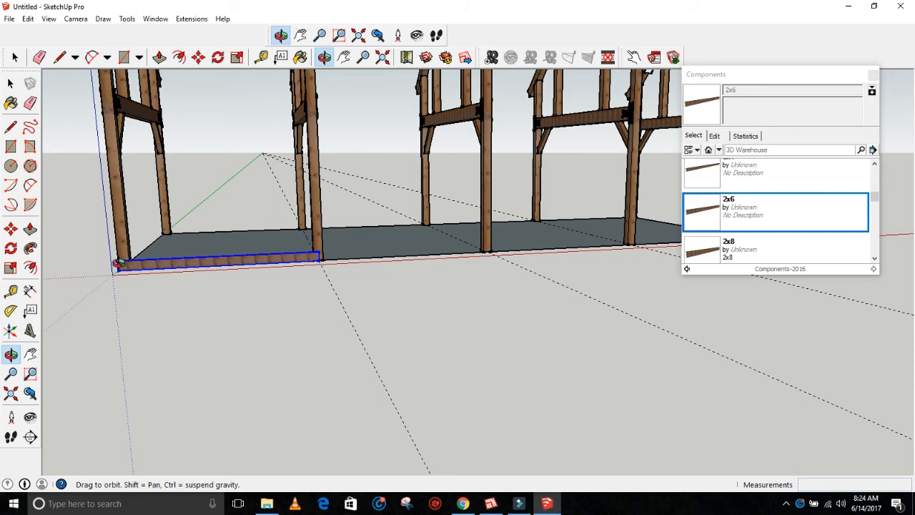
mouse_move(331, 261)
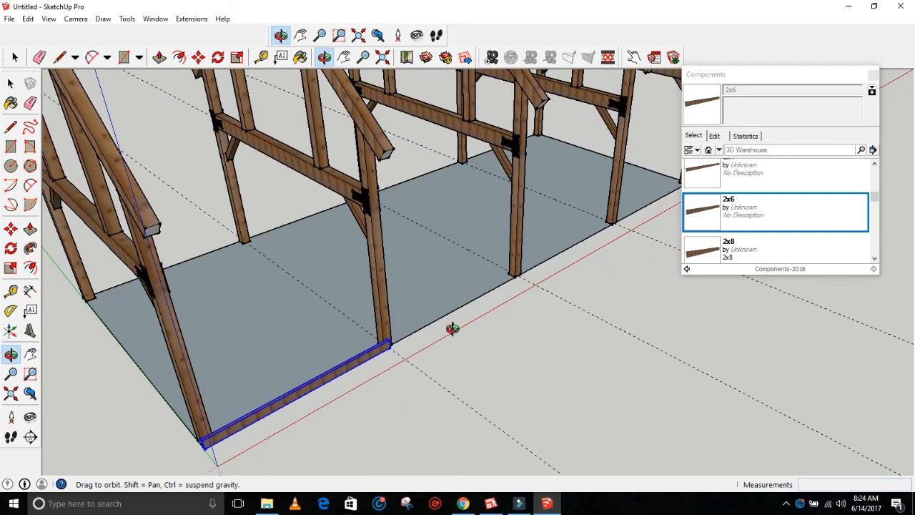
Copy the girt 10 ft along the base into the next bay.
click(197, 57)
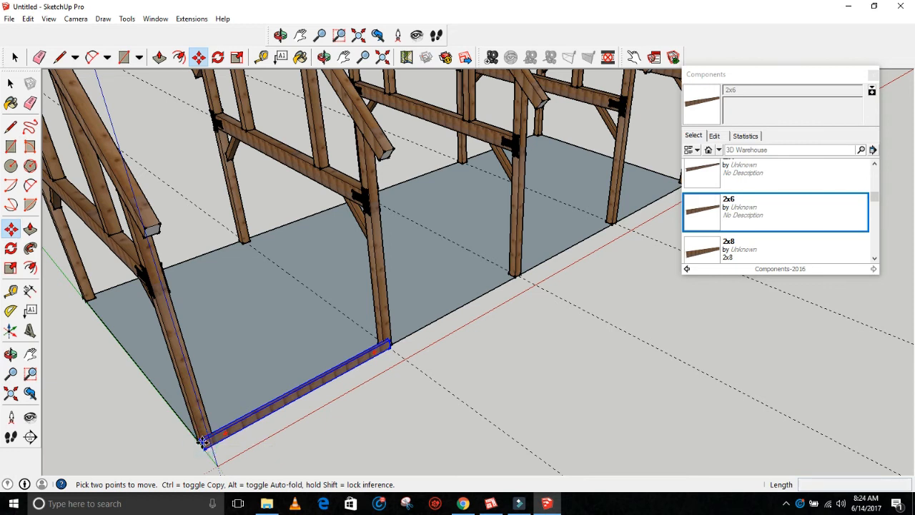
drag(200, 441, 269, 412)
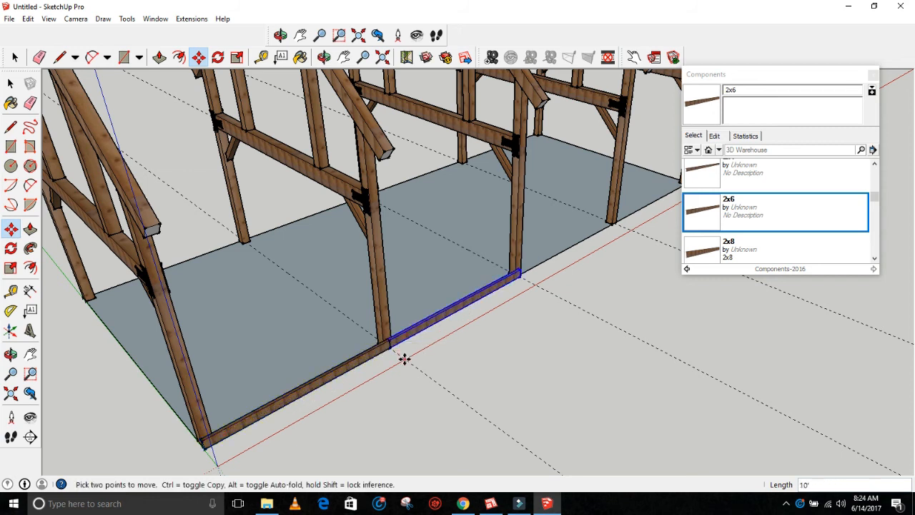
mouse_move(337, 395)
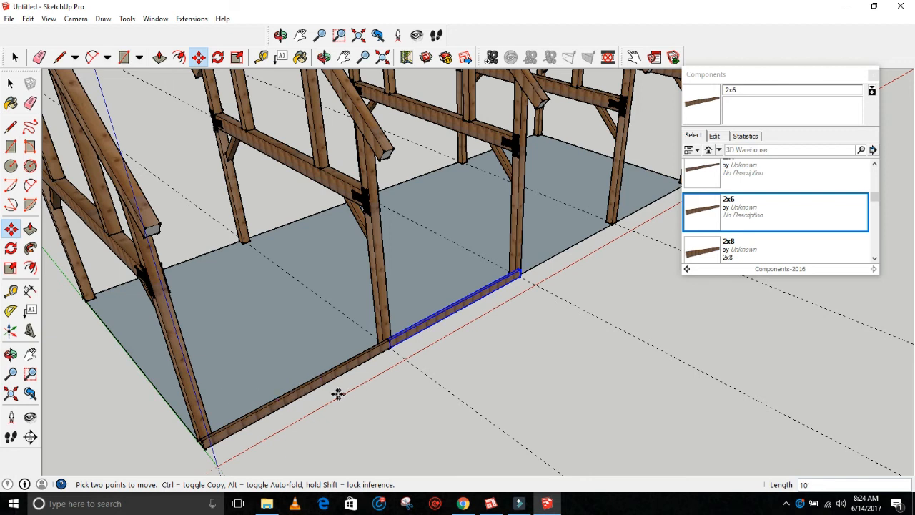
mouse_move(418, 354)
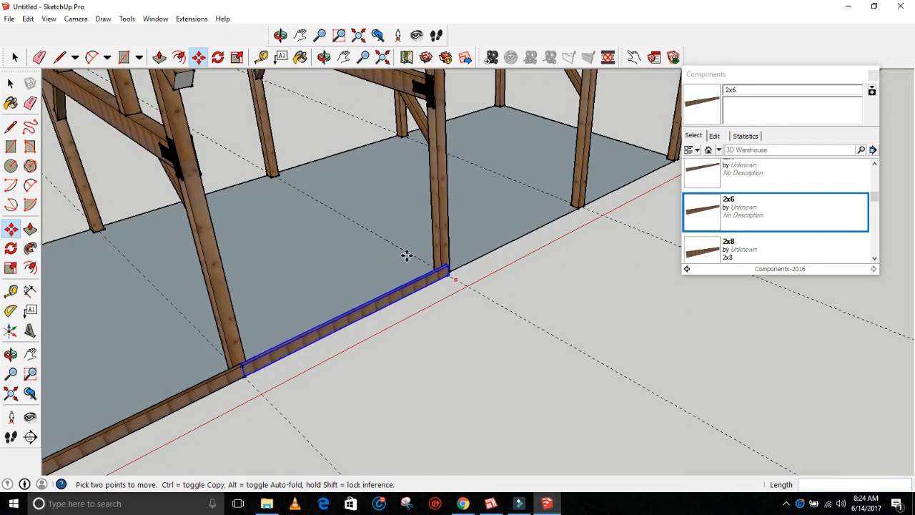
mouse_move(246, 360)
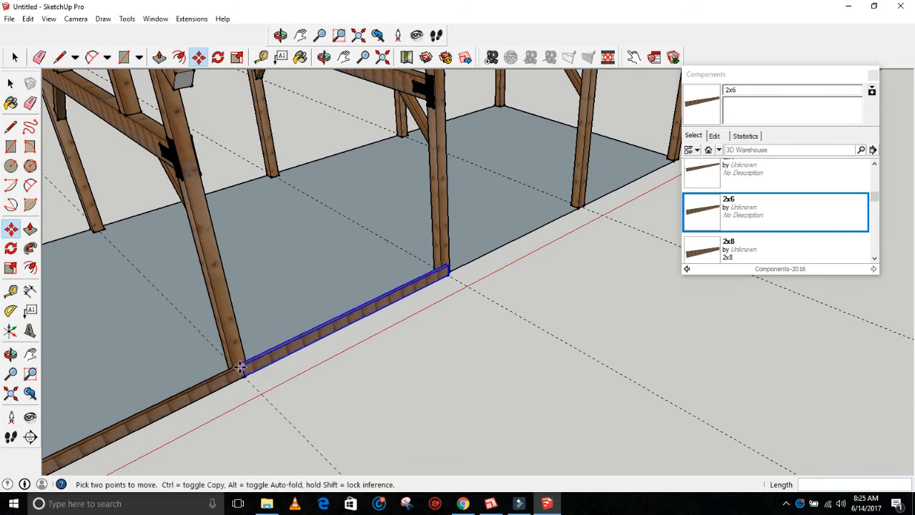
mouse_move(377, 314)
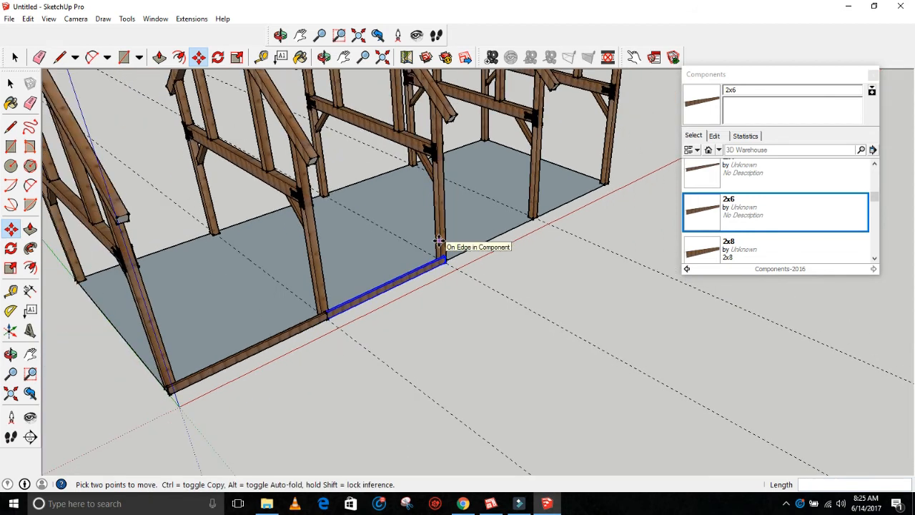
mouse_move(409, 264)
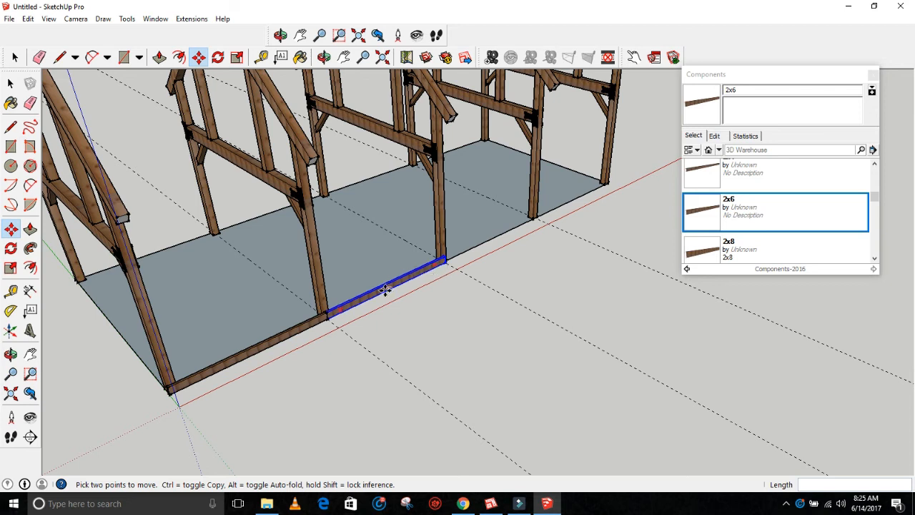
mouse_move(469, 263)
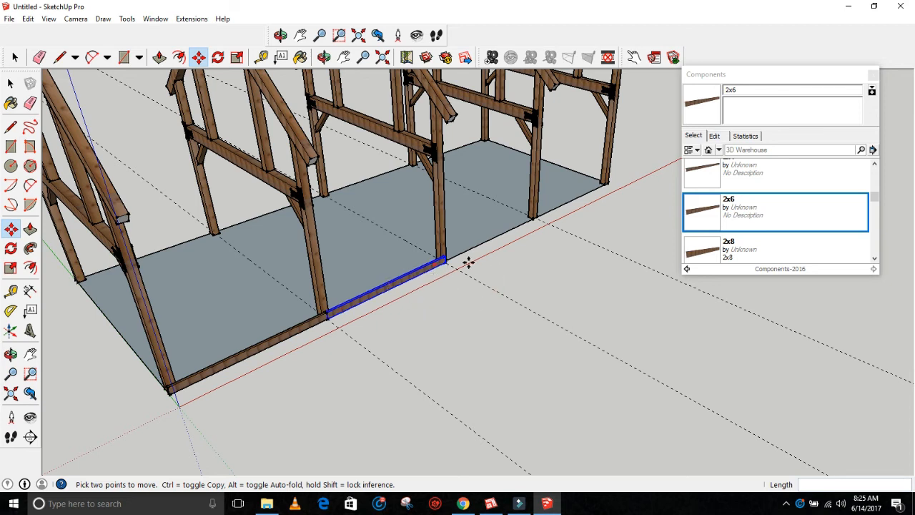
mouse_move(554, 319)
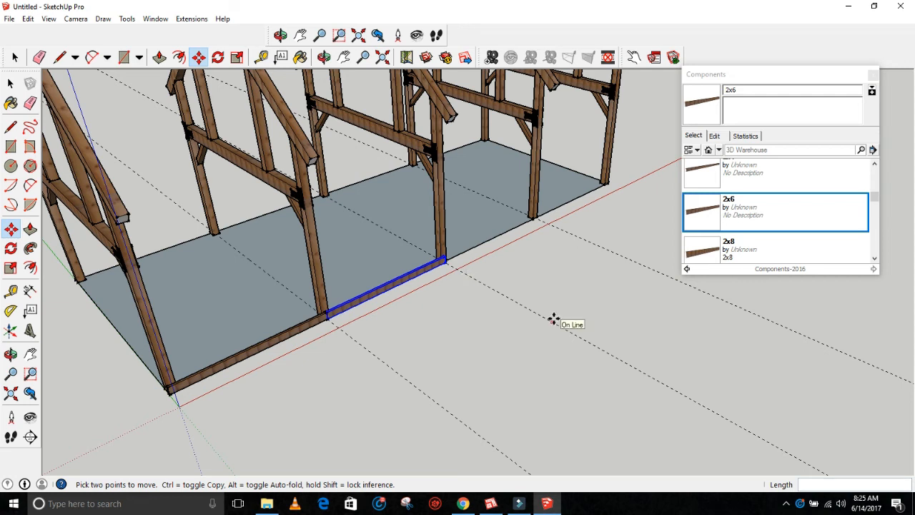
mouse_move(166, 271)
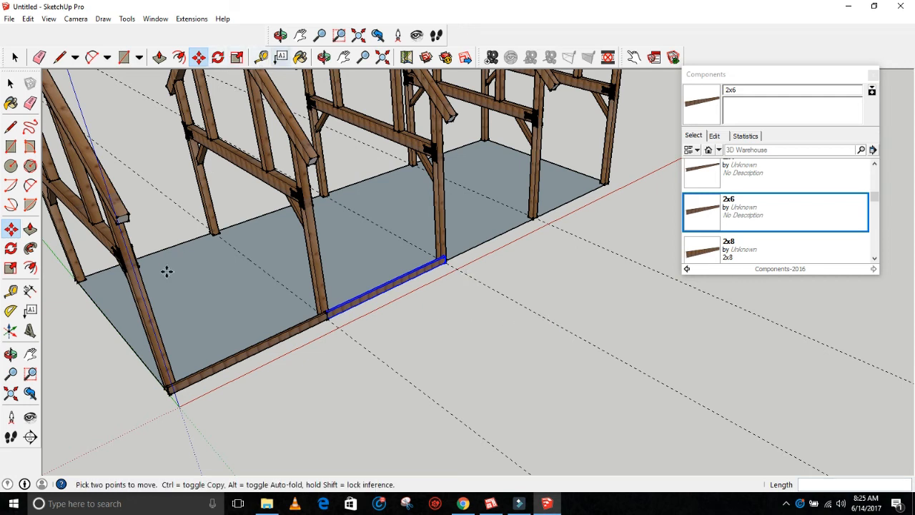
mouse_move(205, 317)
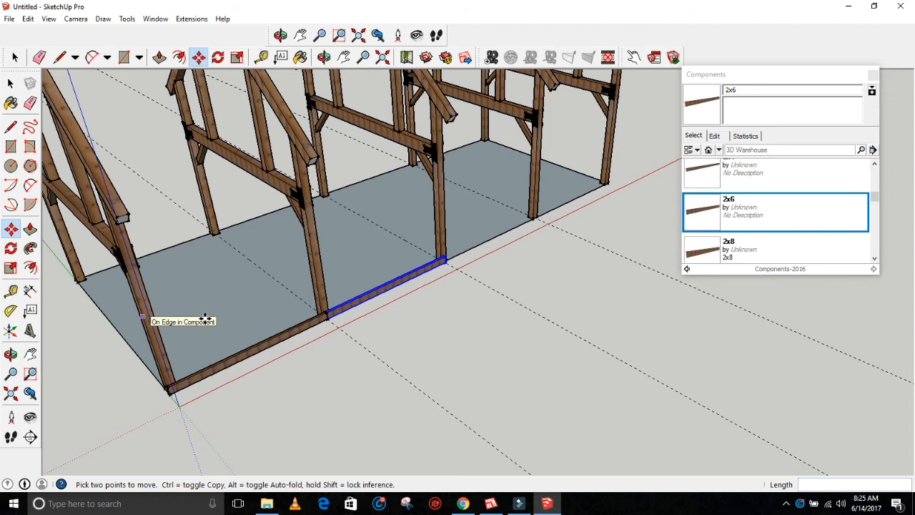
mouse_move(614, 155)
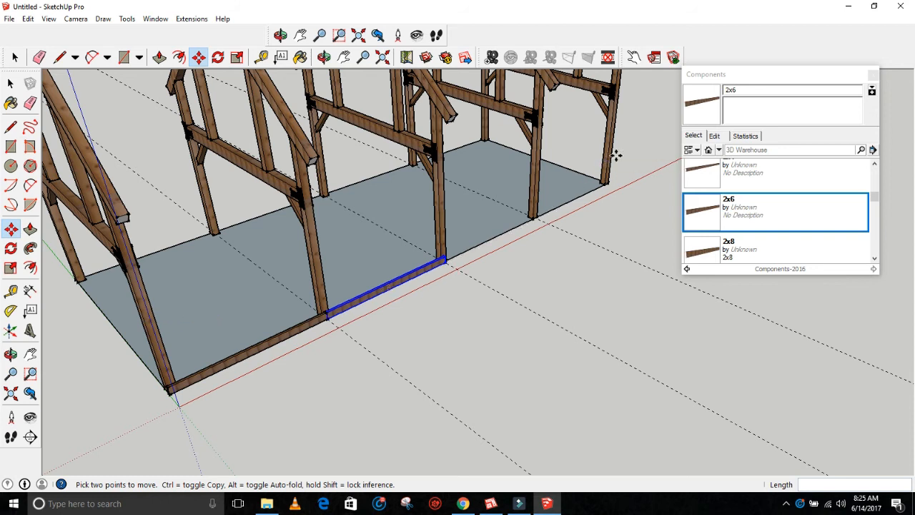
mouse_move(360, 268)
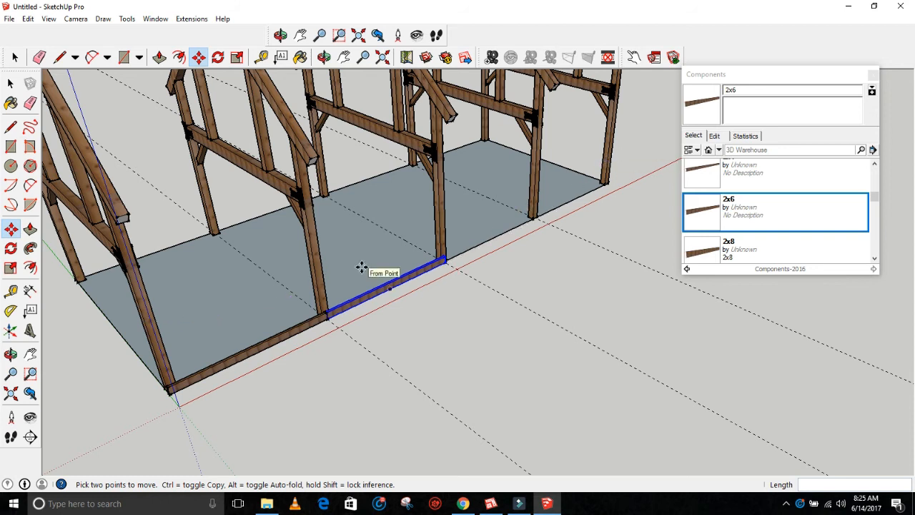
mouse_move(414, 298)
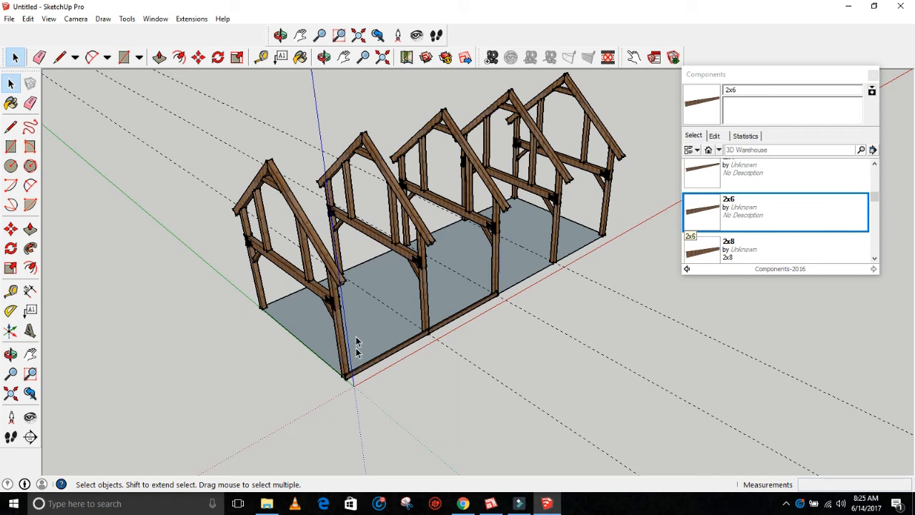
mouse_move(631, 203)
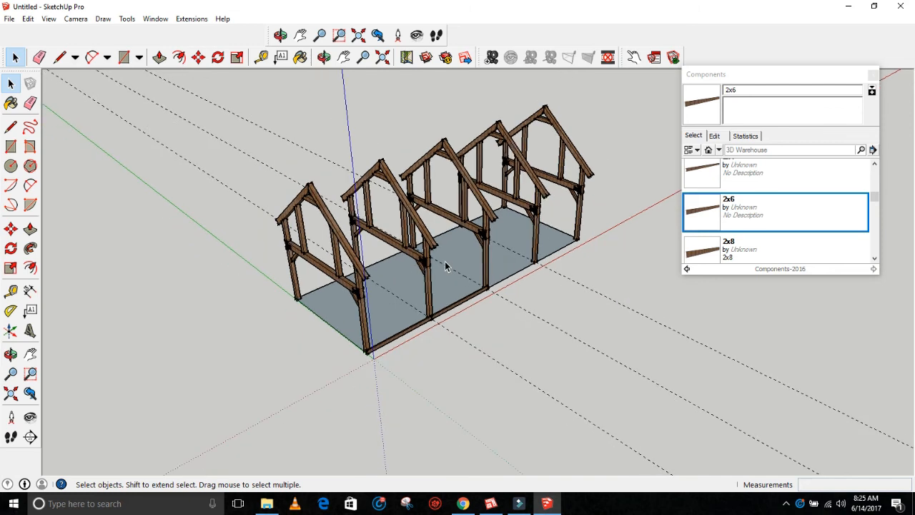
drag(443, 264, 389, 136)
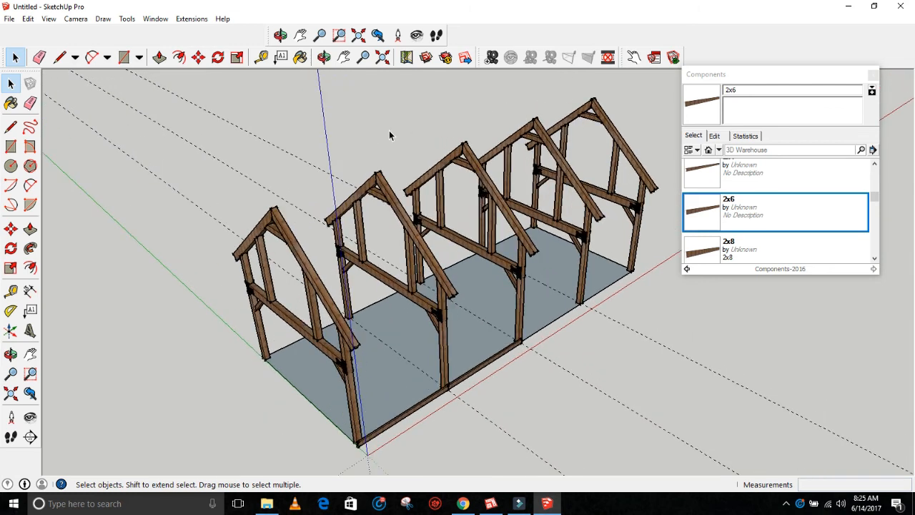
mouse_move(449, 103)
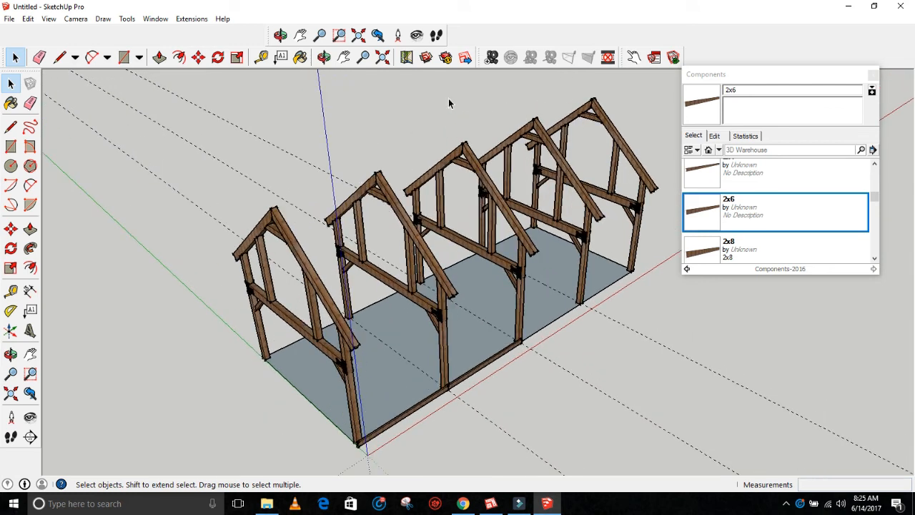
click(323, 57)
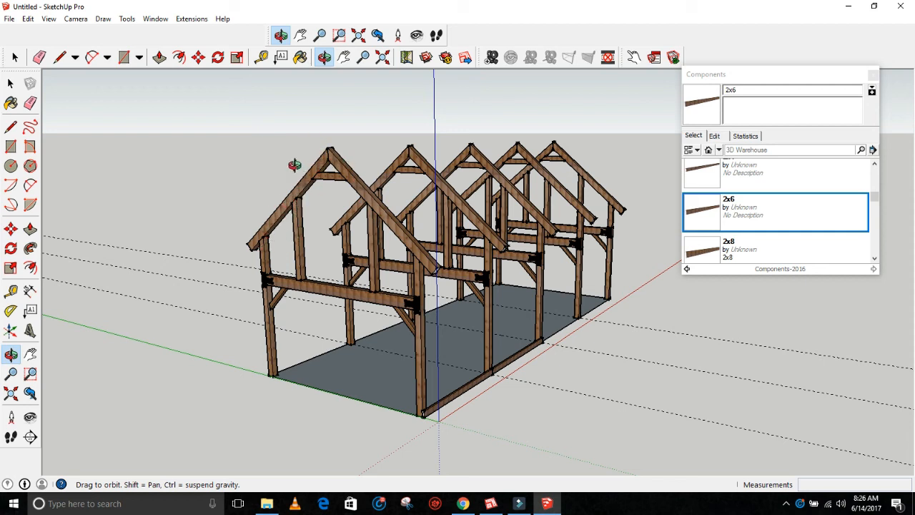
mouse_move(295, 230)
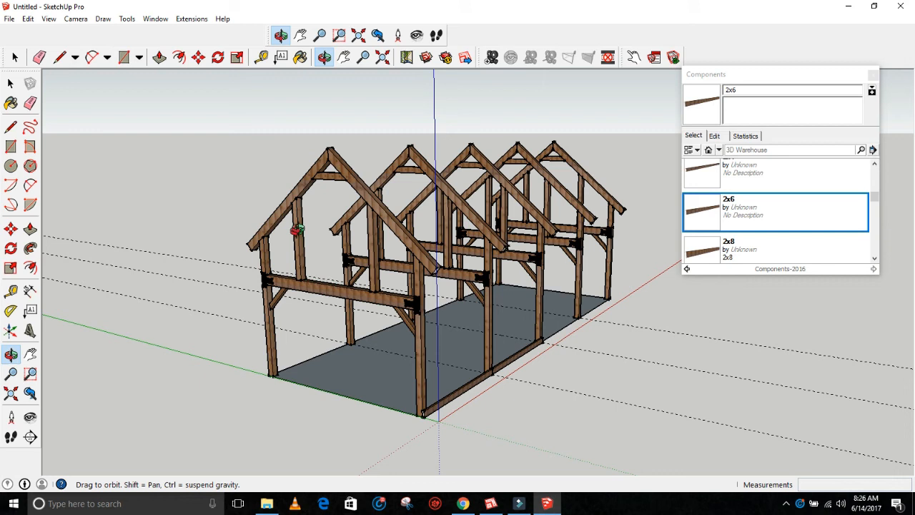
Open the front bent for editing and select its tie beam.
click(12, 58)
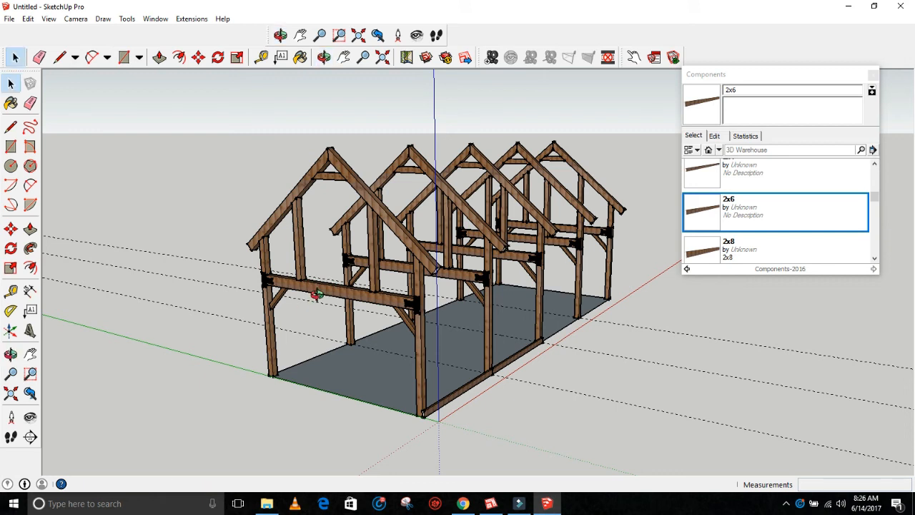
click(317, 293)
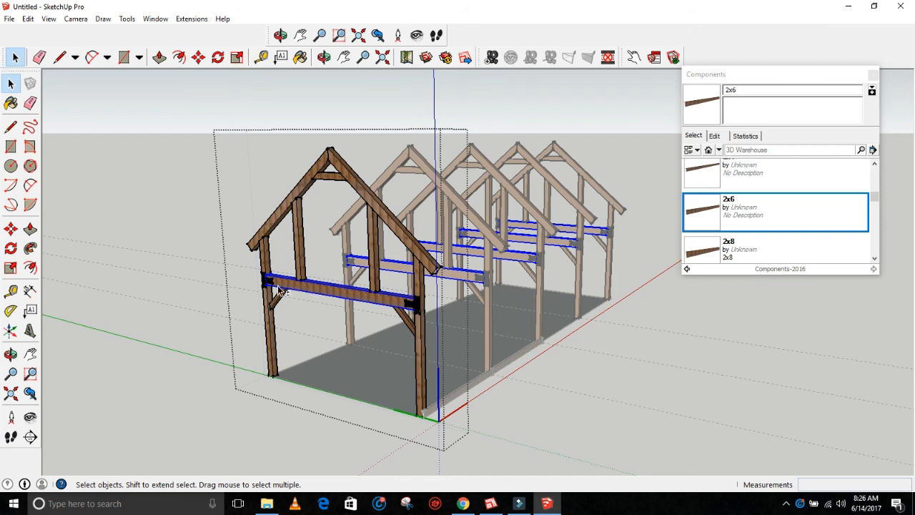
mouse_move(403, 321)
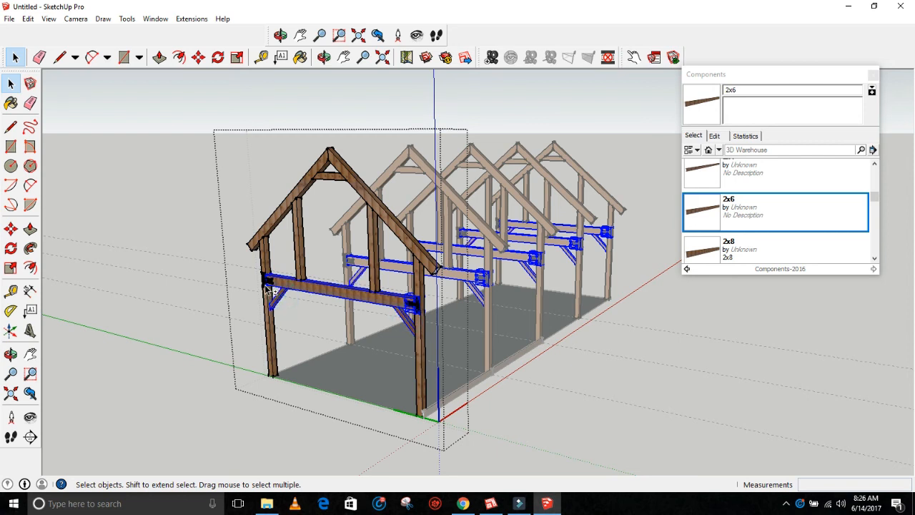
mouse_move(266, 282)
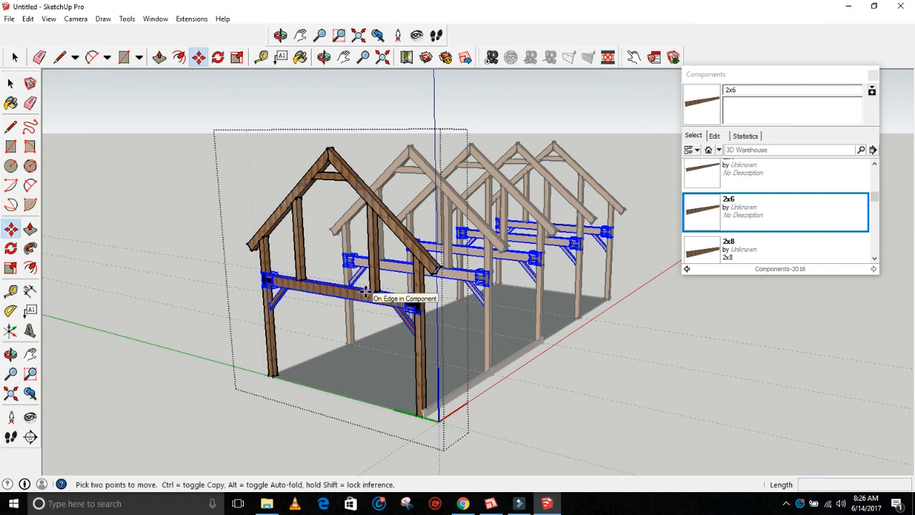
mouse_move(377, 253)
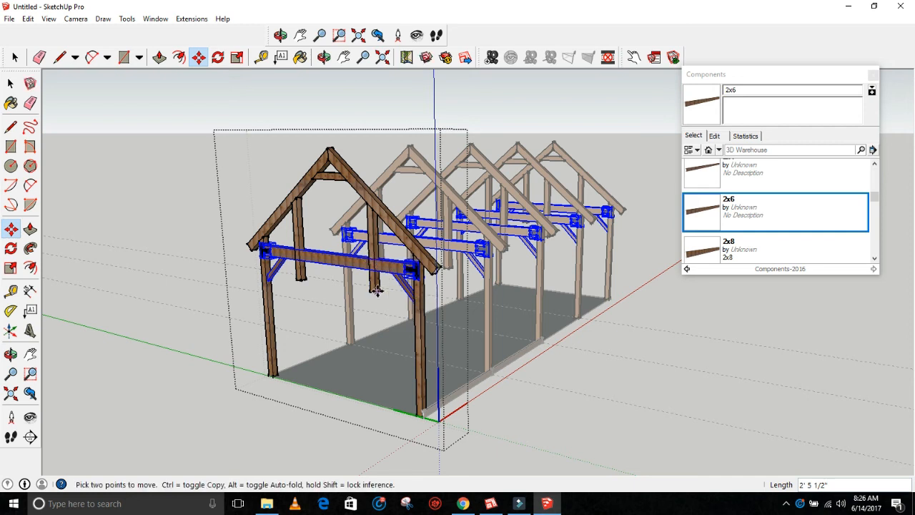
mouse_move(378, 288)
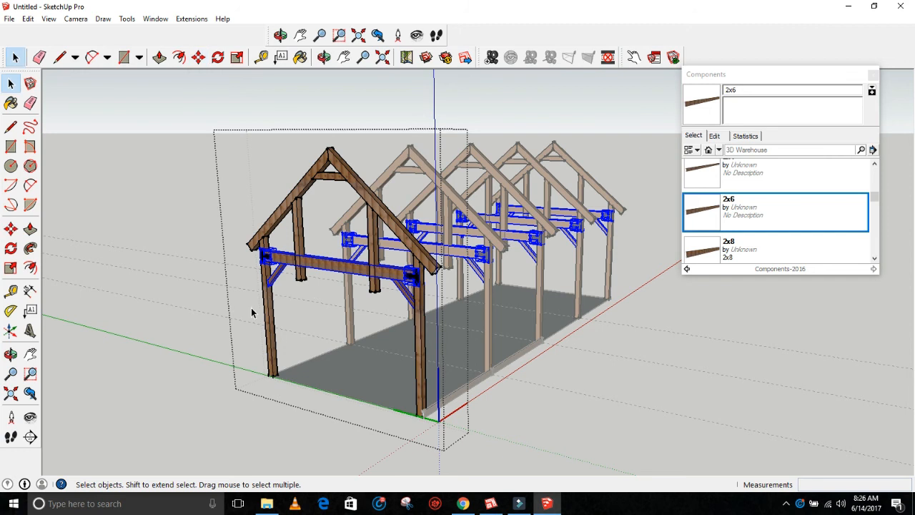
mouse_move(374, 337)
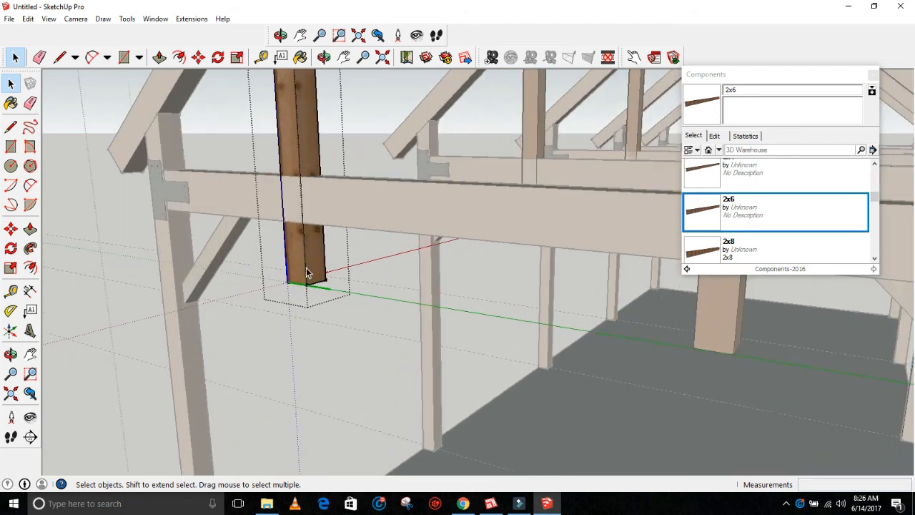
Push the hanging centre post's bottom face up so it ends at the raised tie beam.
click(320, 57)
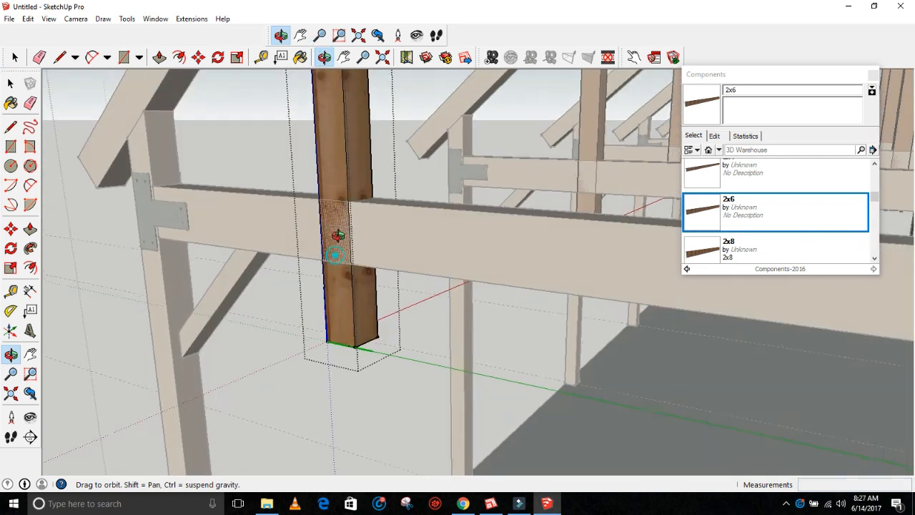
click(159, 57)
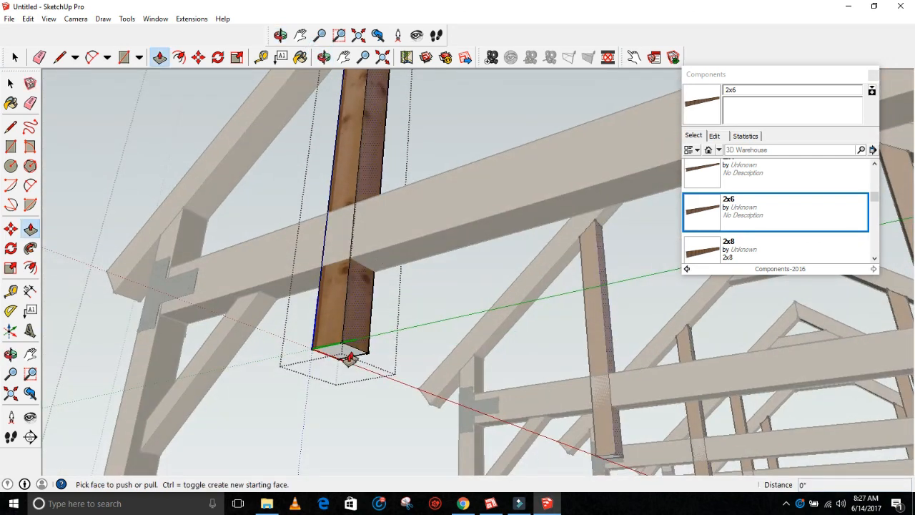
drag(350, 358, 289, 227)
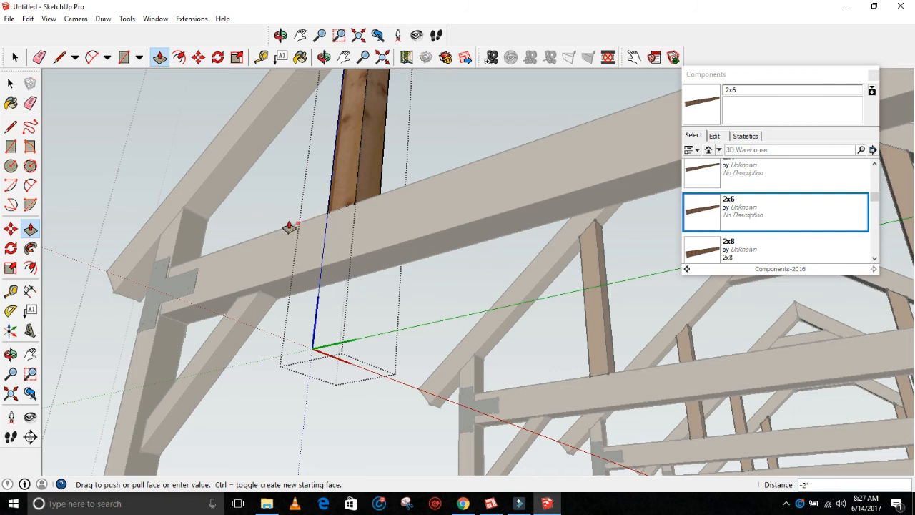
mouse_move(263, 278)
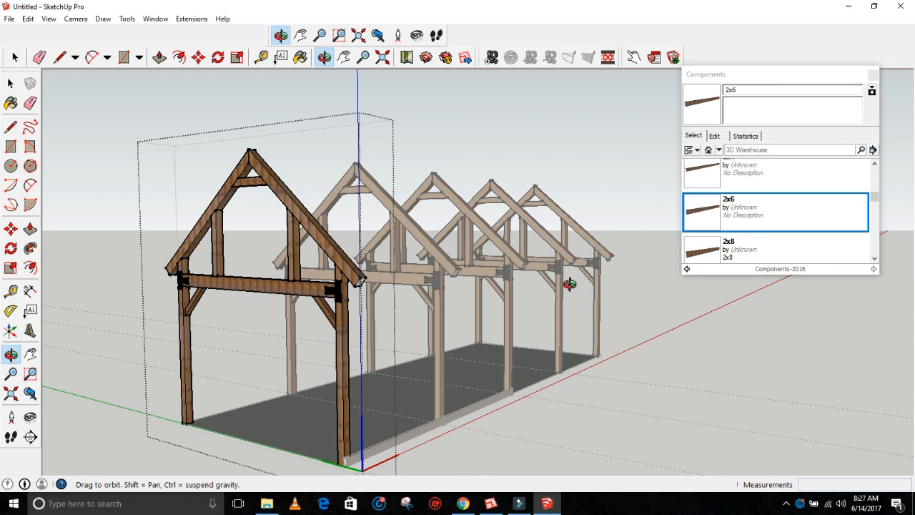
mouse_move(654, 276)
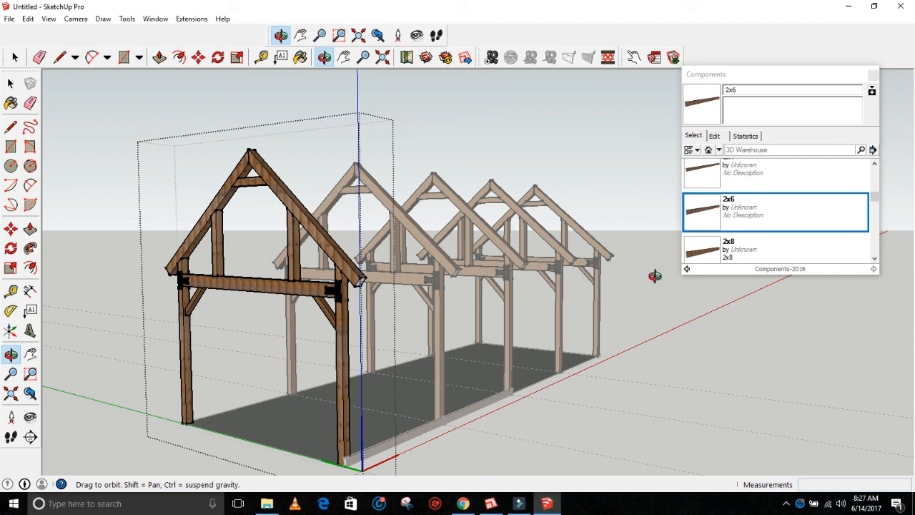
mouse_move(684, 318)
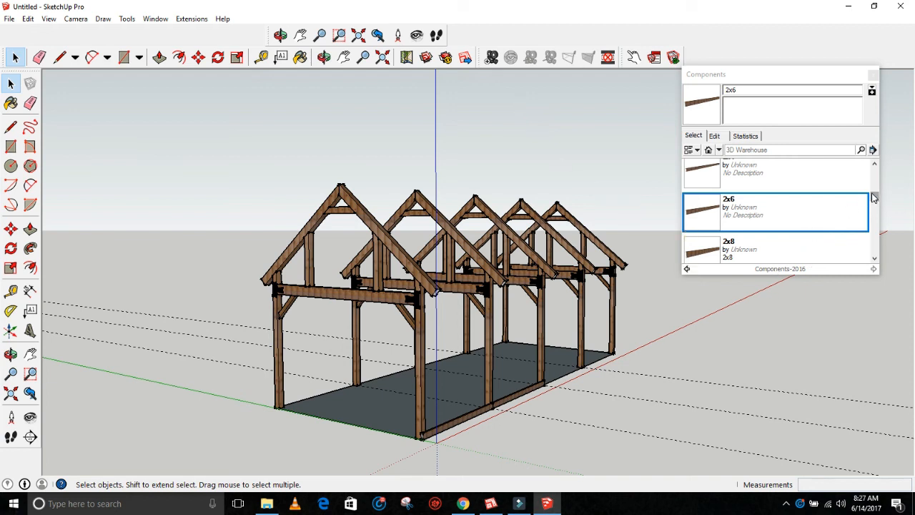
Scroll the Components panel to the 36' gable and gambrel bent entries.
scroll(up, 3)
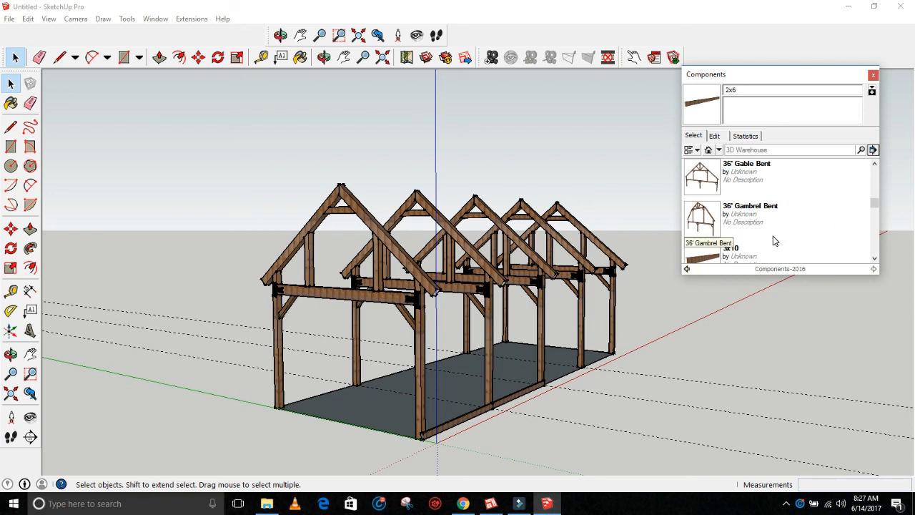
mouse_move(781, 227)
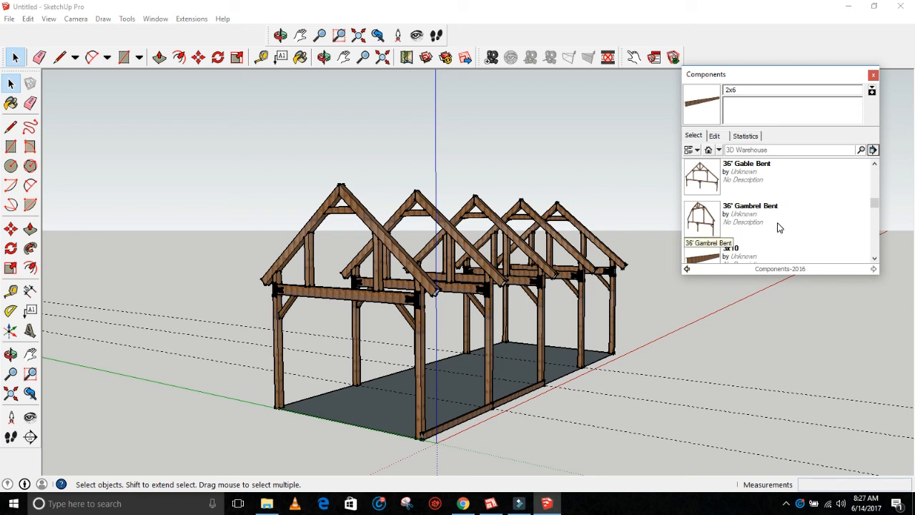
mouse_move(606, 217)
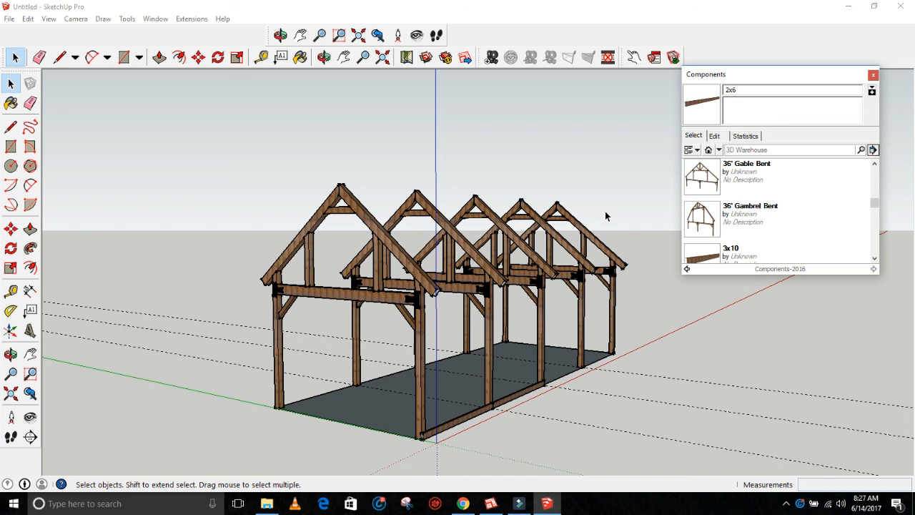
mouse_move(603, 223)
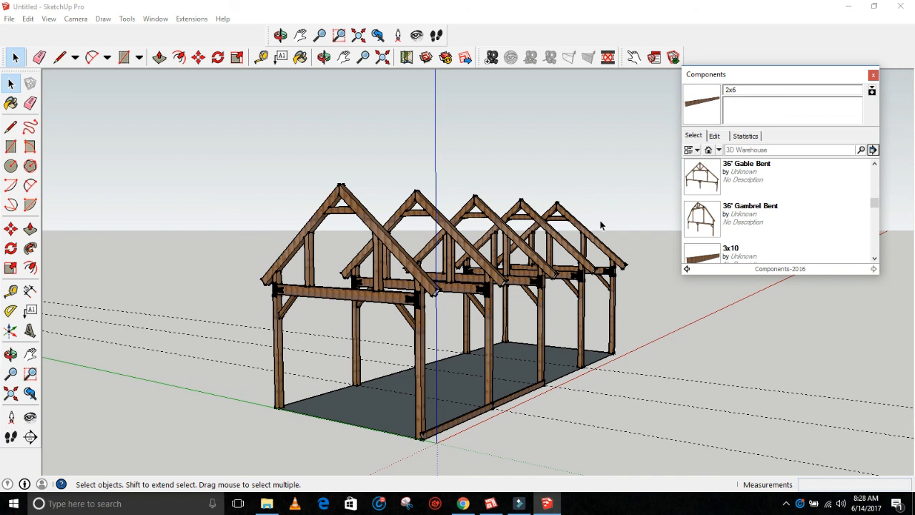
mouse_move(624, 196)
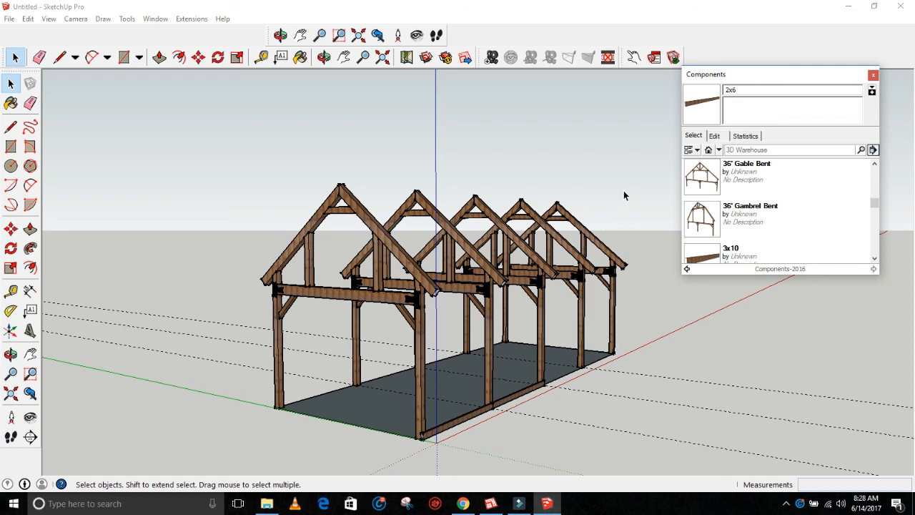
mouse_move(617, 193)
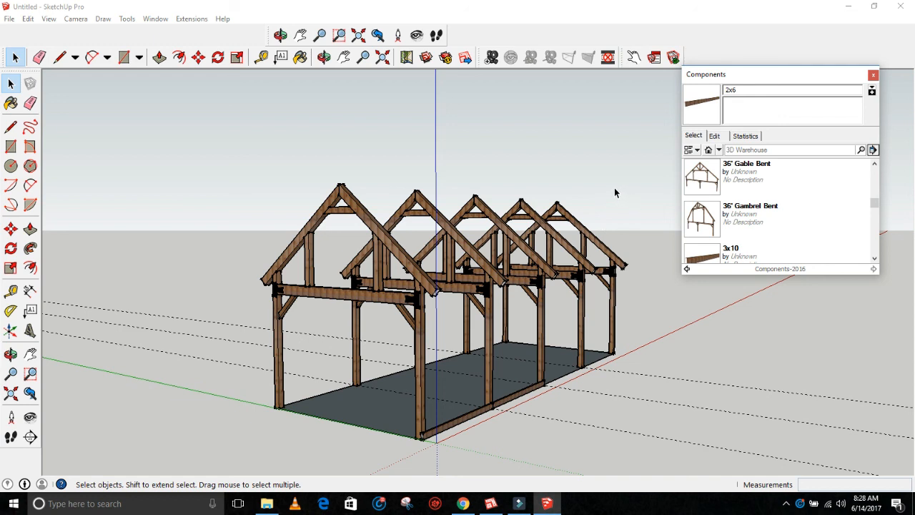